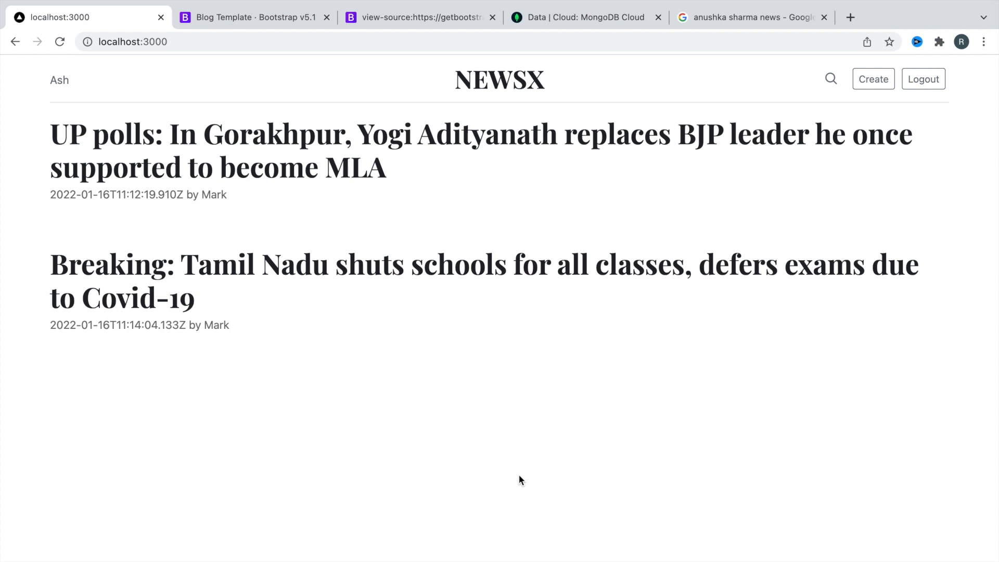
pyautogui.moveTo(380, 196)
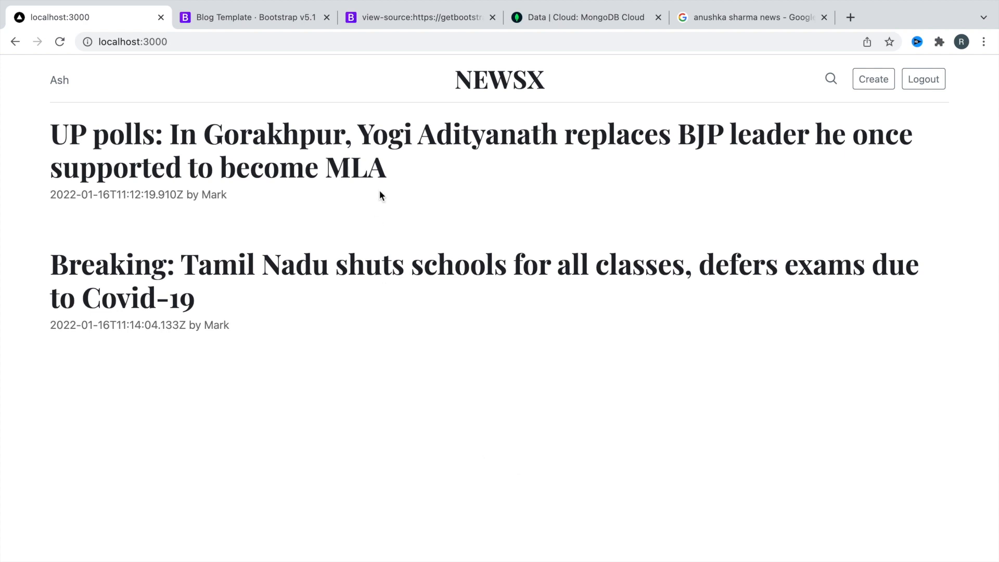
pyautogui.moveTo(246, 260)
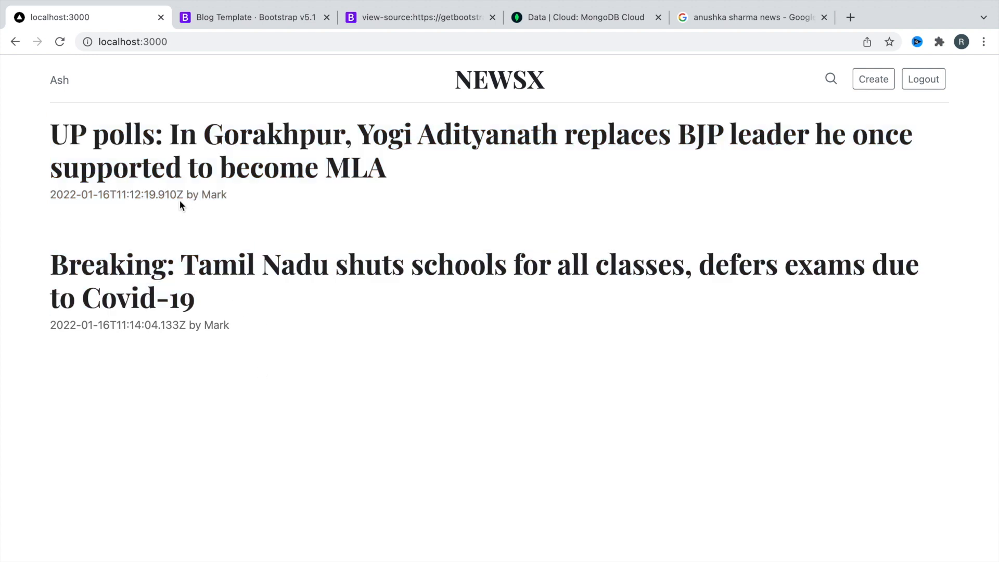
# - Highlight the post titles, dates and headlines on the NEWSX home page
pyautogui.moveTo(50, 124); pyautogui.dragTo(226, 194)
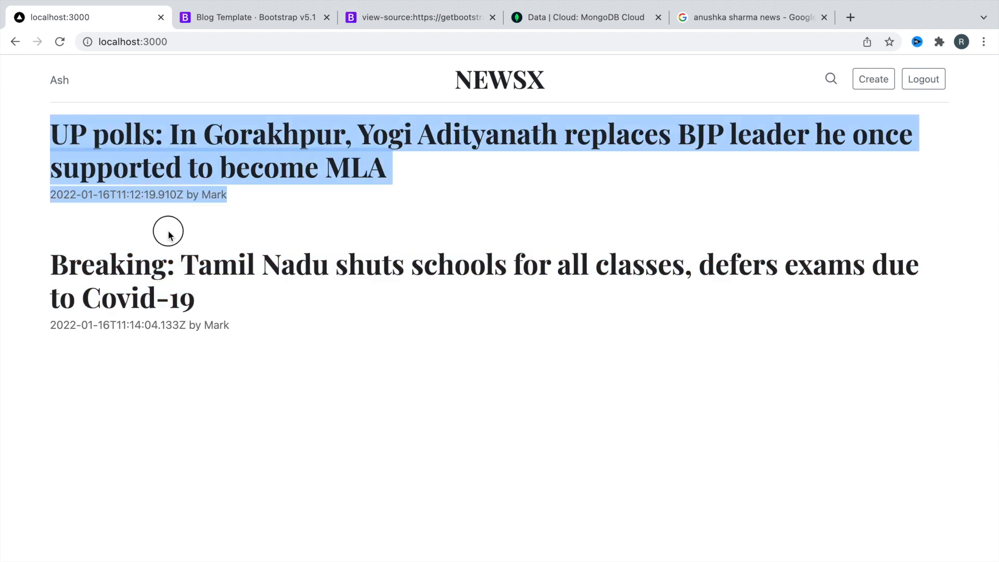
pyautogui.moveTo(168, 230); pyautogui.dragTo(210, 298)
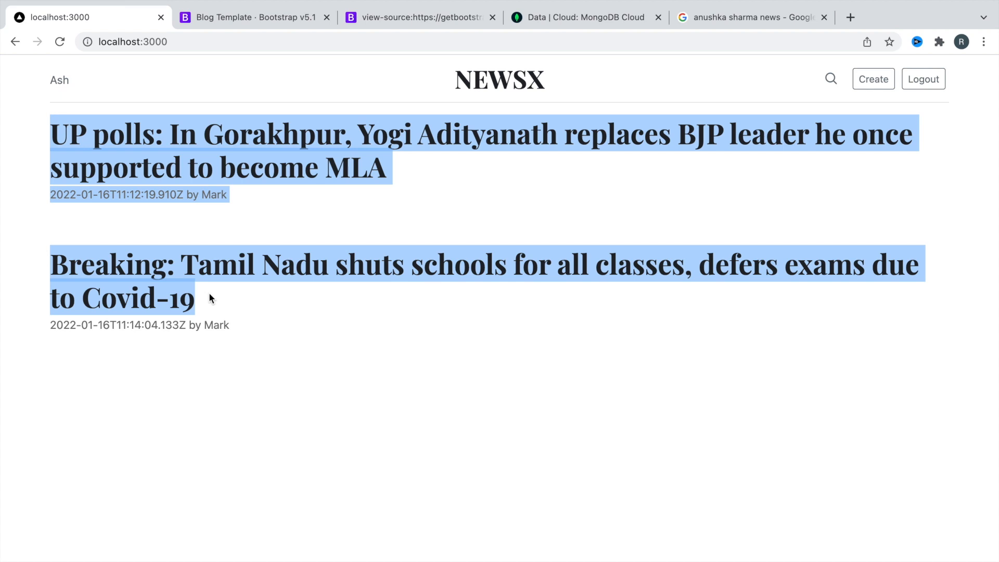
pyautogui.moveTo(212, 247)
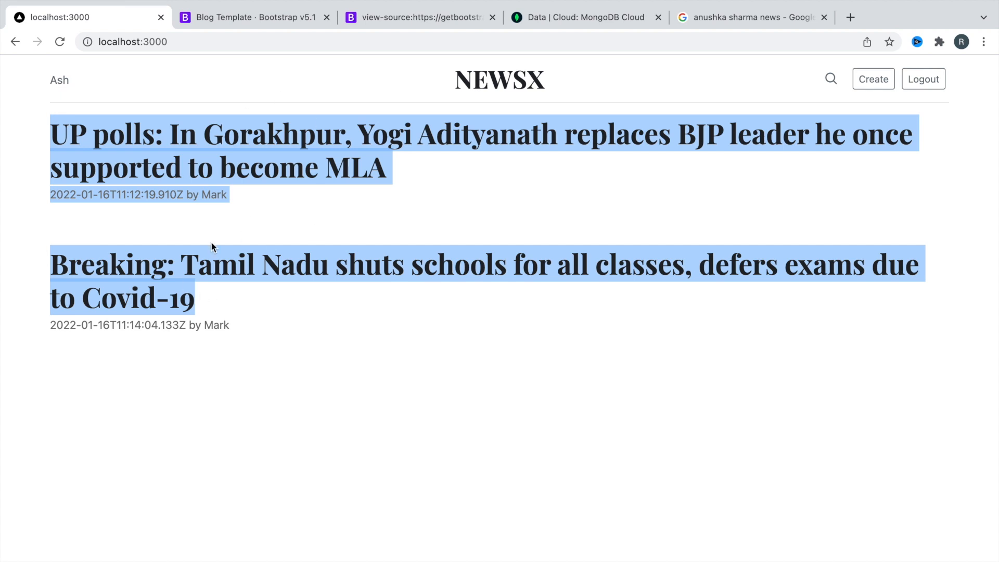
pyautogui.moveTo(153, 246)
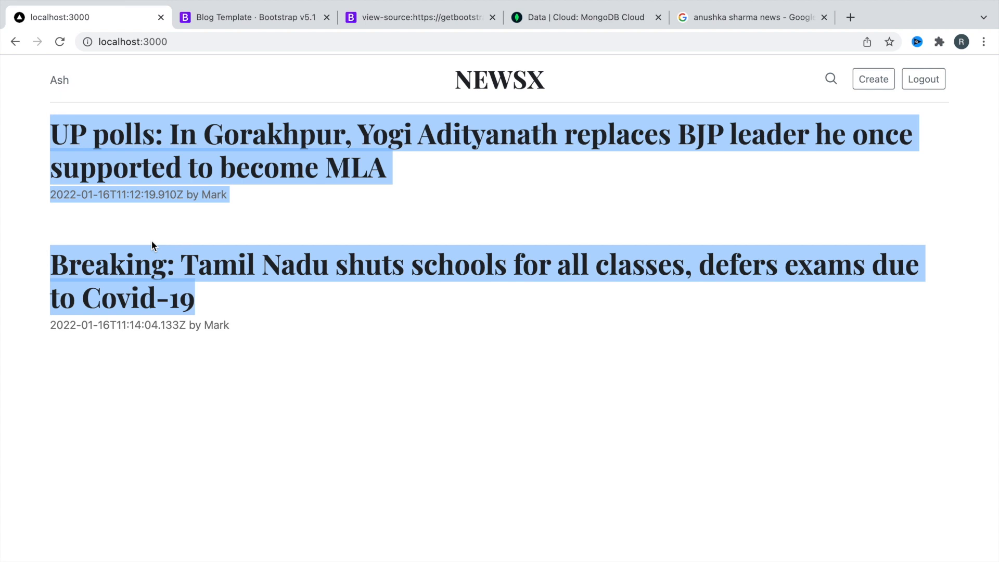
pyautogui.moveTo(125, 426)
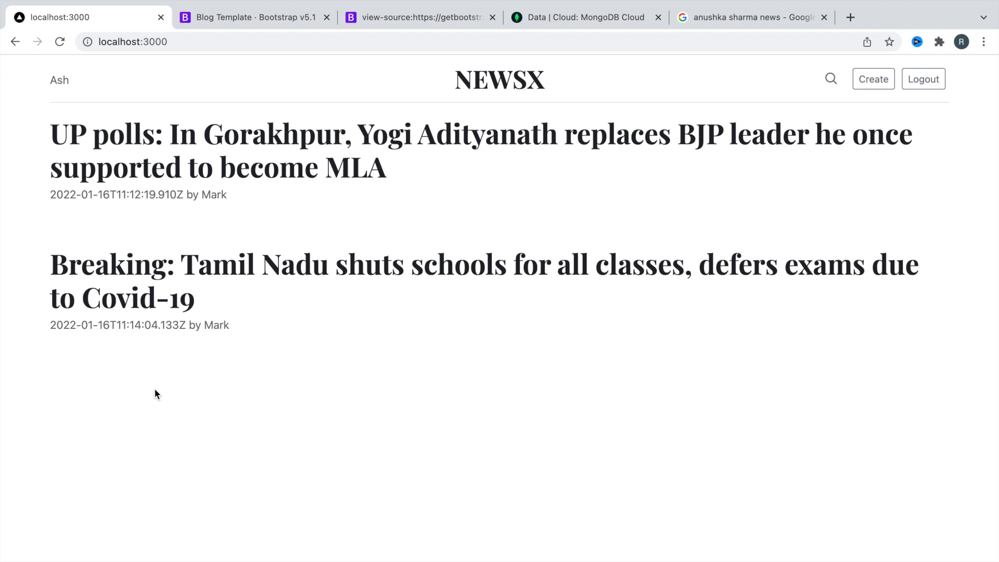
pyautogui.moveTo(202, 164)
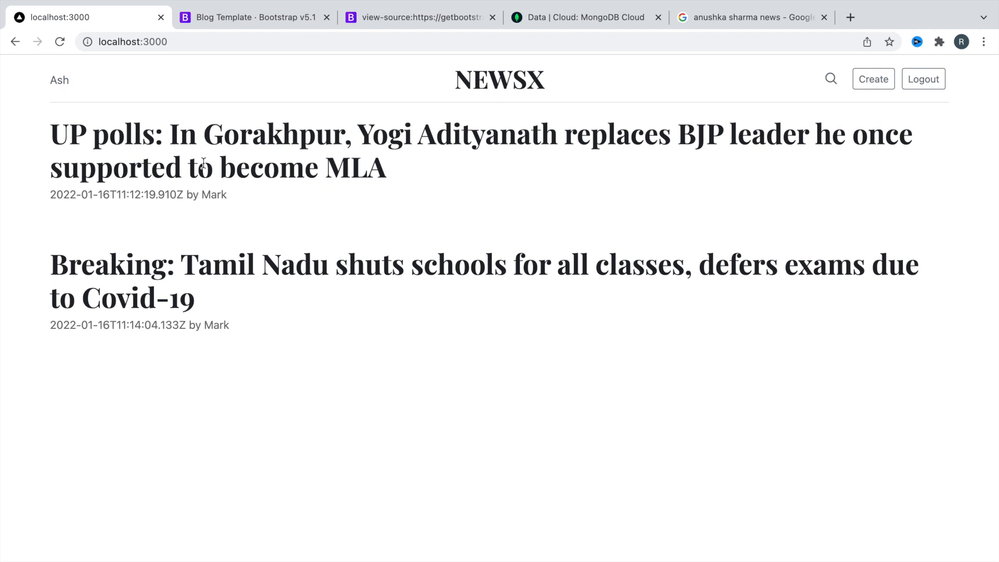
pyautogui.moveTo(199, 215)
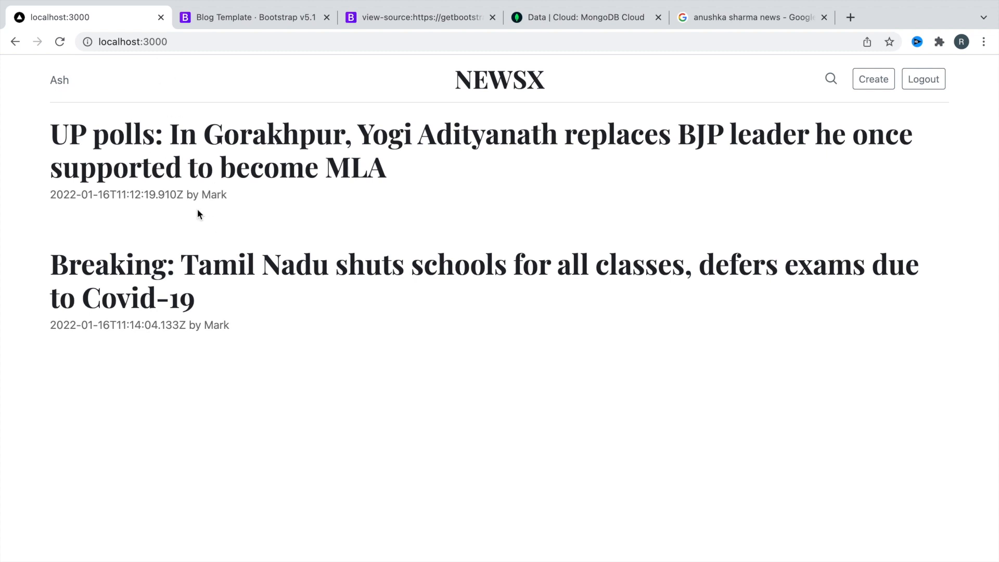
pyautogui.moveTo(284, 190)
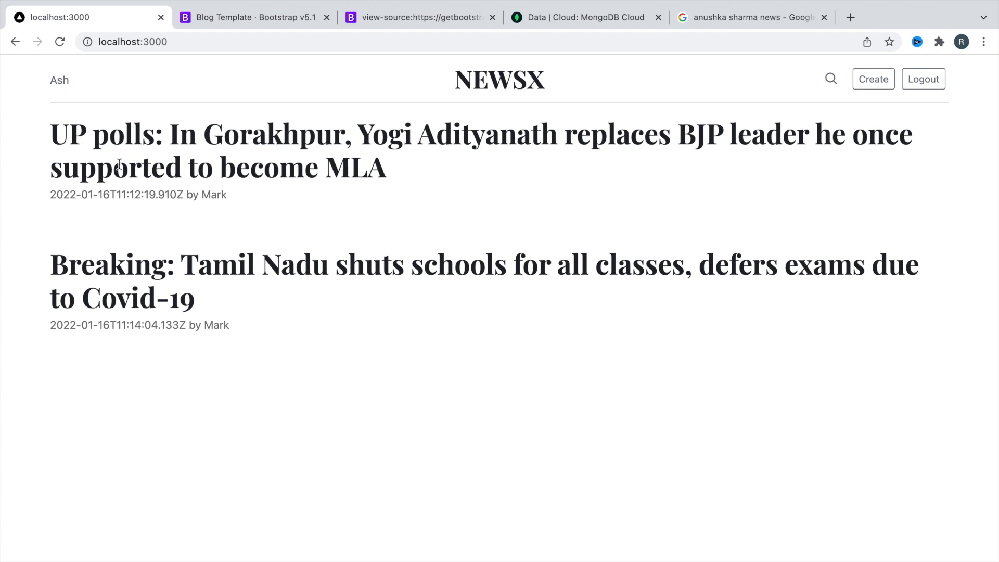
pyautogui.moveTo(51, 134); pyautogui.dragTo(246, 167)
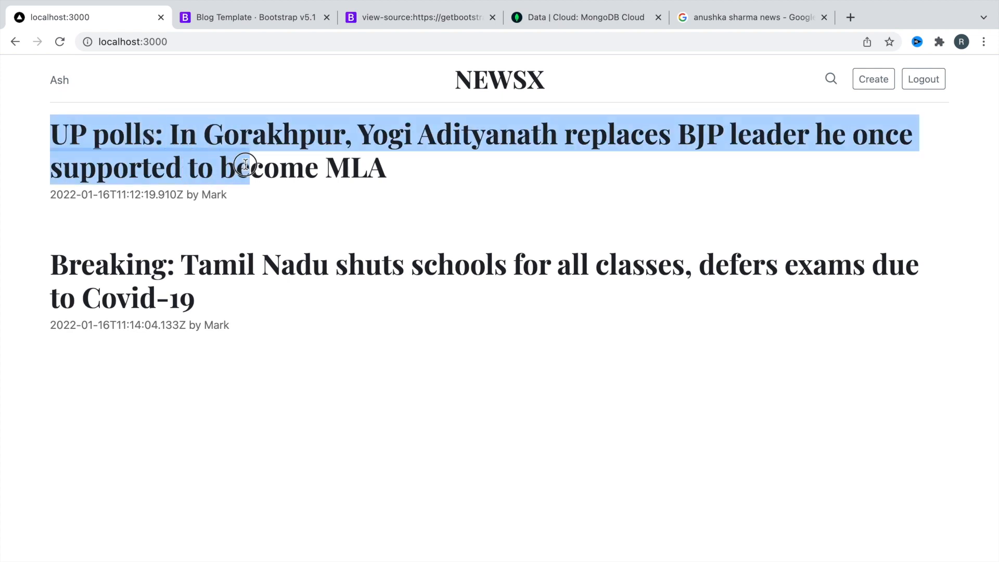
pyautogui.moveTo(245, 167); pyautogui.dragTo(382, 167)
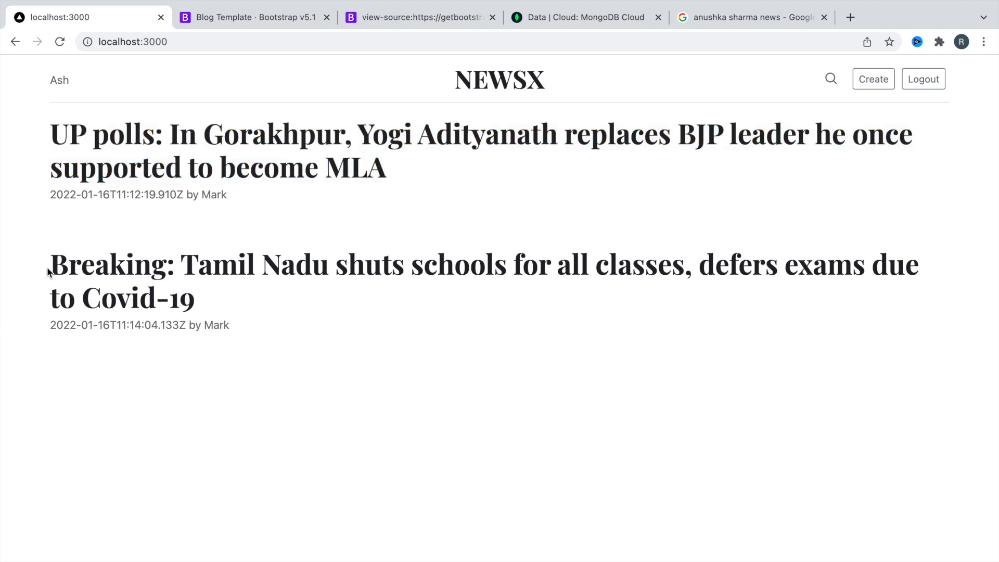
pyautogui.moveTo(50, 264); pyautogui.dragTo(197, 298)
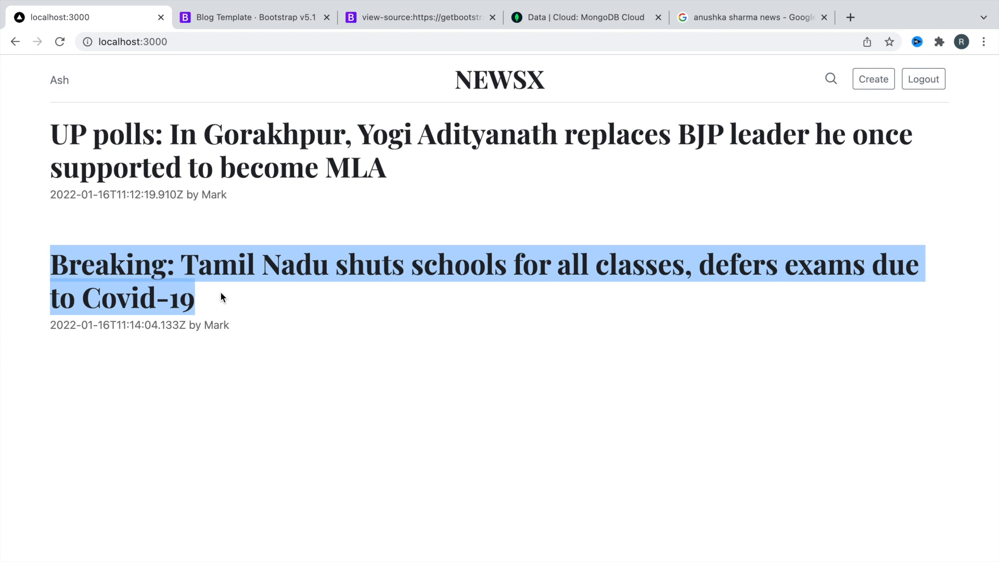
pyautogui.moveTo(554, 204)
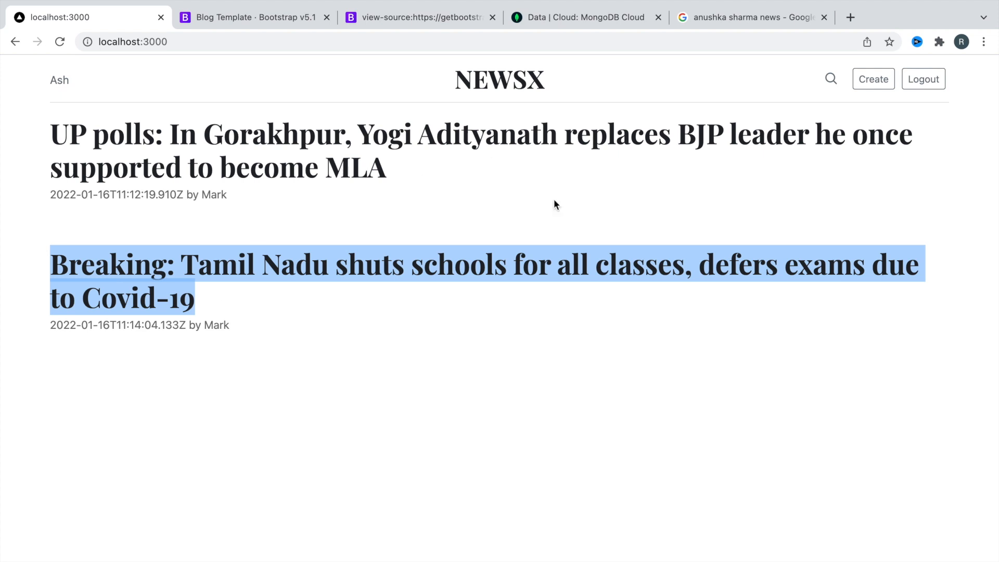
# - Browse the Google news results and open an article, then view the newsx posts collection
pyautogui.click(752, 17)
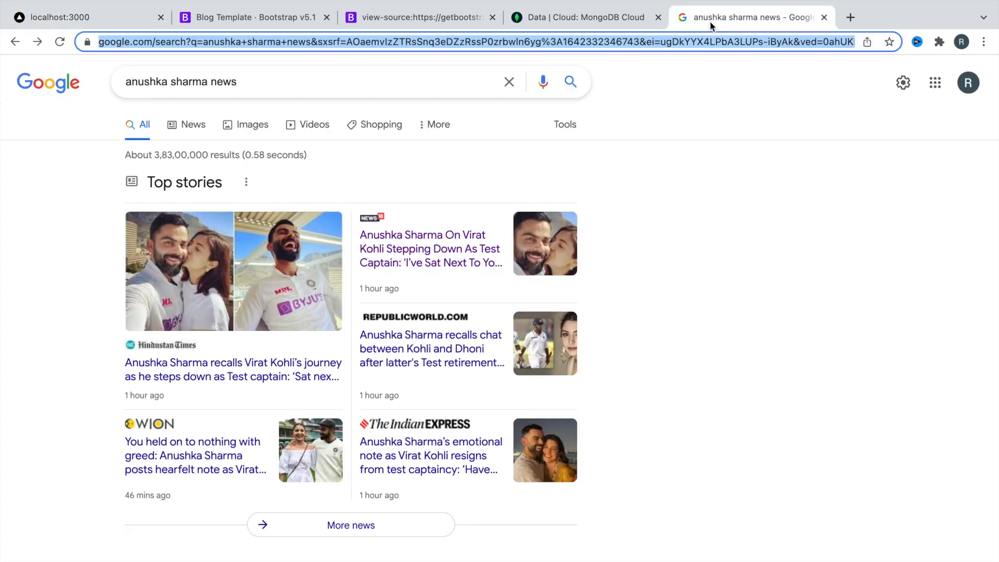
pyautogui.scroll(-3)
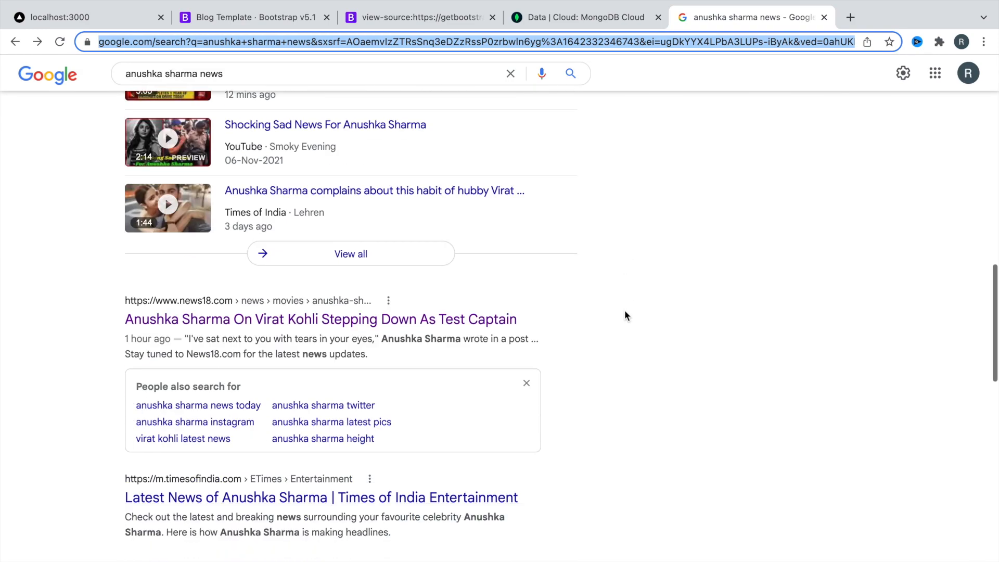
pyautogui.scroll(-3)
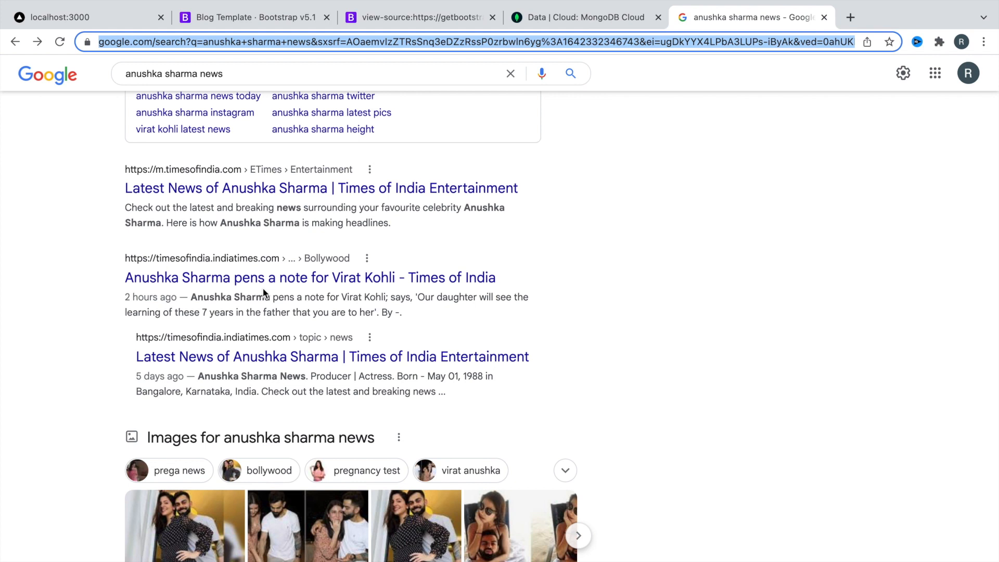
pyautogui.moveTo(286, 329)
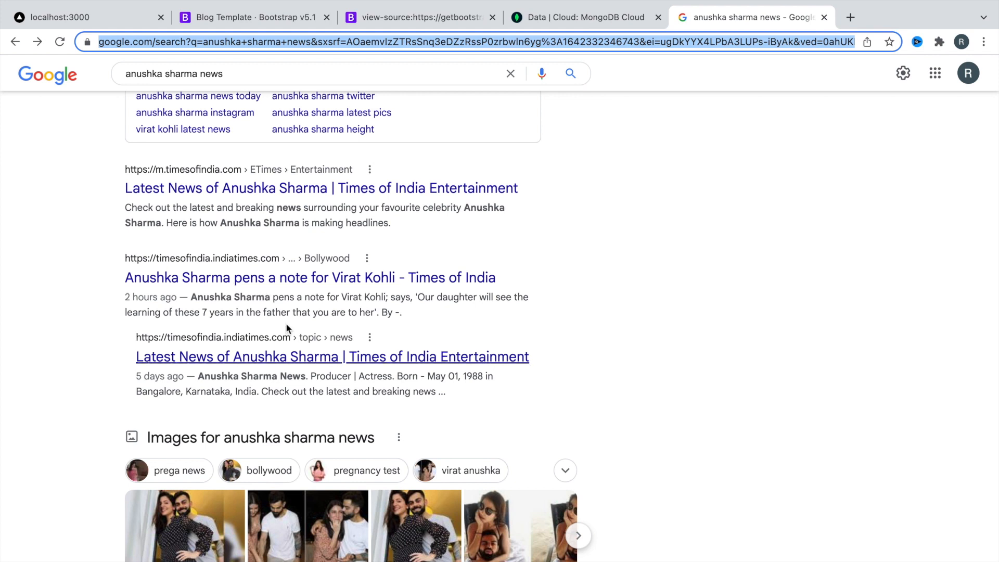
pyautogui.moveTo(223, 279)
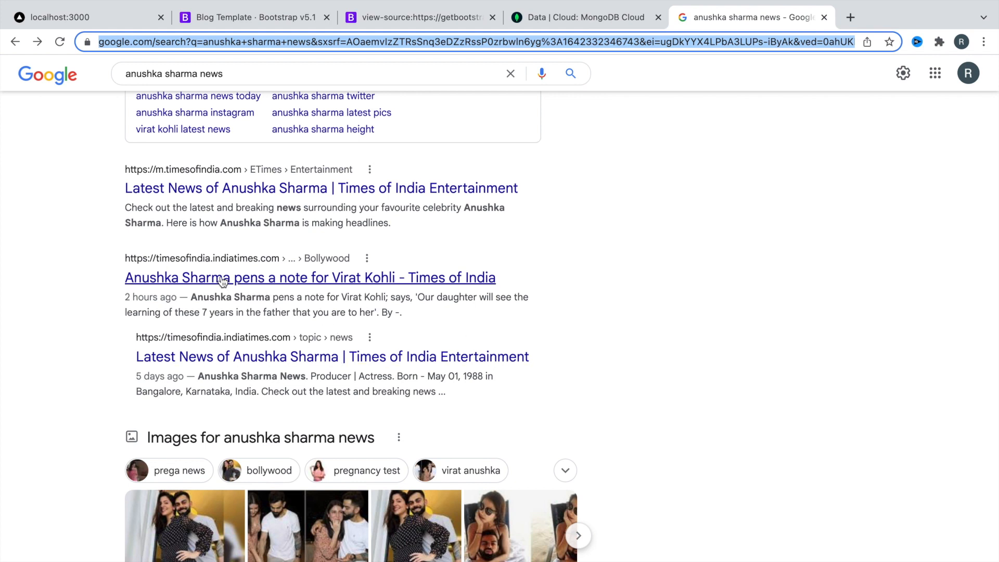
pyautogui.click(310, 277)
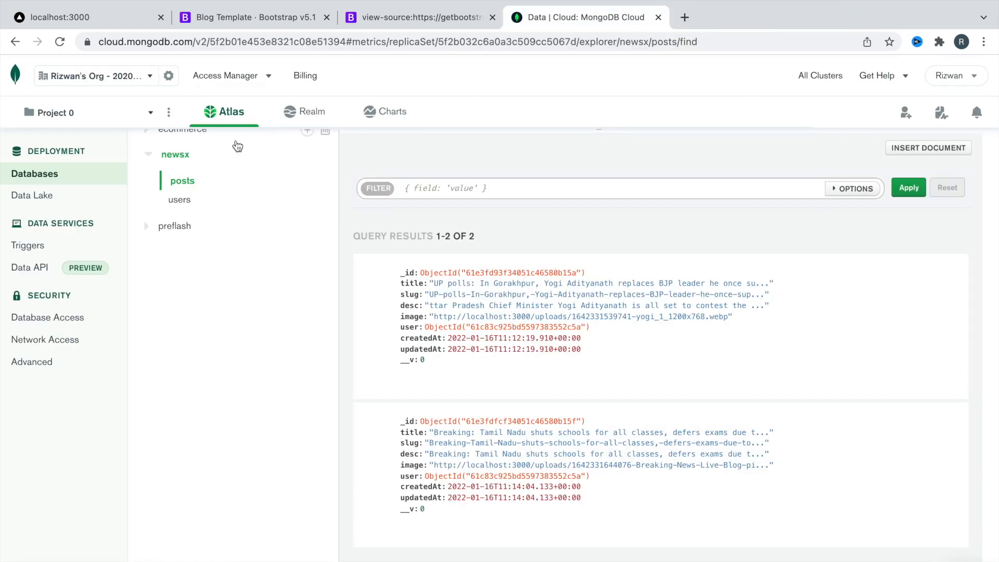
pyautogui.click(77, 18)
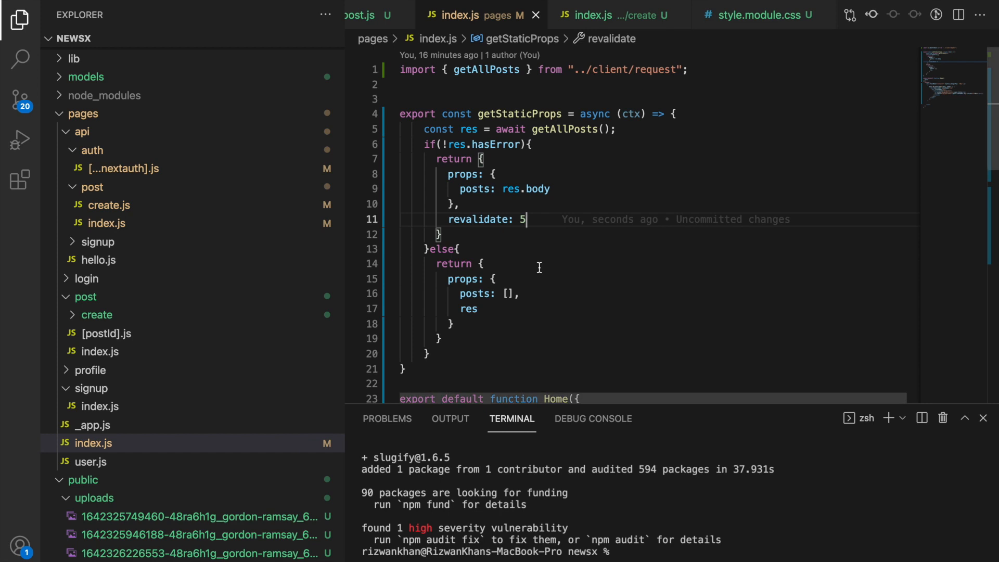
# - Wrap the View More text in a Link element in pages/index.js
pyautogui.scroll(-3)
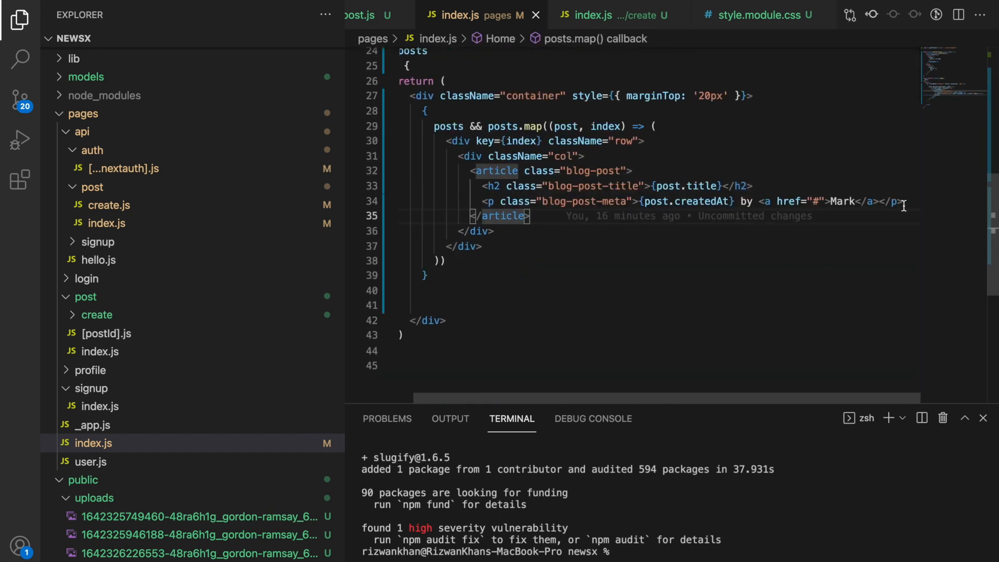
pyautogui.write('<L')
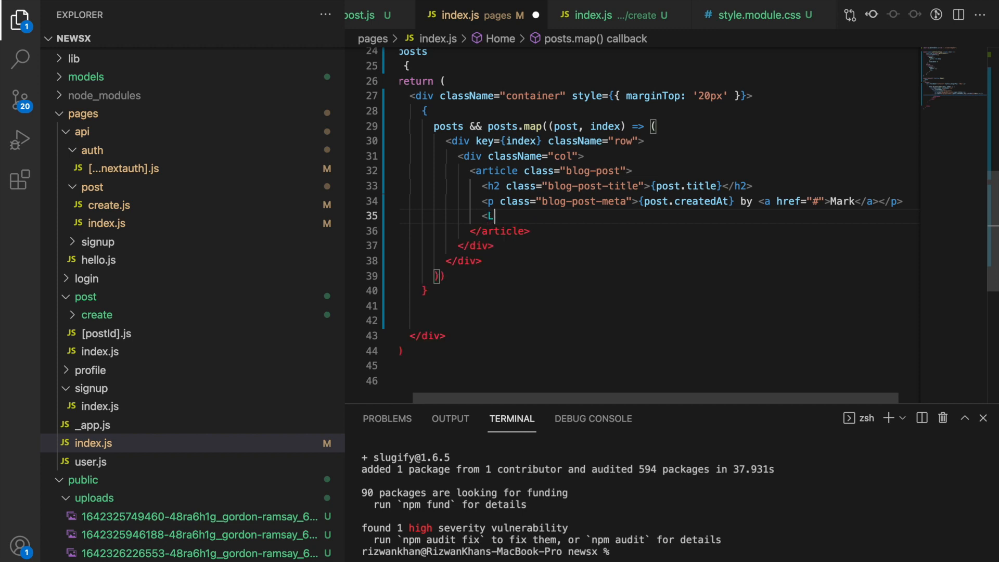
pyautogui.write('Link>')
pyautogui.write('<a></a>')
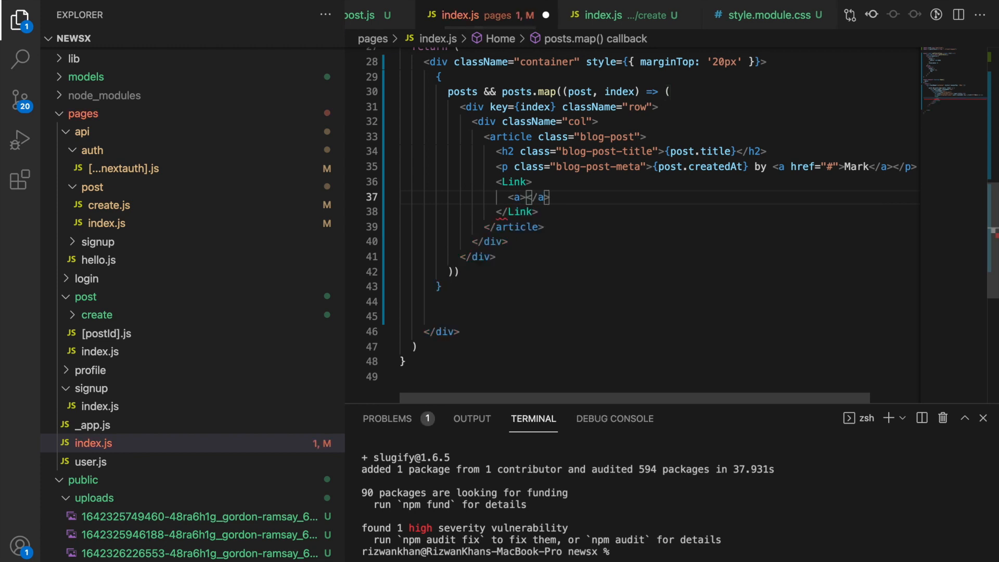
pyautogui.write('View More')
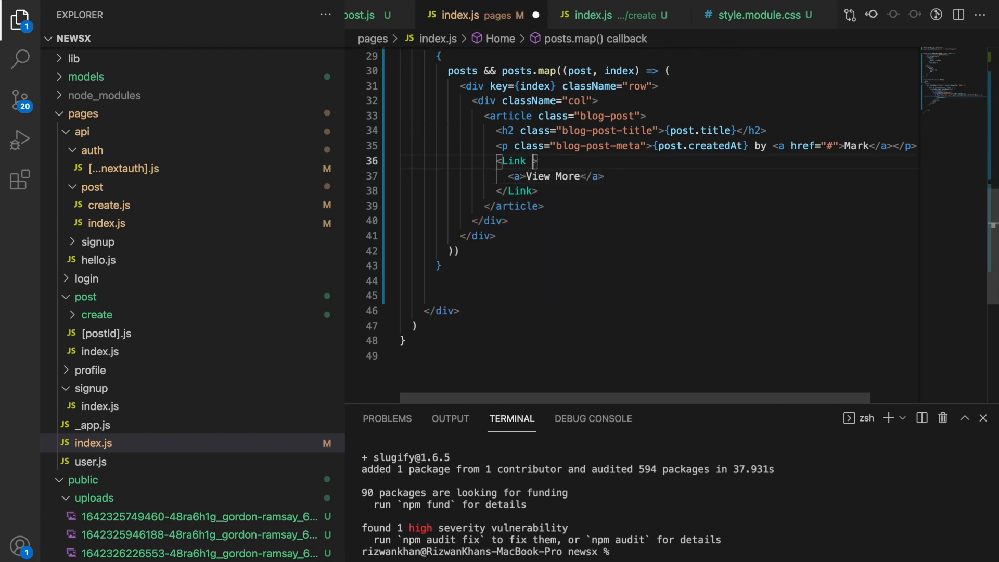
# - Set the Link href to the template literal `/post/${post._id}/${post.slug}`
pyautogui.write('href=')
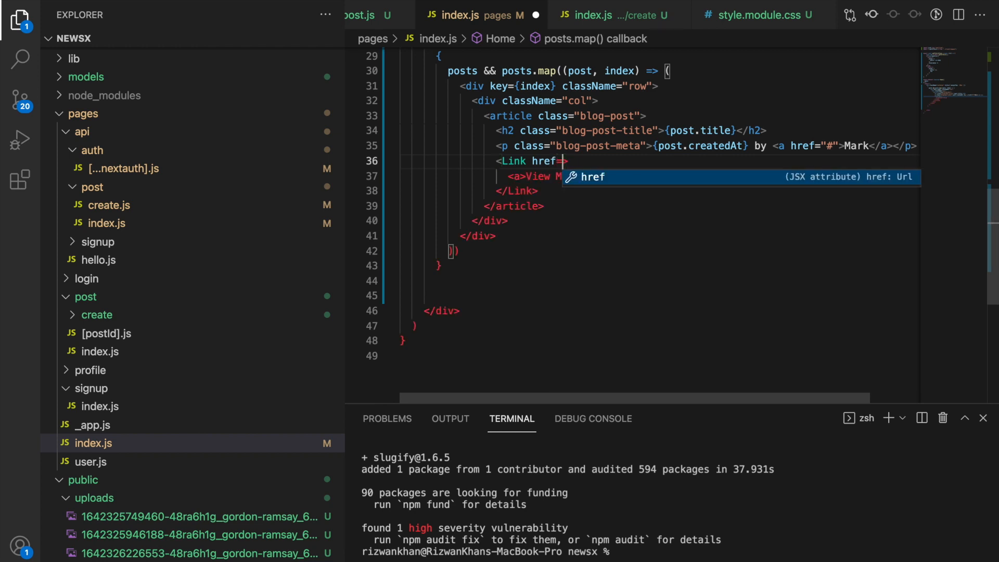
pyautogui.write('{``}')
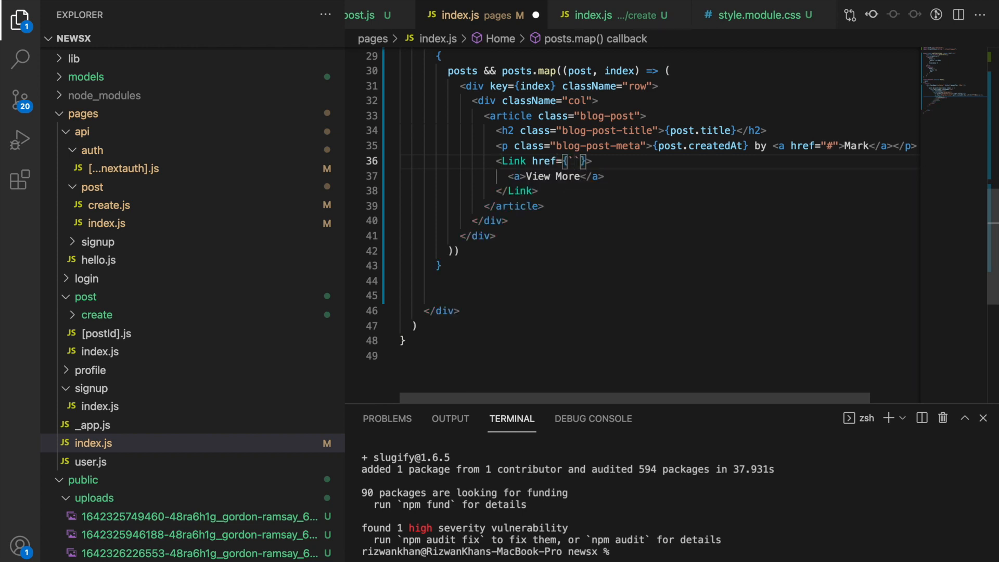
pyautogui.write('/pos')
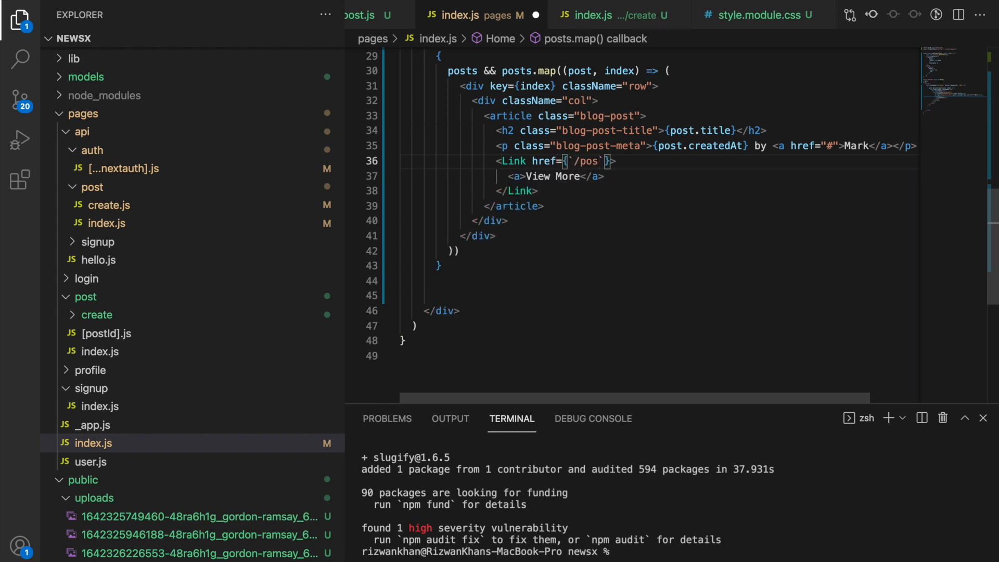
pyautogui.write('/post/4{')
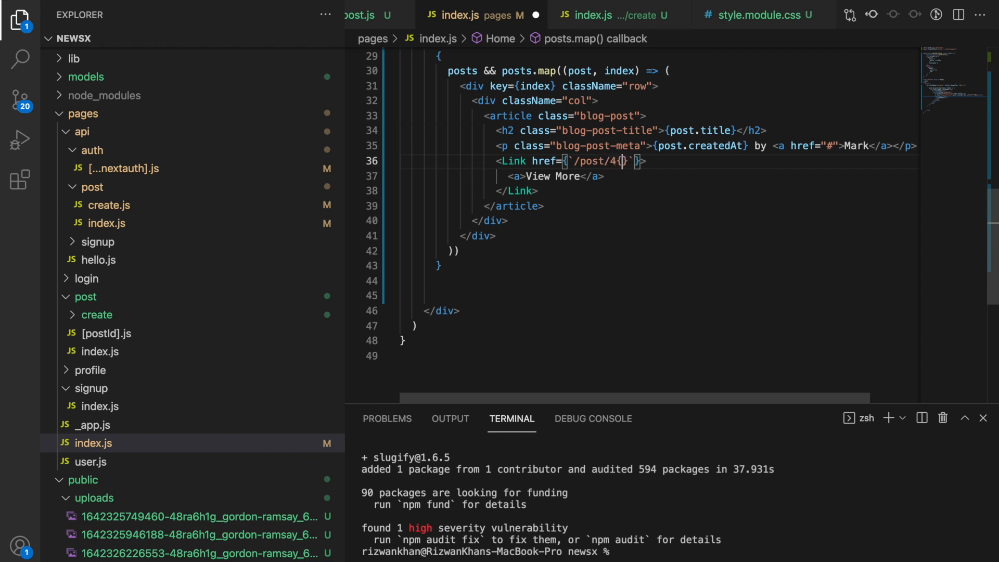
pyautogui.write('${}')
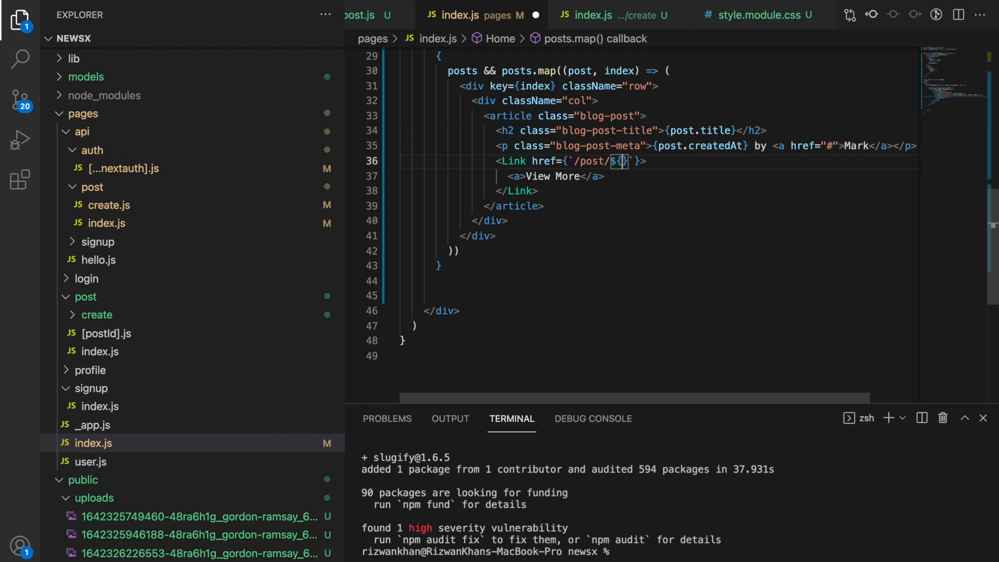
pyautogui.write('post.')
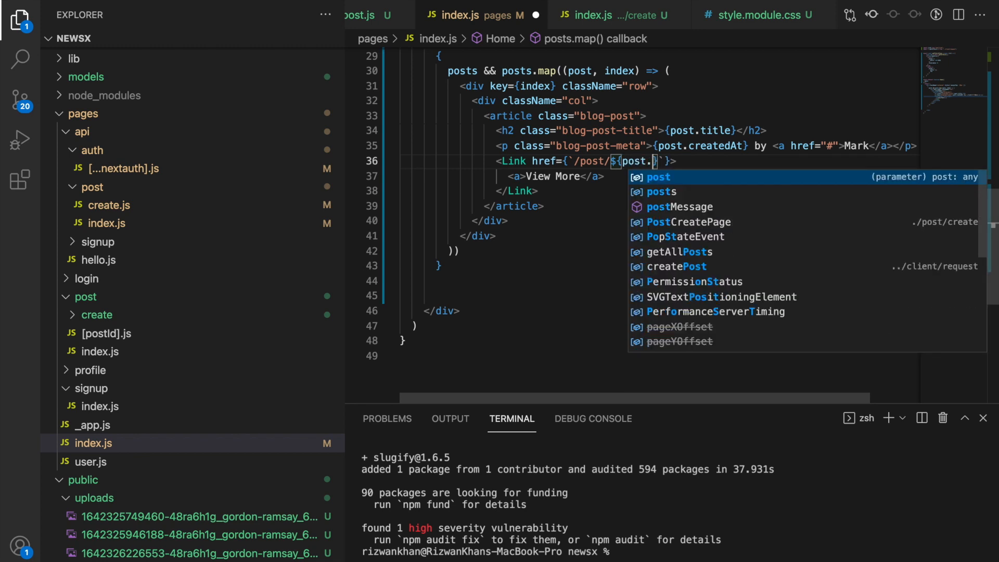
pyautogui.write('_id')
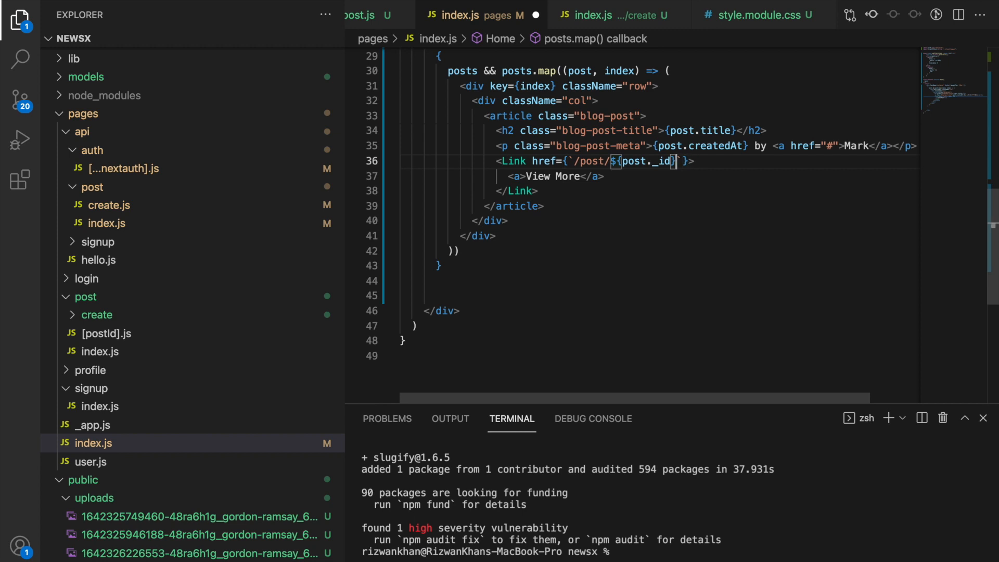
pyautogui.write('/${}')
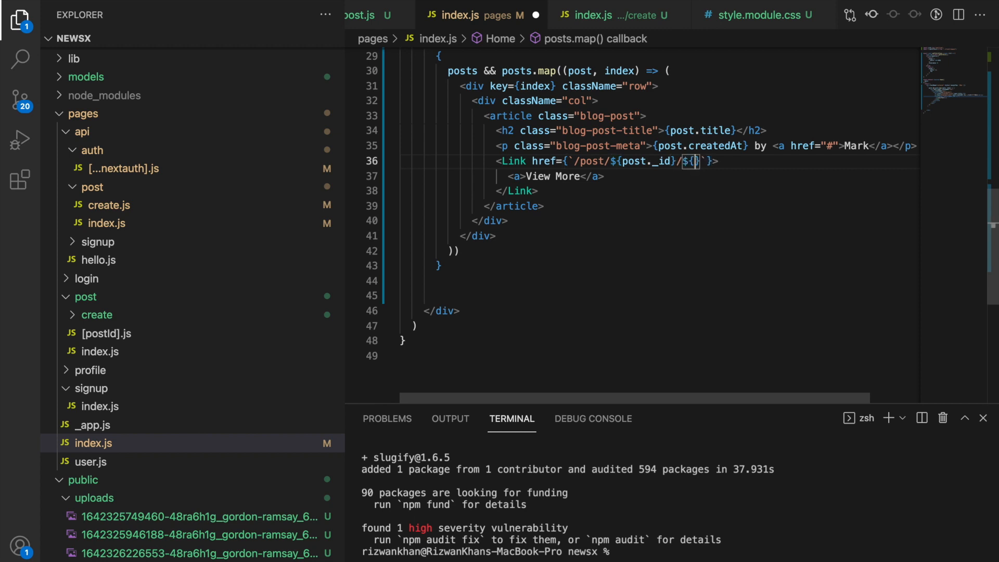
pyautogui.write('post')
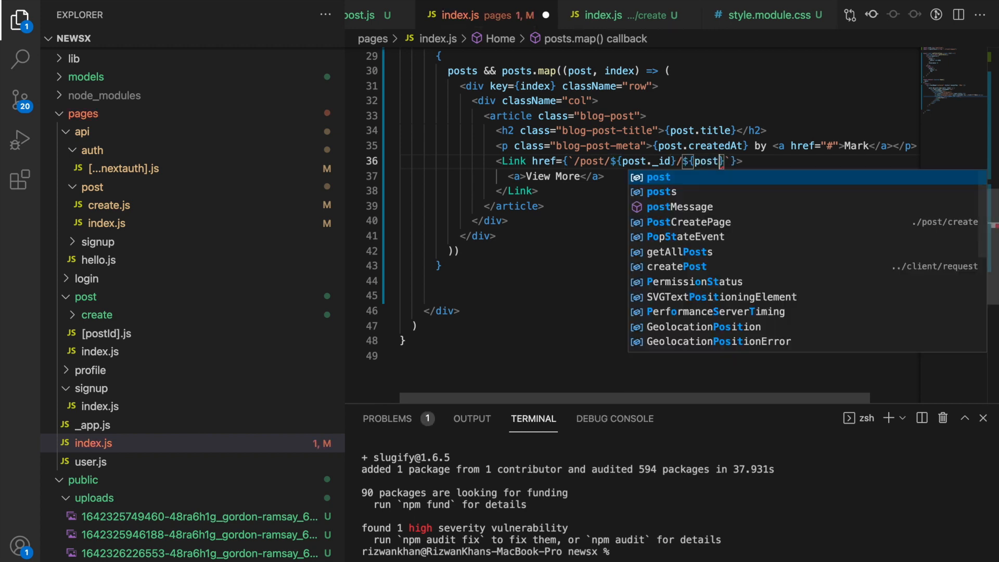
pyautogui.write('.s')
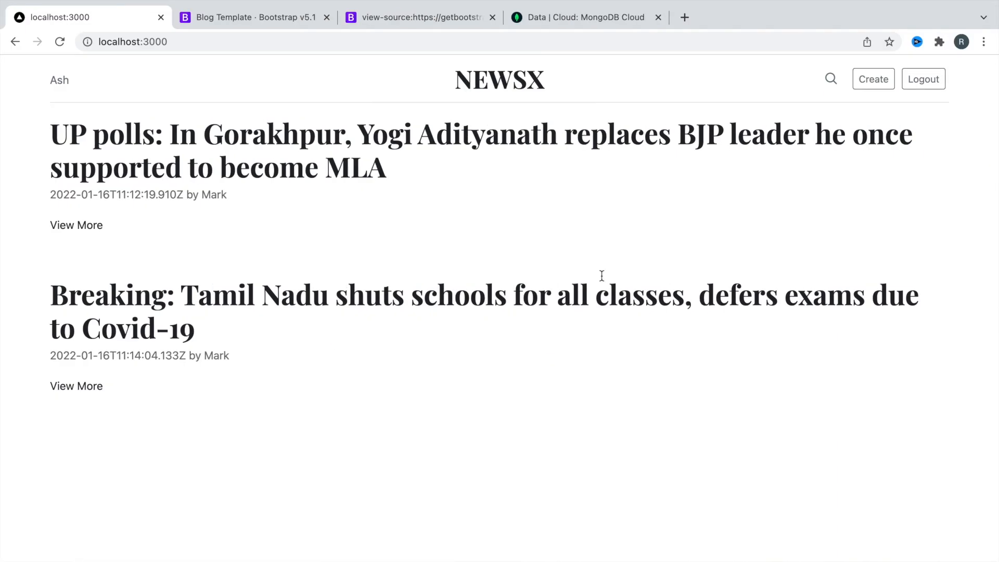
pyautogui.moveTo(76, 225)
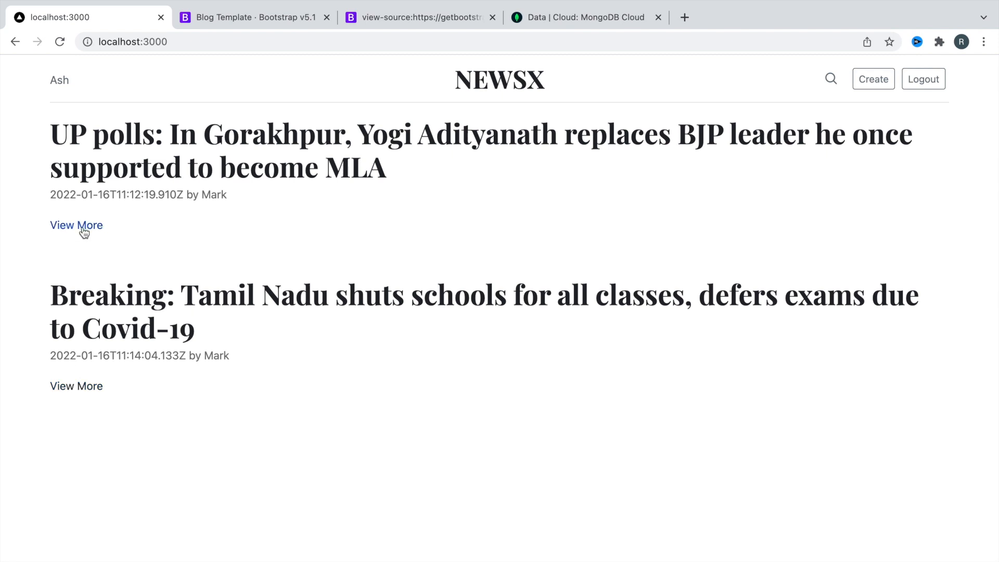
# - Open the first post's View More link and inspect its /post/<id>/<slug> address on the 404 page
pyautogui.click(76, 225)
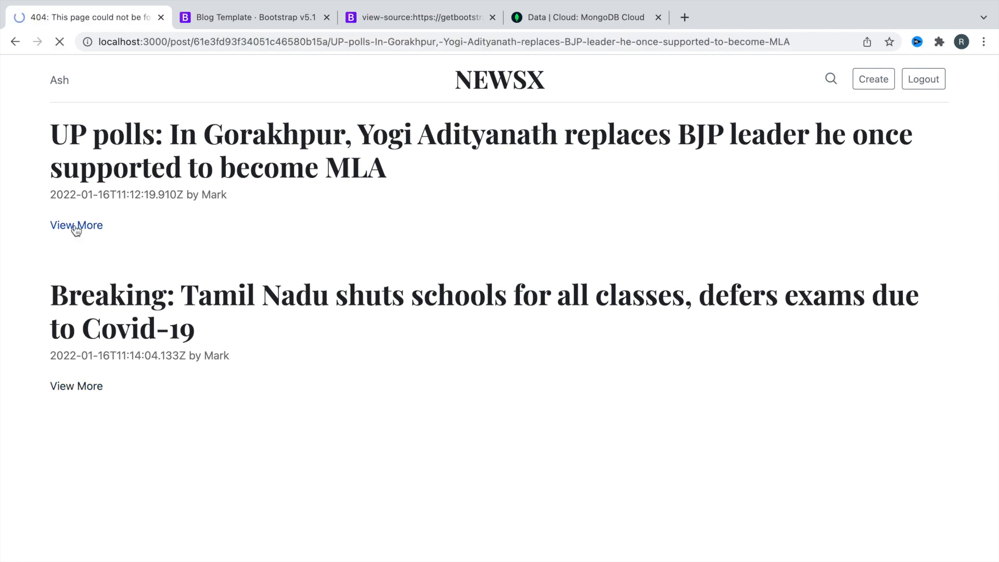
pyautogui.click(76, 225)
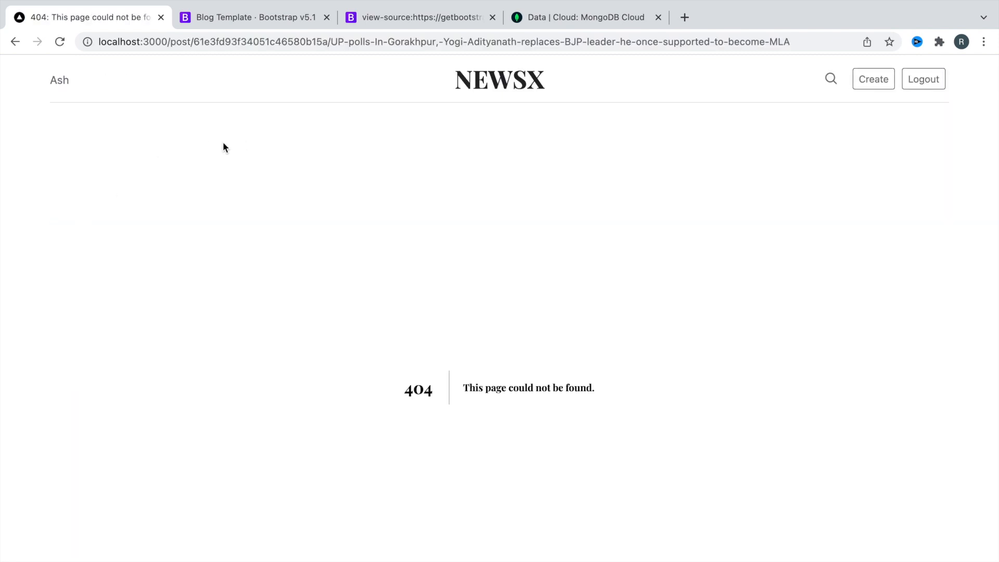
pyautogui.doubleClick(418, 389)
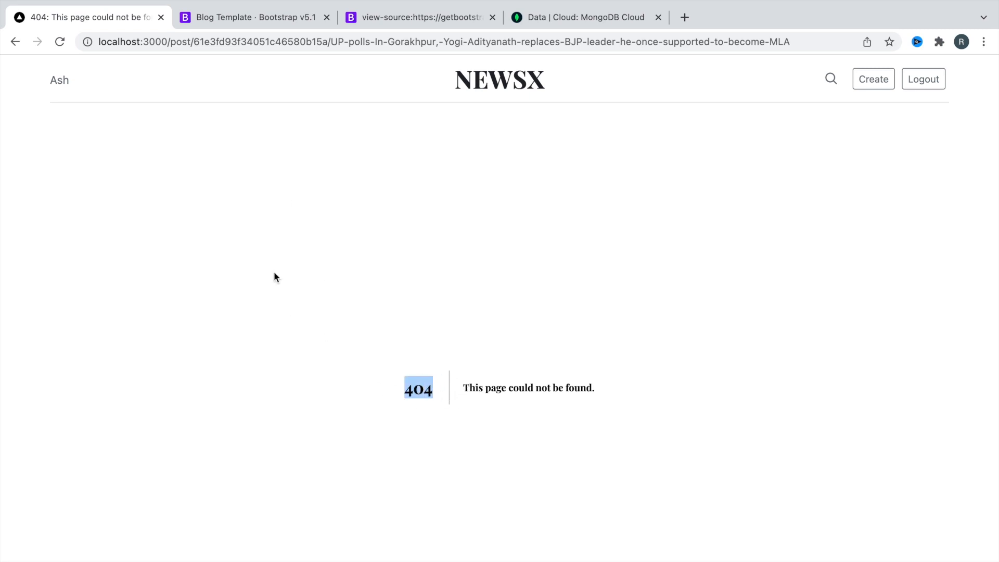
pyautogui.click(194, 42)
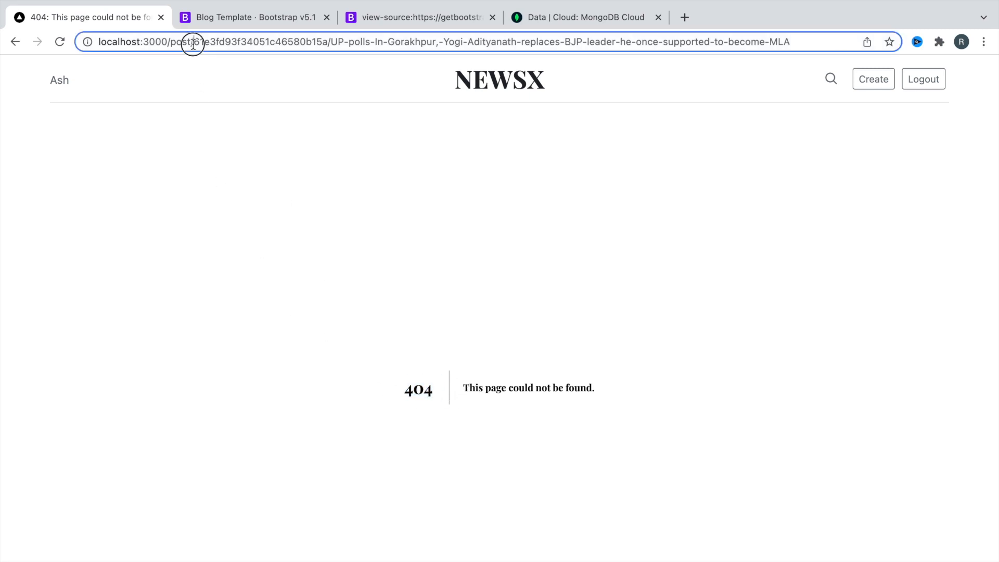
pyautogui.moveTo(194, 41); pyautogui.dragTo(331, 42)
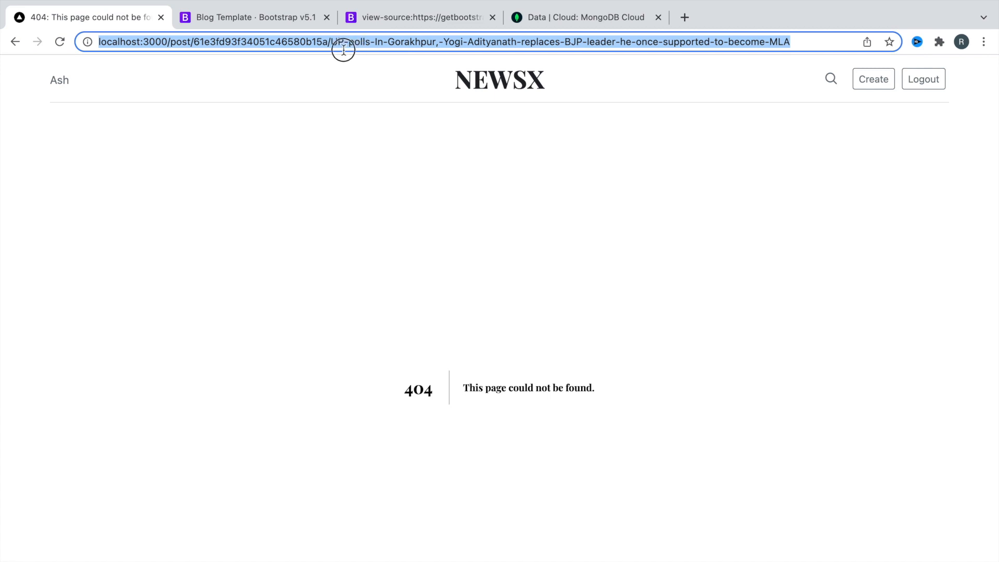
pyautogui.doubleClick(338, 42)
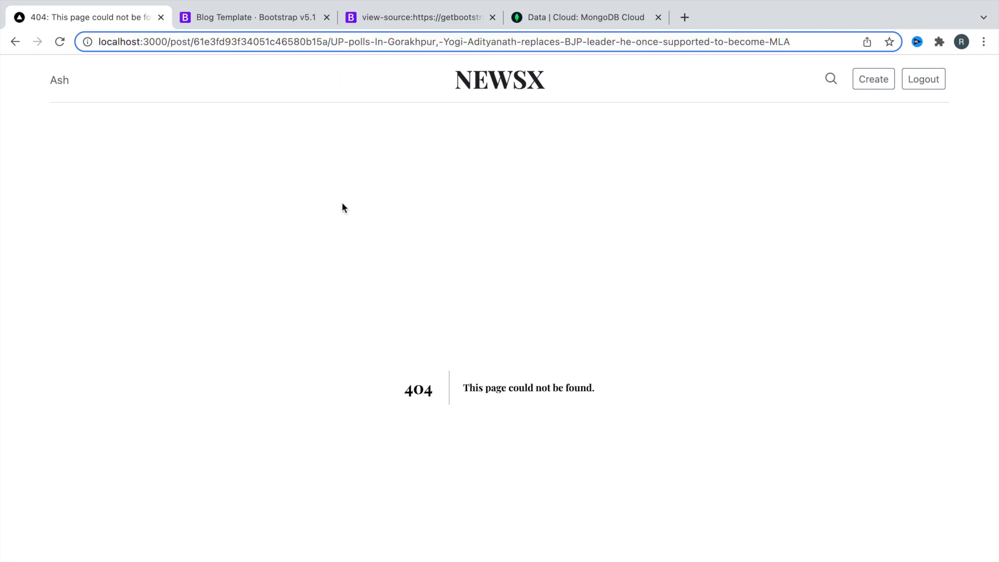
pyautogui.moveTo(393, 244)
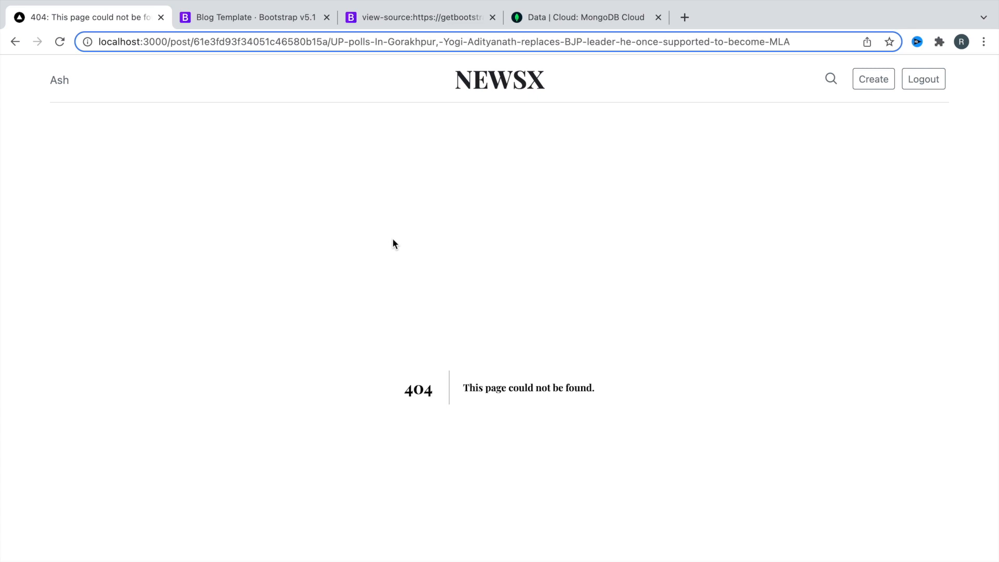
pyautogui.moveTo(364, 205)
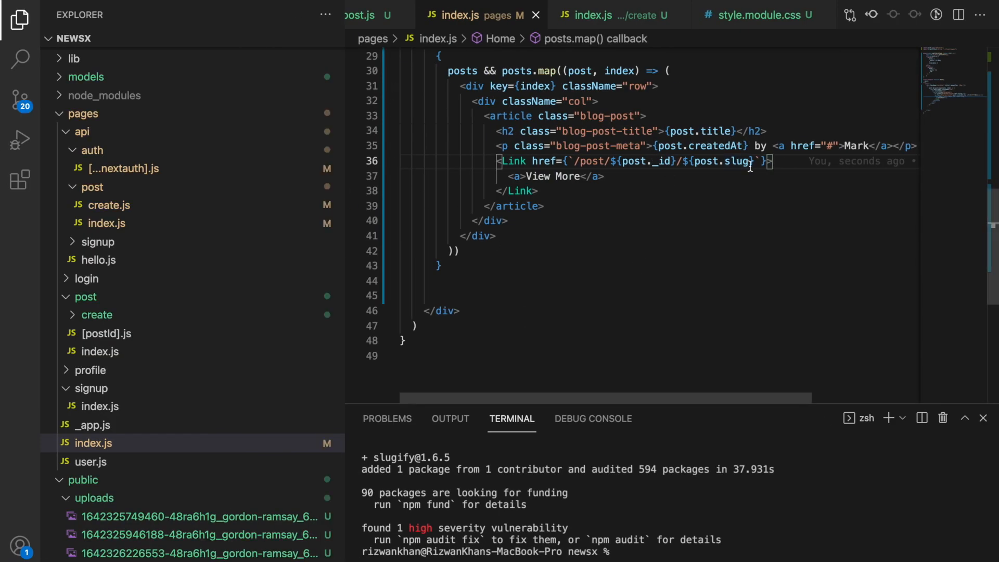
# - Append .toLowerCase() to post.slug in the Link href template
pyautogui.write('.')
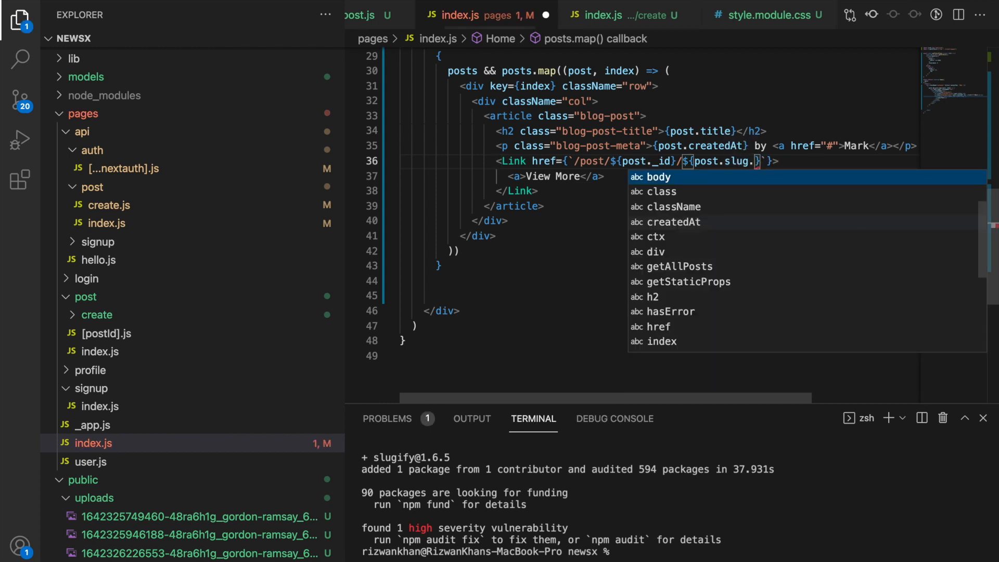
pyautogui.write('toL')
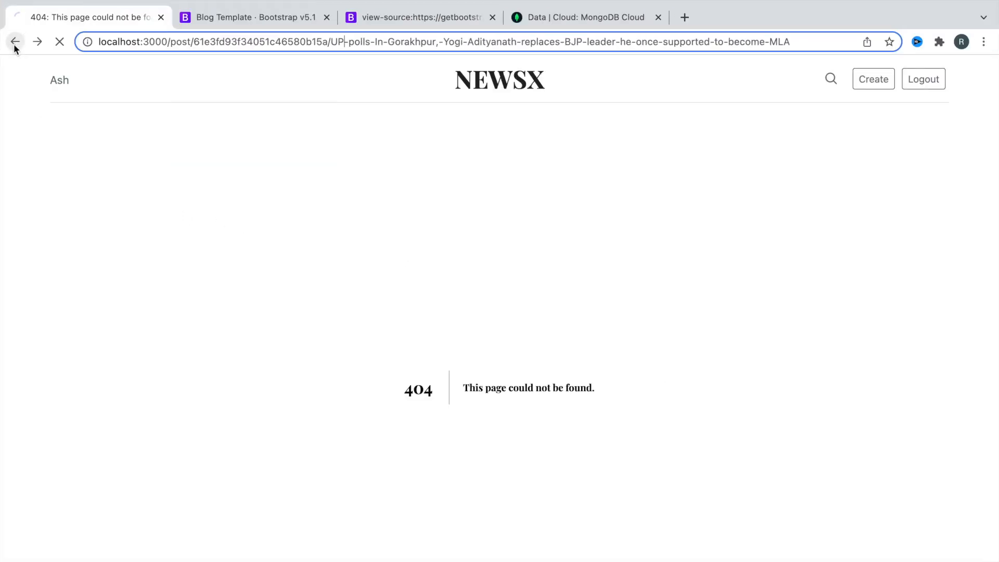
# - Go back to the post list to retry the first post's lowercase-slug link
pyautogui.click(15, 42)
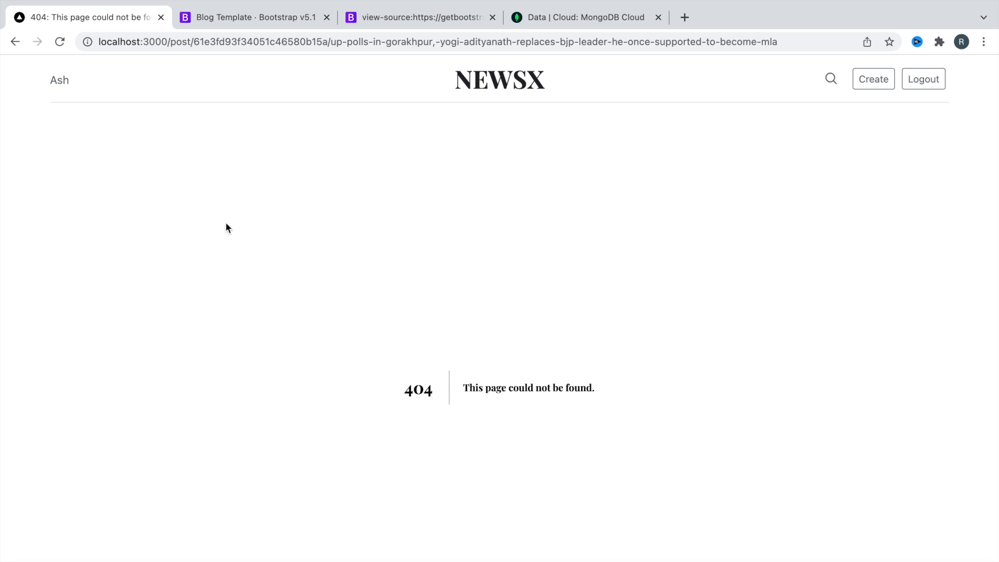
pyautogui.moveTo(383, 62)
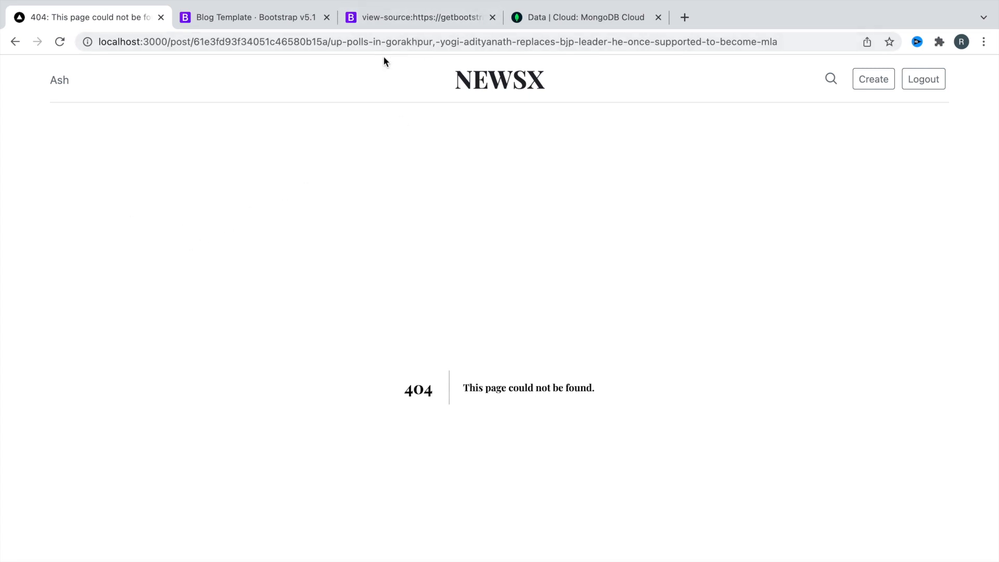
pyautogui.moveTo(389, 247)
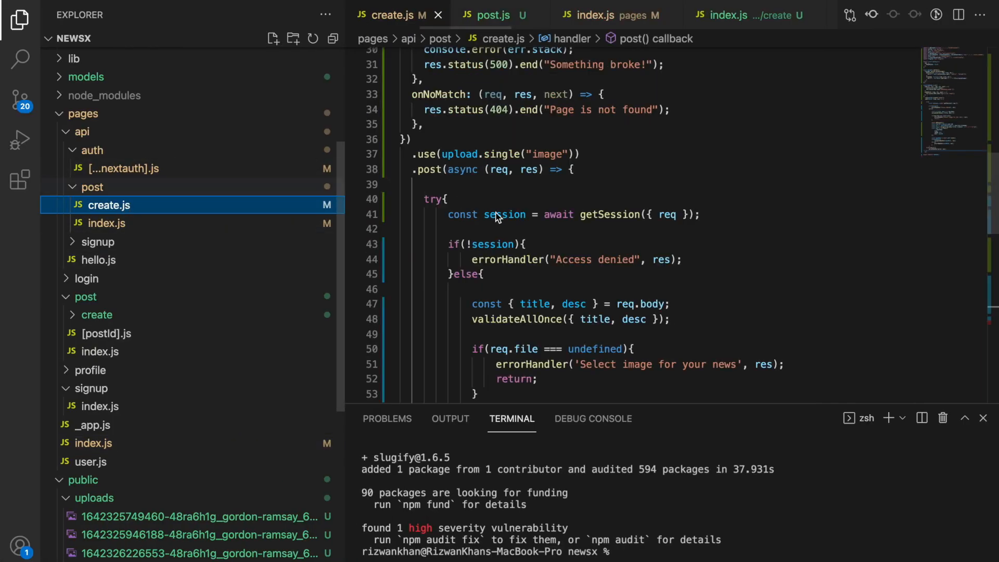
# - Change the new Post's slug to slug.toLocaleLowerCase() in pages/api/post/create.js
pyautogui.scroll(-3)
pyautogui.write('slug: slug,')
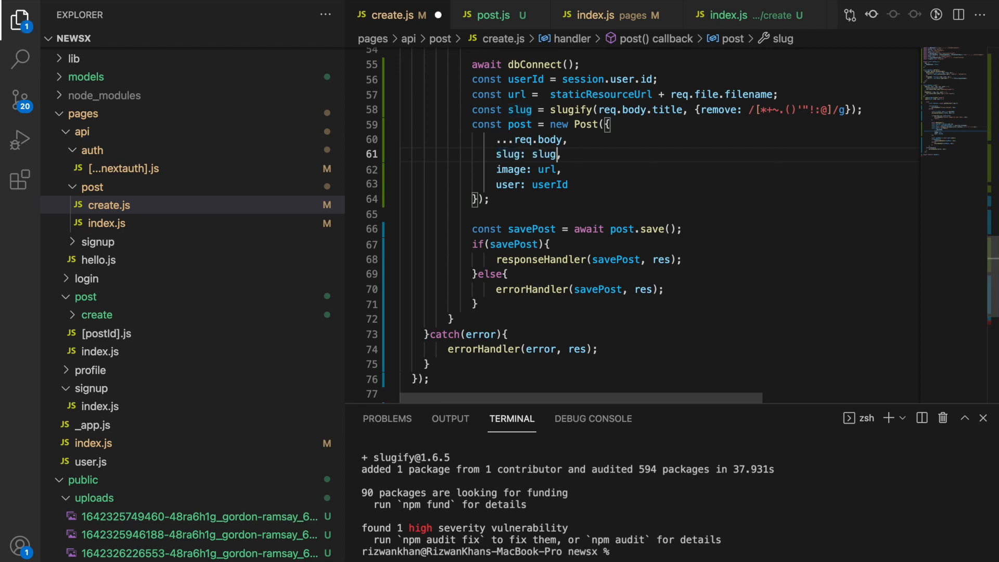
pyautogui.write('.toLo')
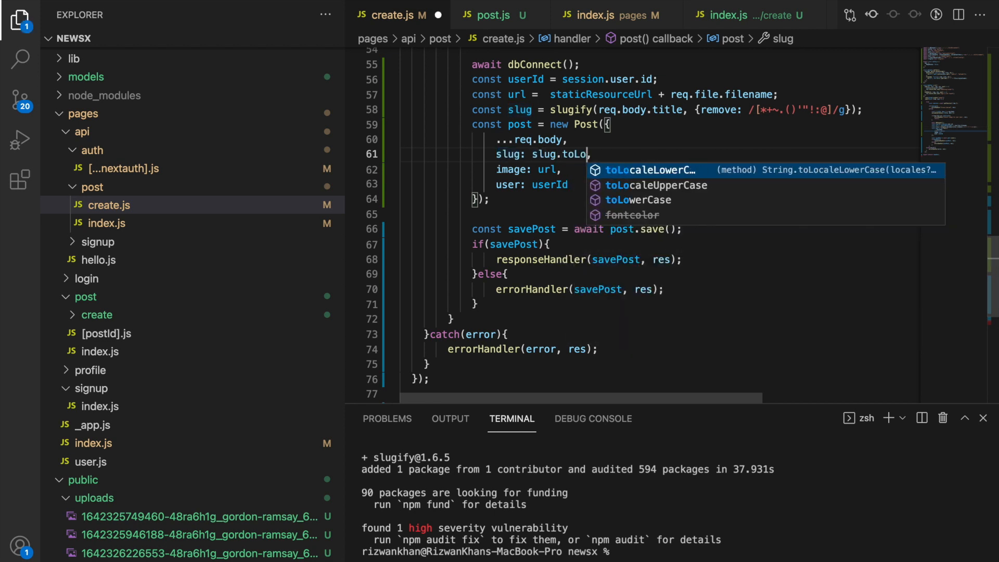
pyautogui.press('Tab')
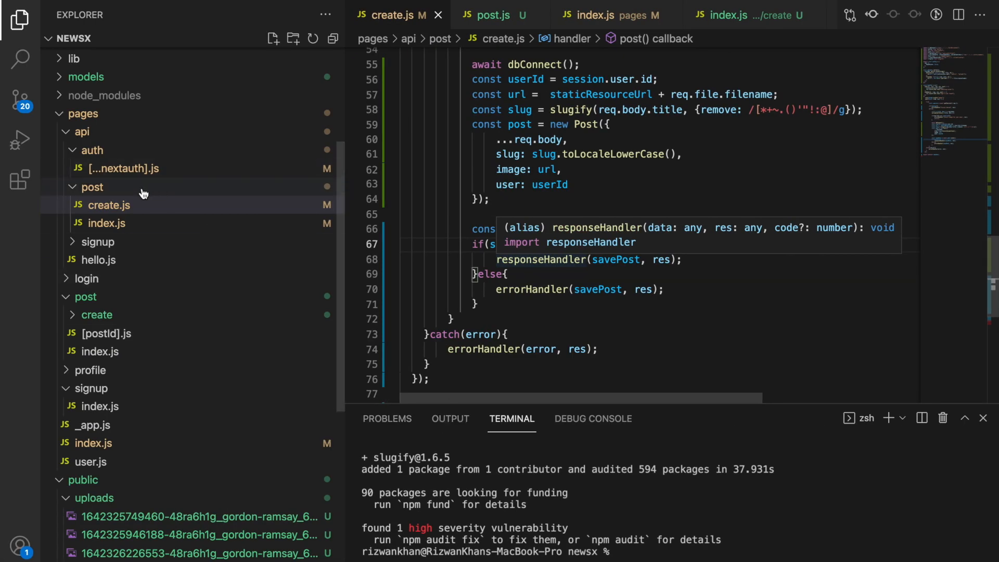
# - Open the old [postId].js page under pages/post in the Explorer
pyautogui.click(91, 187)
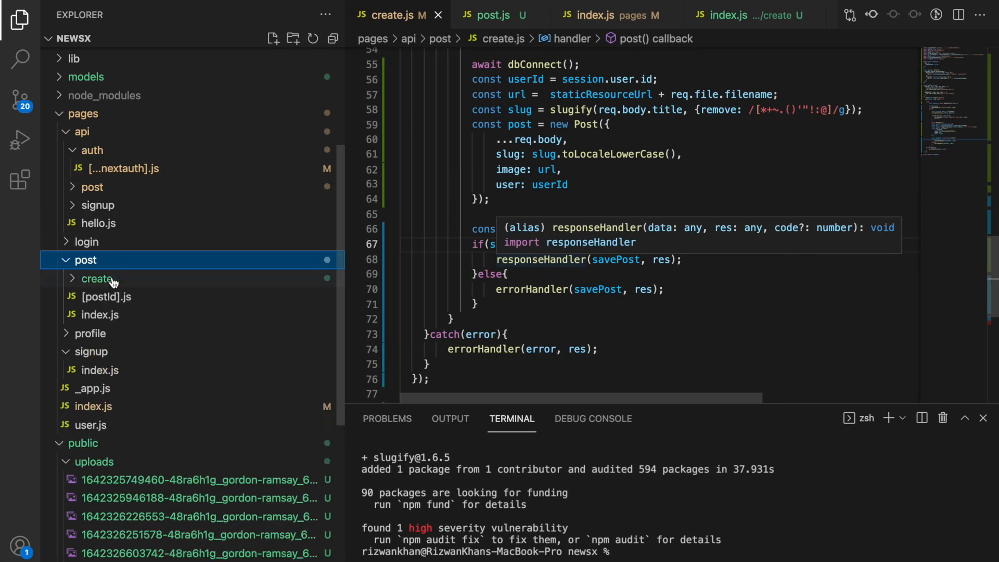
pyautogui.click(97, 278)
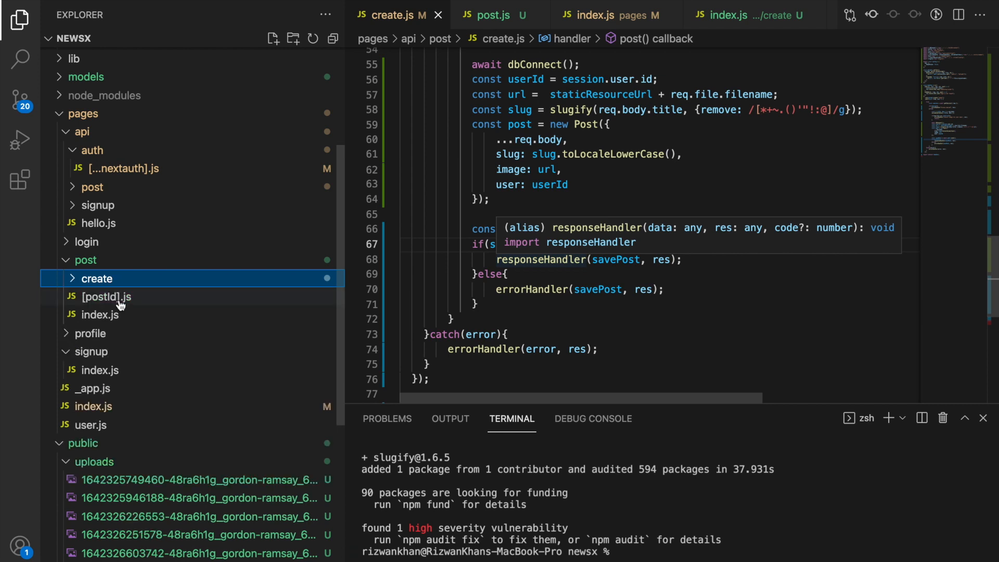
pyautogui.click(85, 260)
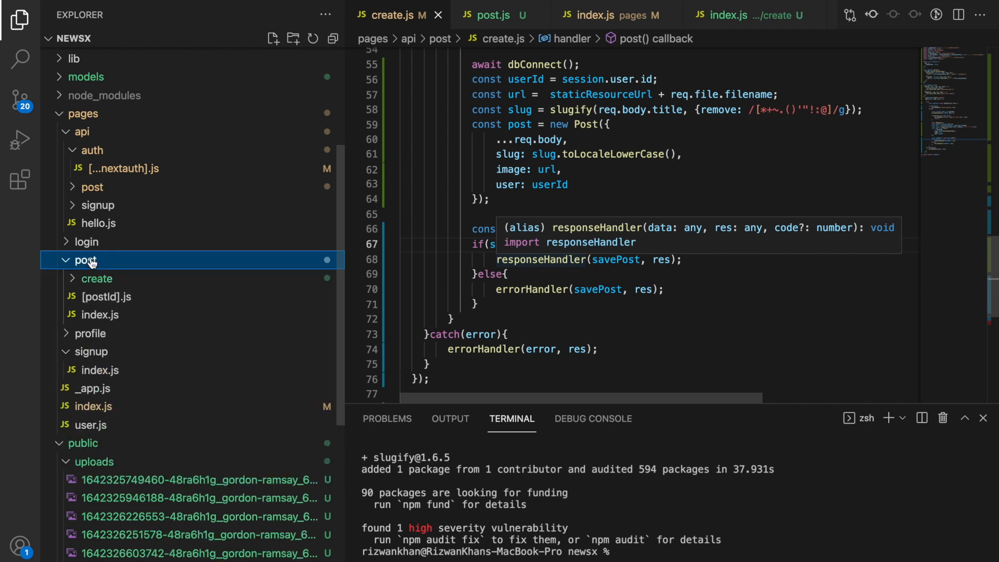
pyautogui.click(108, 296)
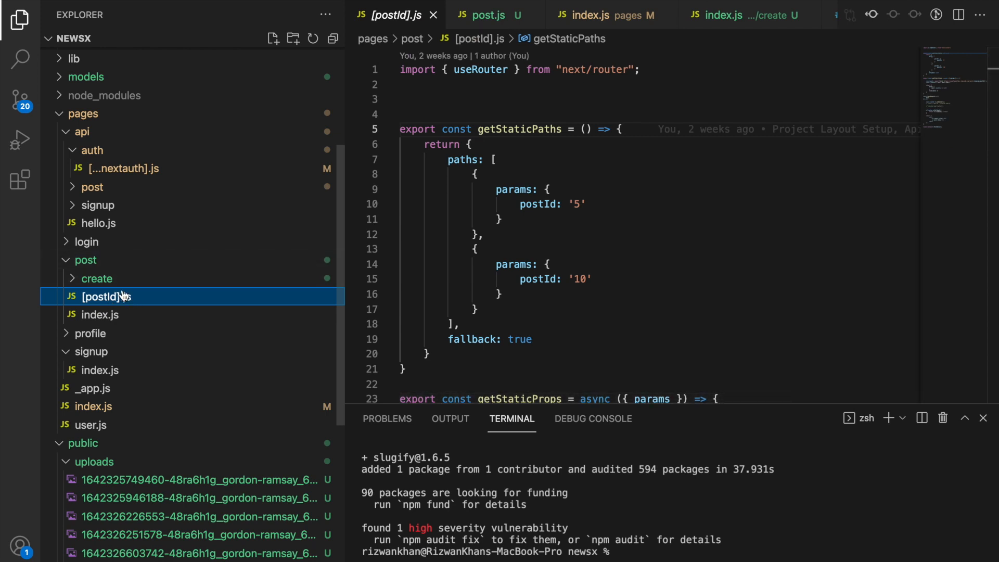
pyautogui.click(273, 38)
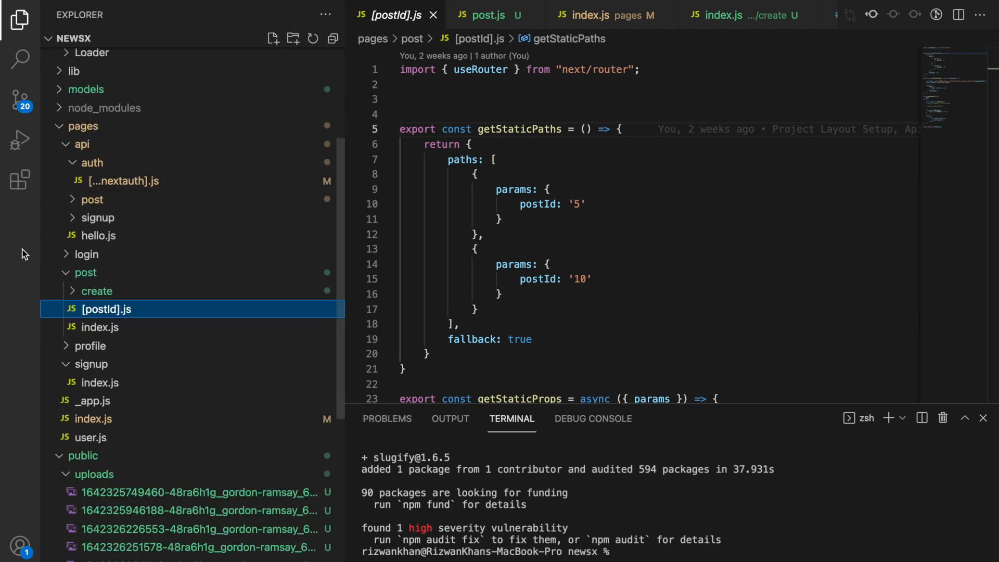
# - Create an [id] folder holding a new [slug].js file, and trash [postId].js
pyautogui.click(85, 272)
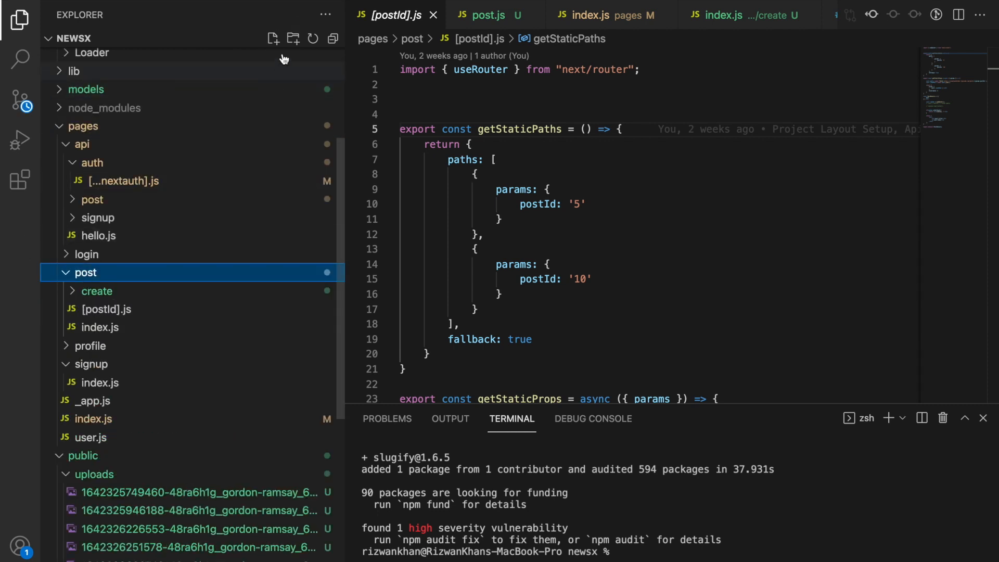
pyautogui.moveTo(292, 39)
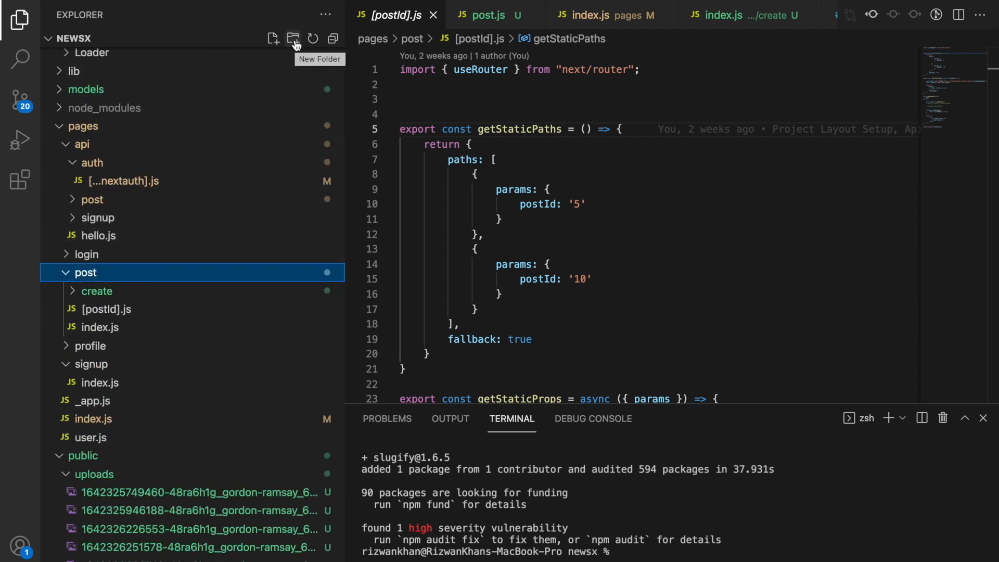
pyautogui.click(293, 38)
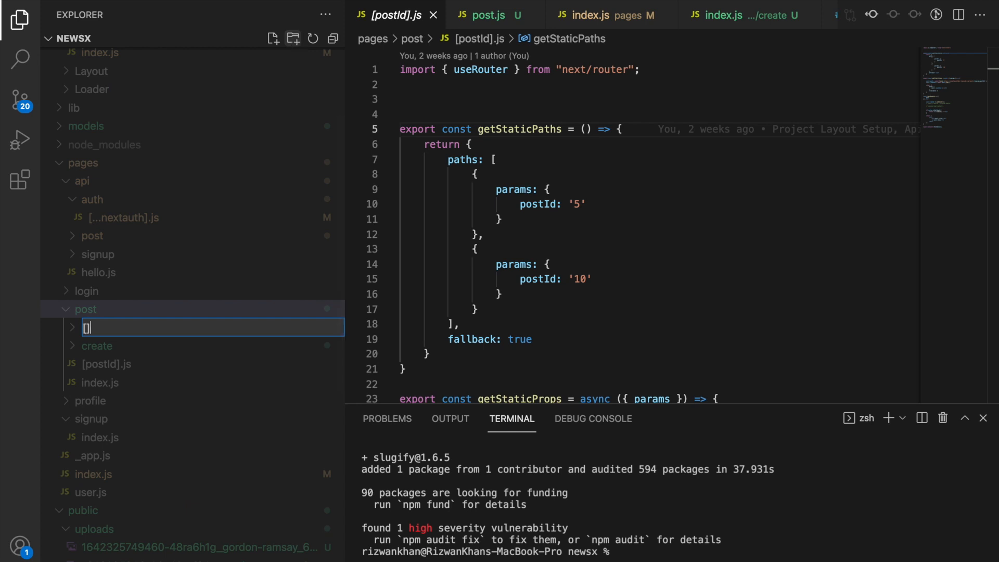
pyautogui.write('id')
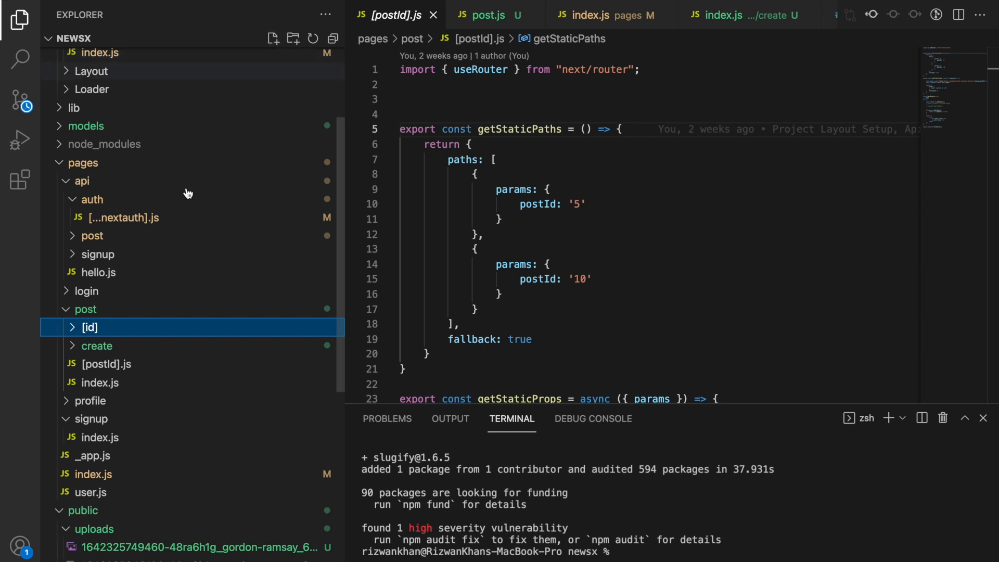
pyautogui.click(272, 38)
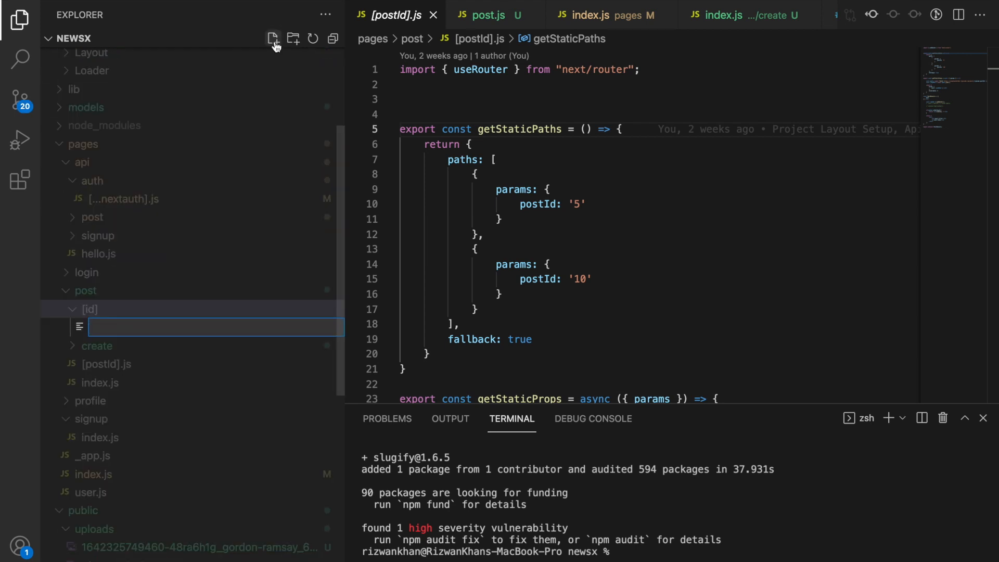
pyautogui.write('[slug].js')
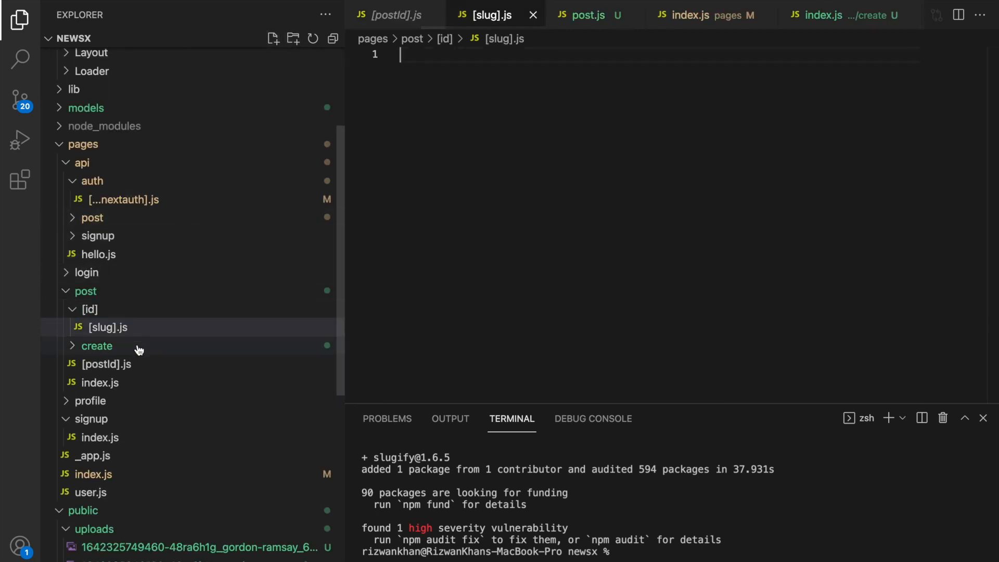
pyautogui.rightClick(106, 363)
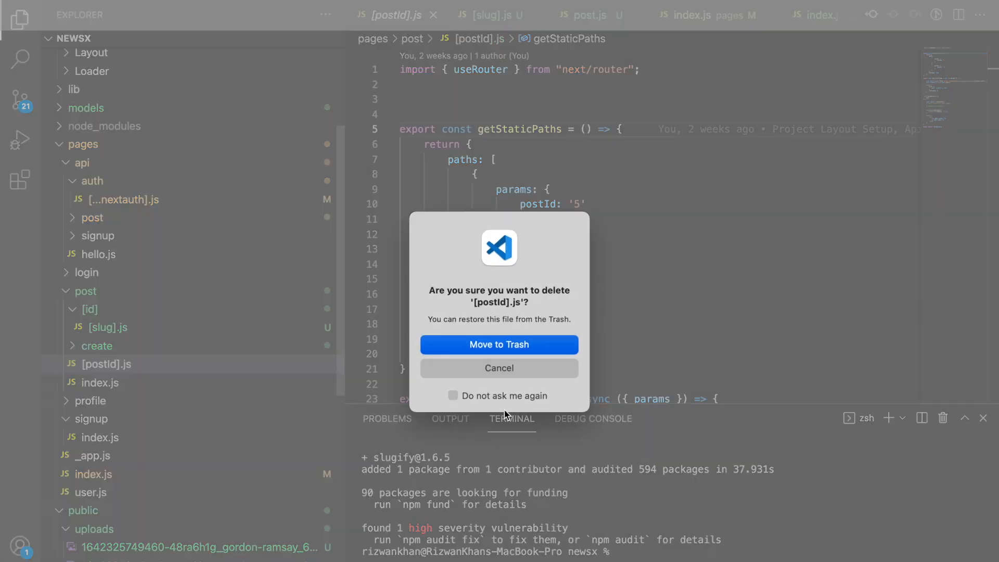
pyautogui.click(499, 344)
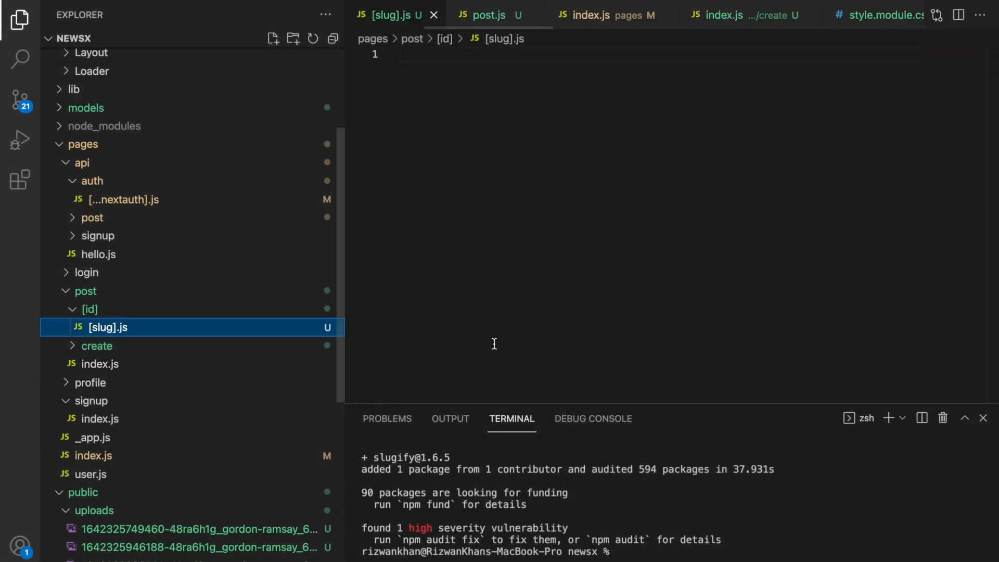
# - Write the PostDetailsPage component in [slug].js and begin getServerSideProps(ctx)
pyautogui.click(89, 309)
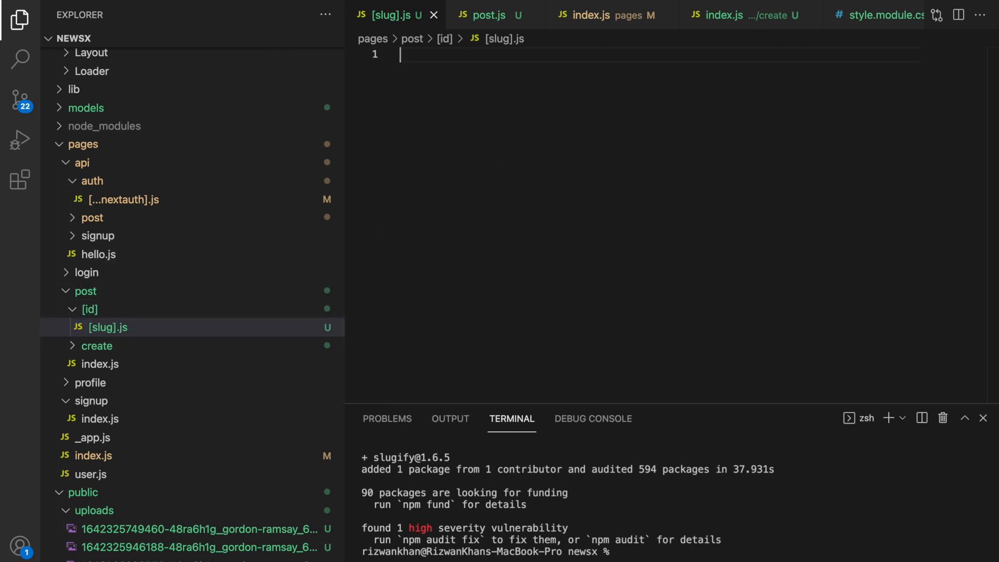
pyautogui.write('const PostDetailsPage = () => {')
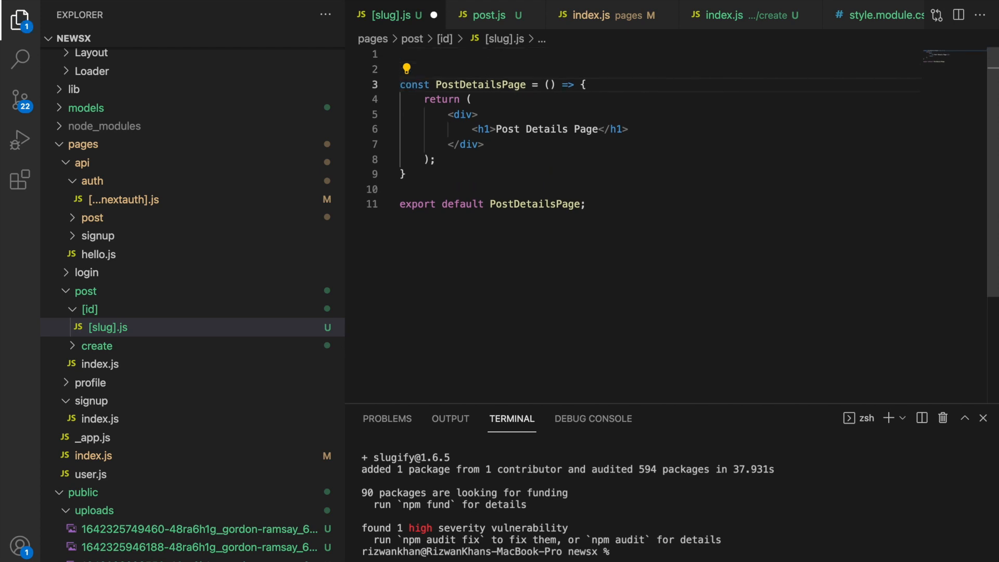
pyautogui.write('exp')
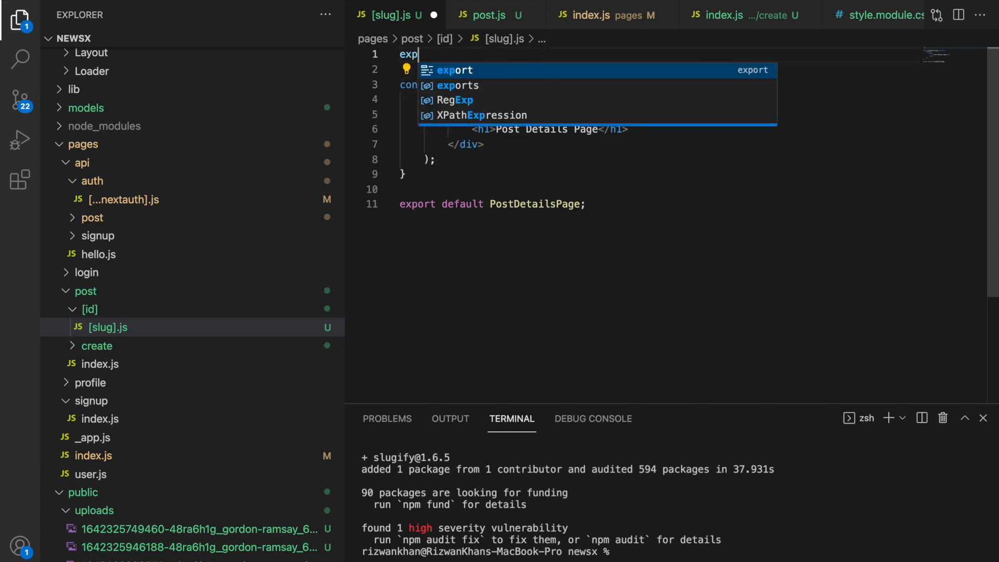
pyautogui.write('const getServerSideProps = (ctx) => {')
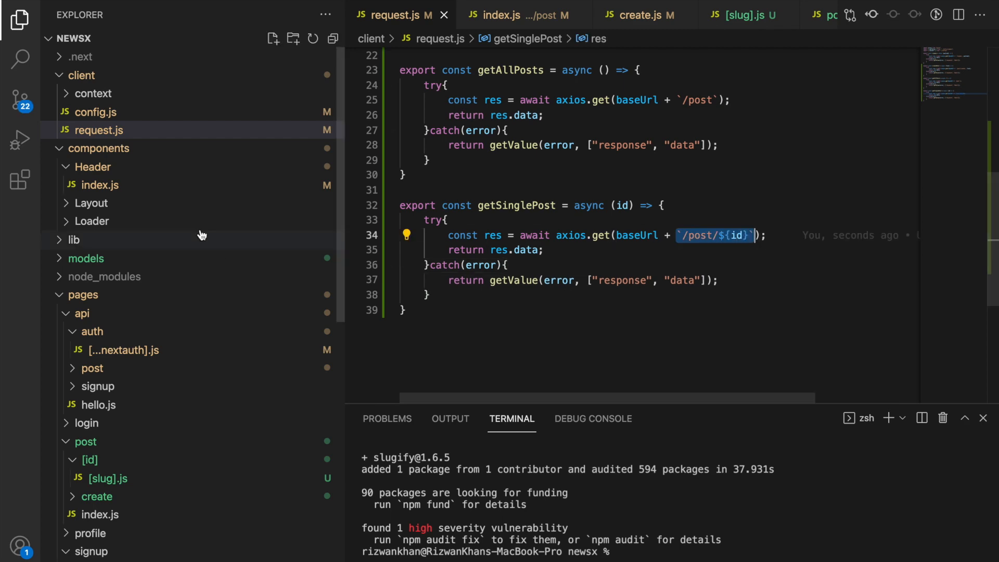
# - Return to the [slug].js page file to fetch the post by query id
pyautogui.click(106, 468)
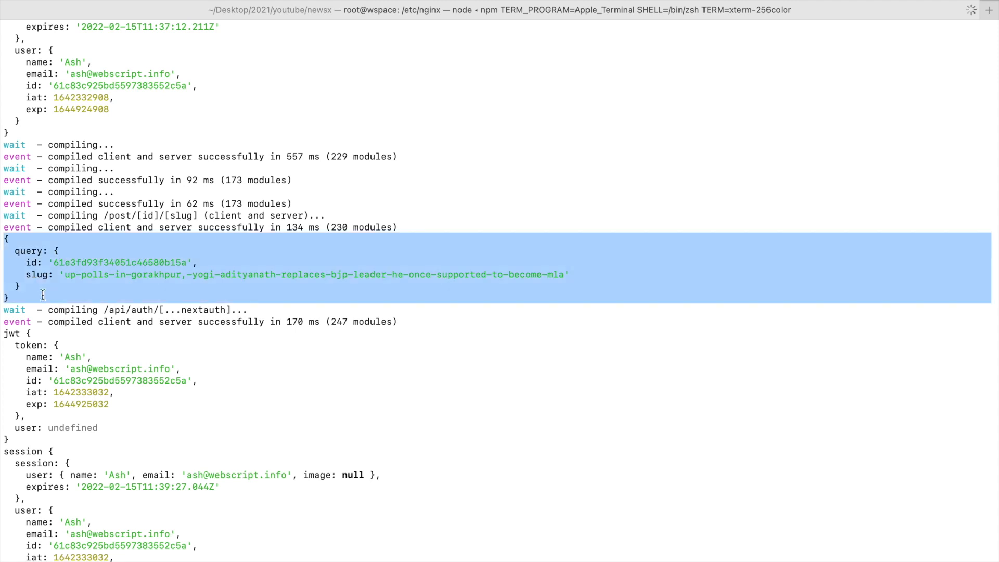
pyautogui.doubleClick(32, 262)
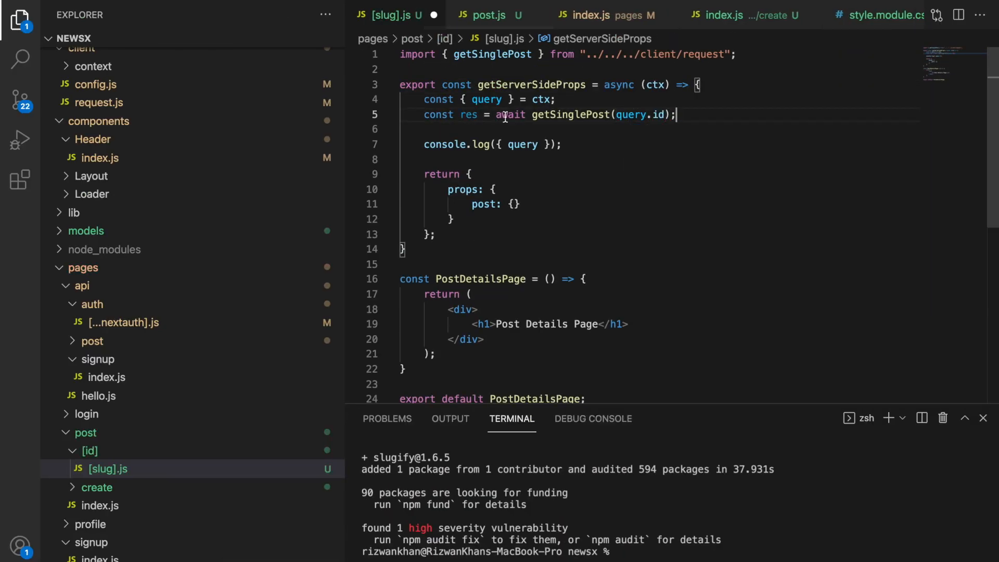
# - Add a res.hasError check so getServerSideProps returns res.body as post, otherwise null
pyautogui.write('if(res.hasError){')
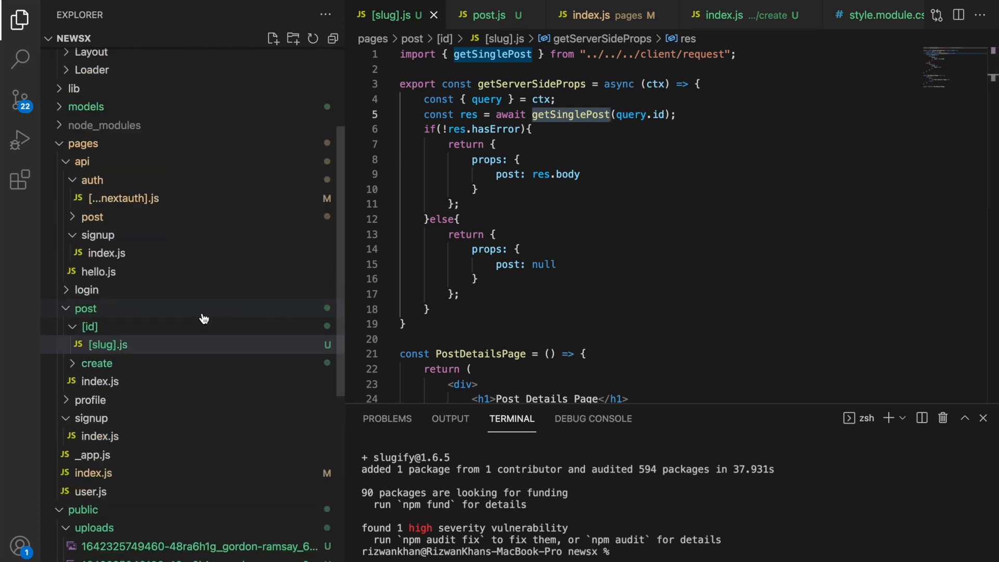
pyautogui.scroll(-3)
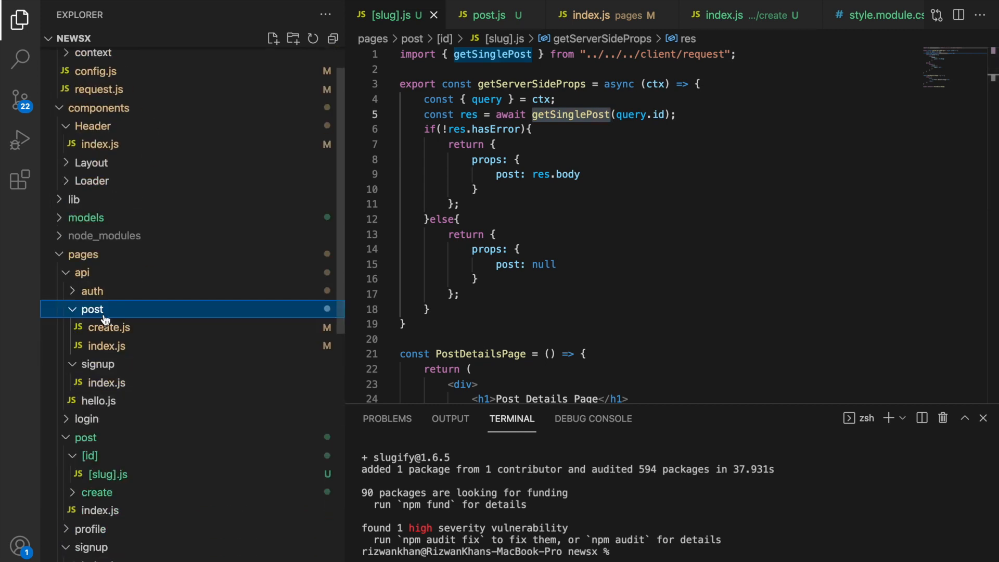
# - Create a new file named [id].js in the pages/api/post folder
pyautogui.click(273, 38)
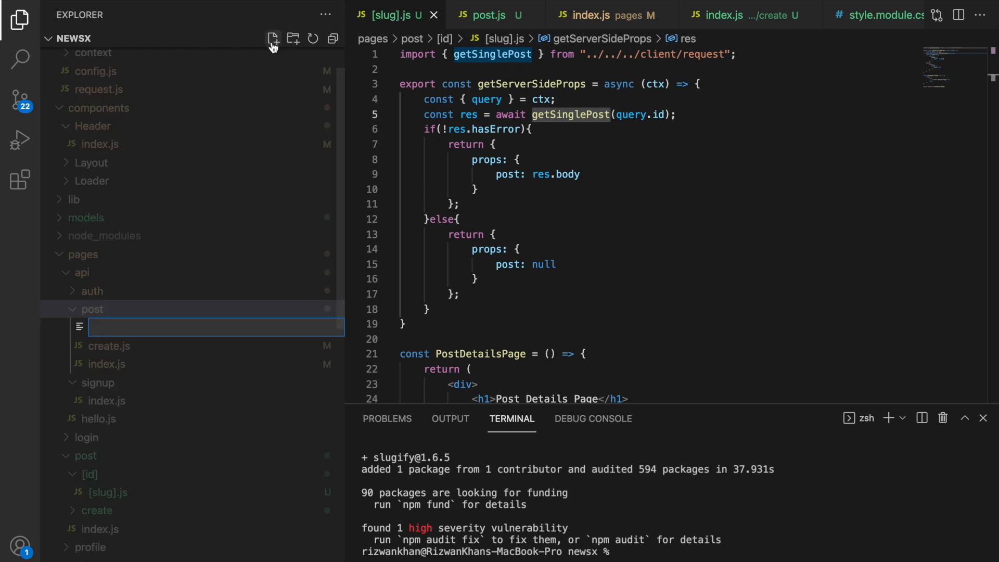
pyautogui.write('[')
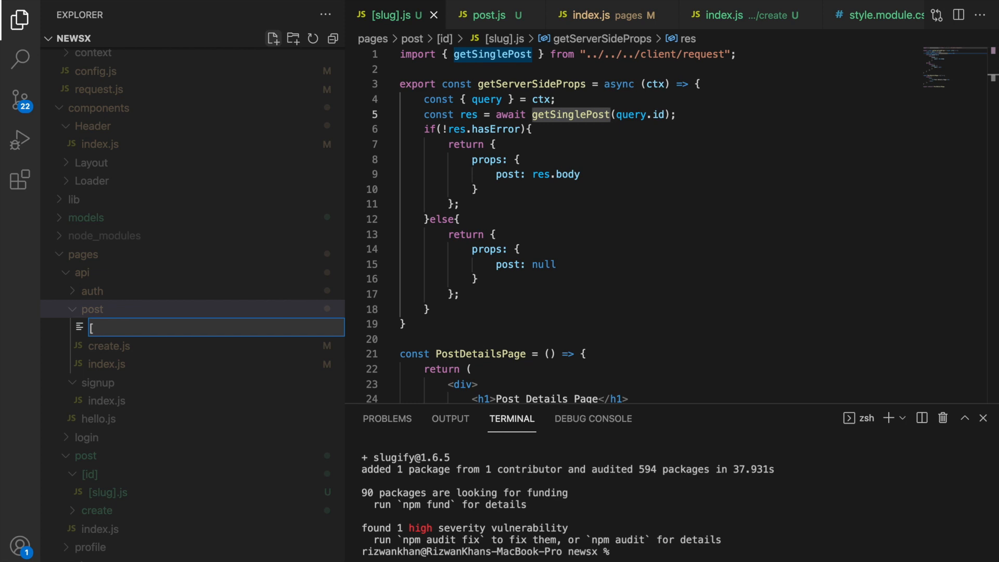
pyautogui.write('id]')
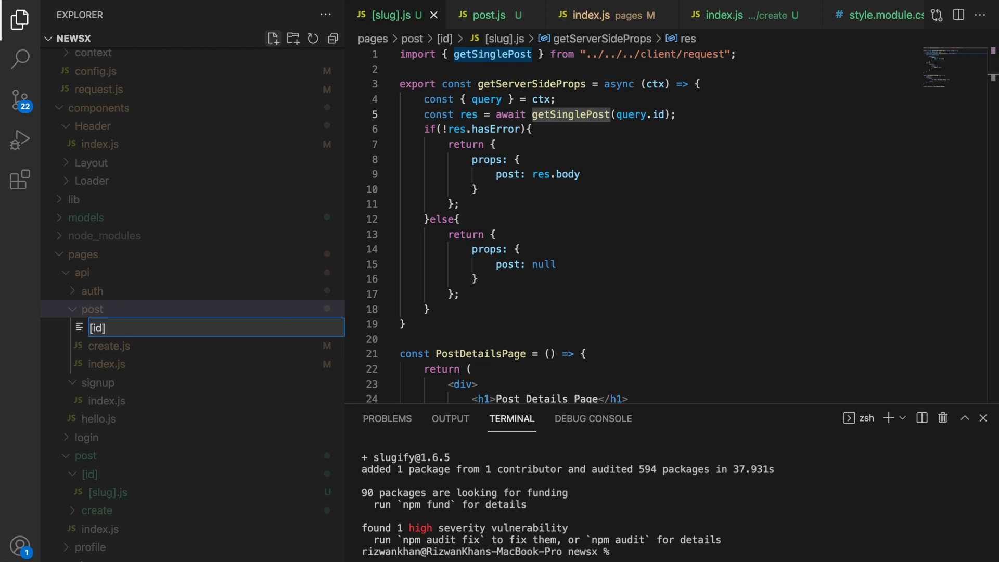
pyautogui.press('Enter')
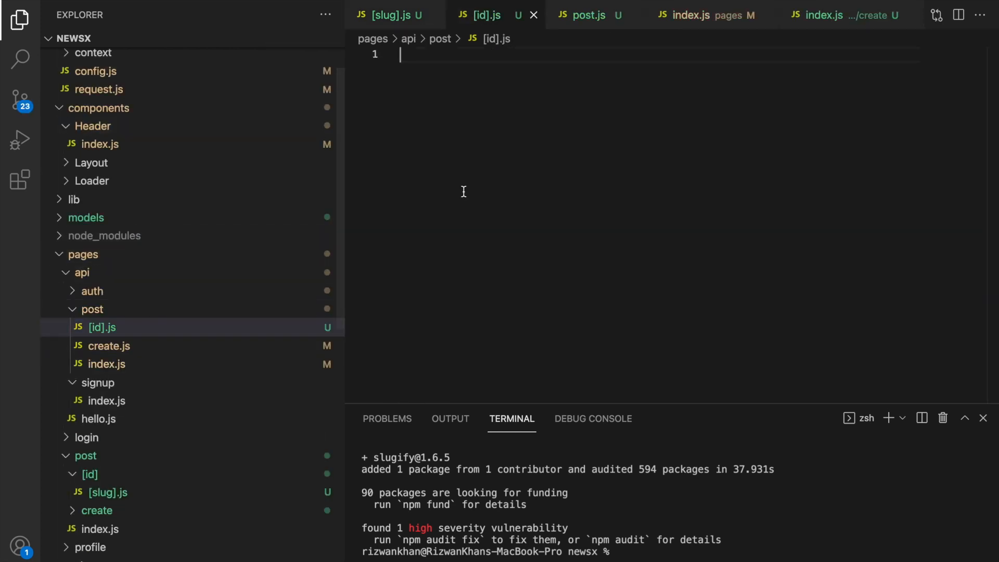
# - Write the exported handler calling Post.findOne({ _id: id }) with id taken from req.query
pyautogui.write('export c')
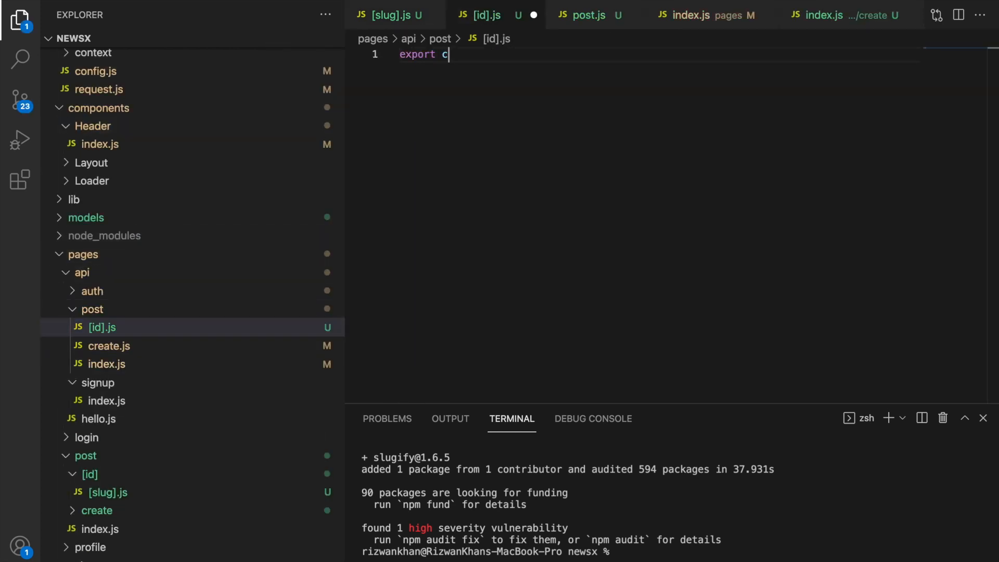
pyautogui.write('ons')
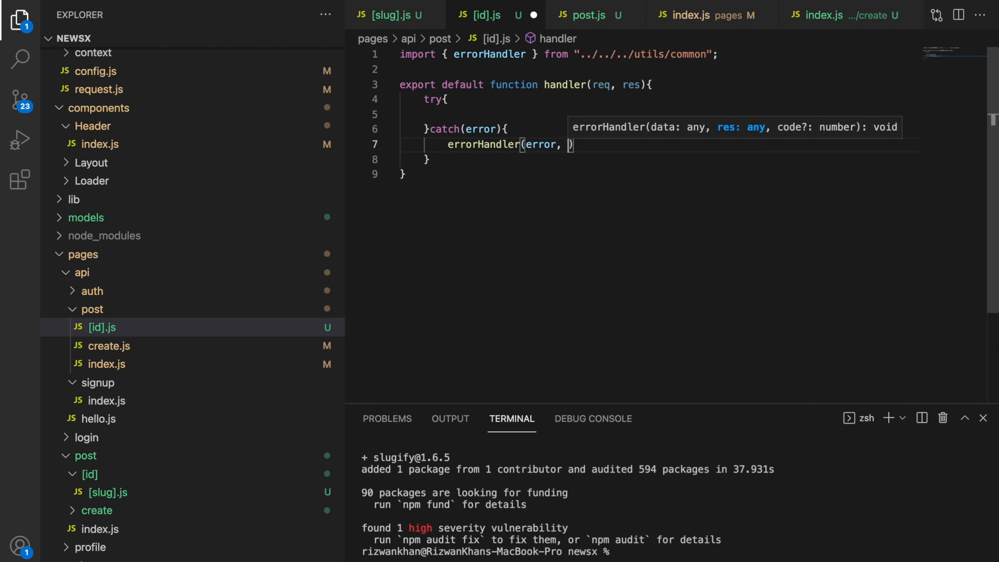
pyautogui.write('res')
pyautogui.write('post')
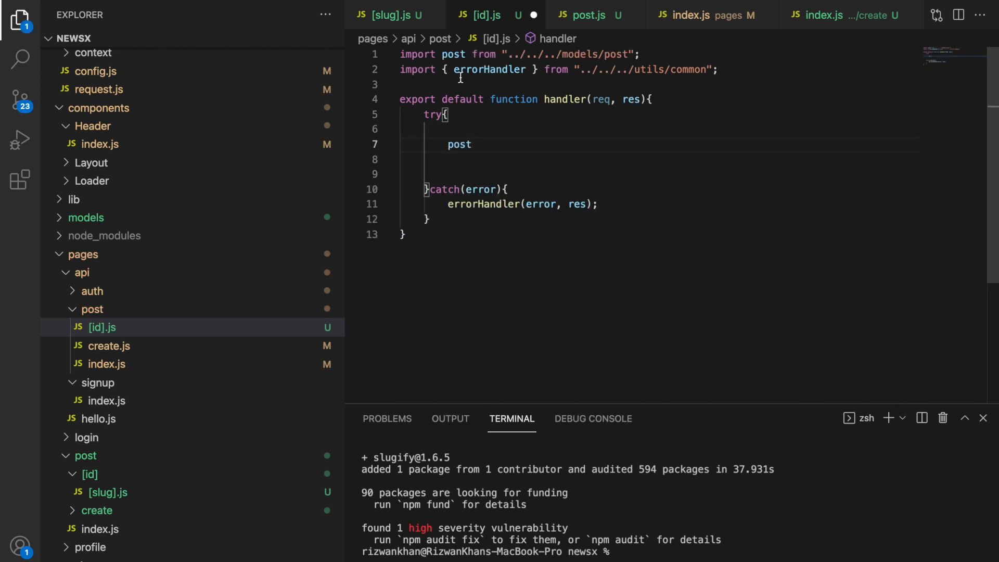
pyautogui.write('Post.fin')
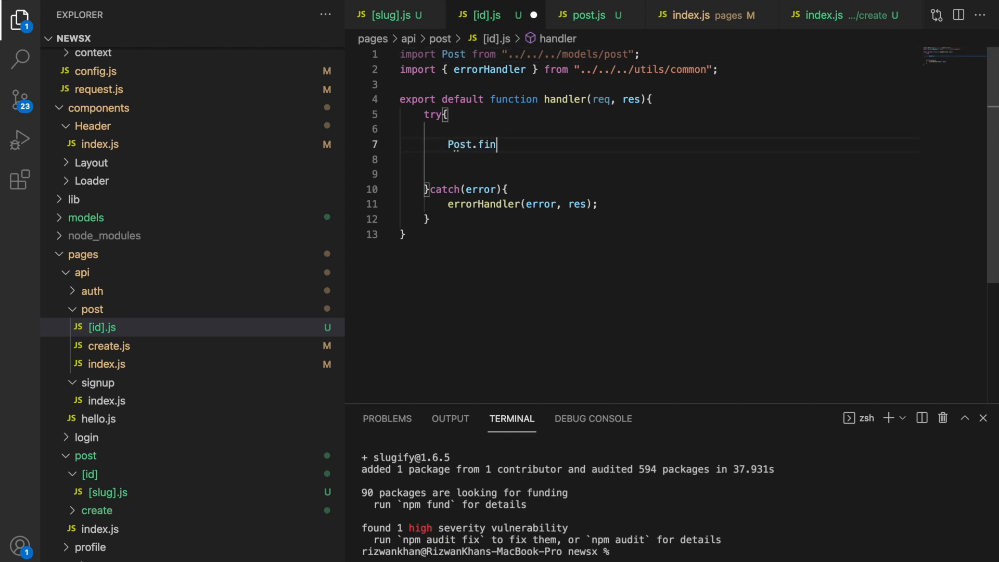
pyautogui.write('On')
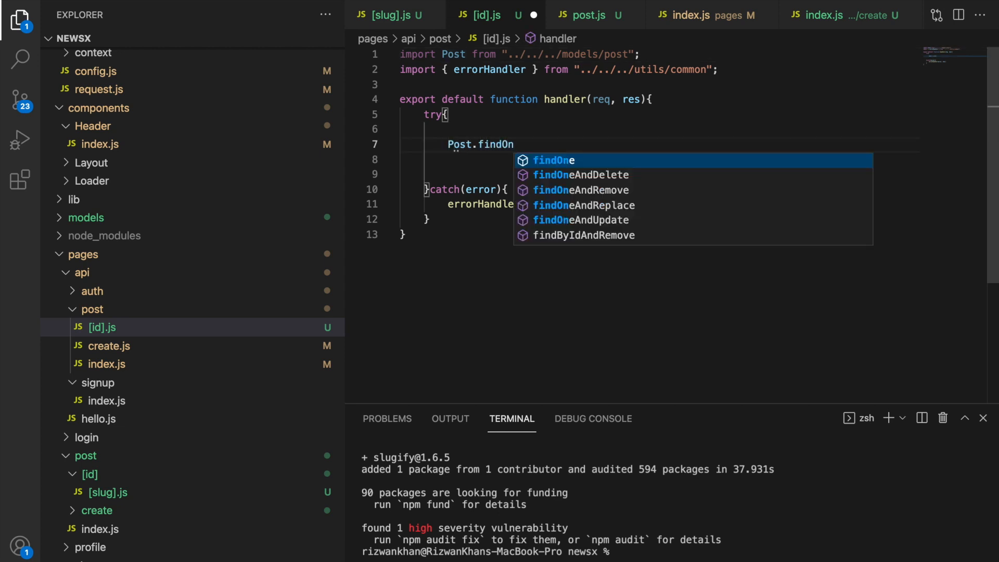
pyautogui.press('Enter')
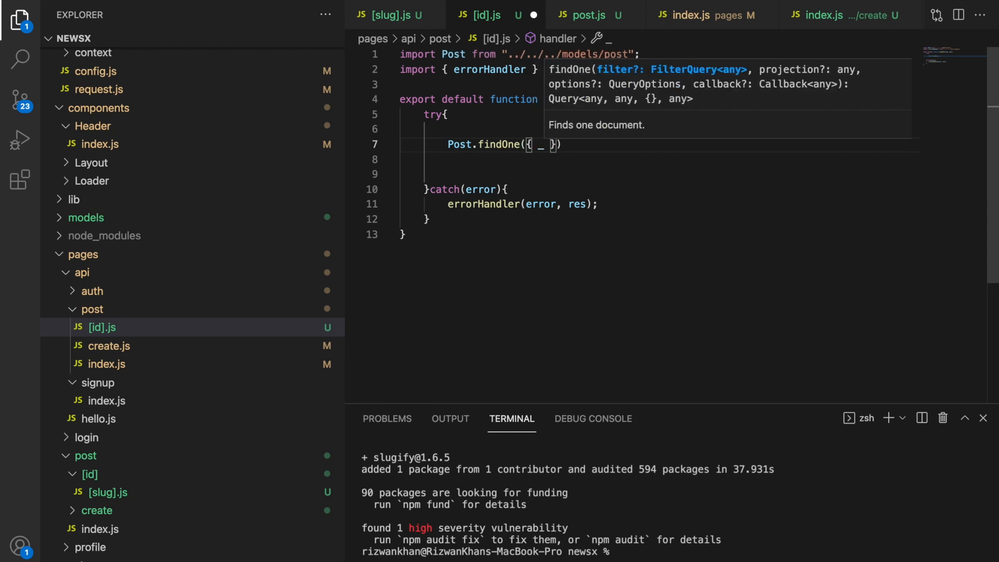
pyautogui.write('_id')
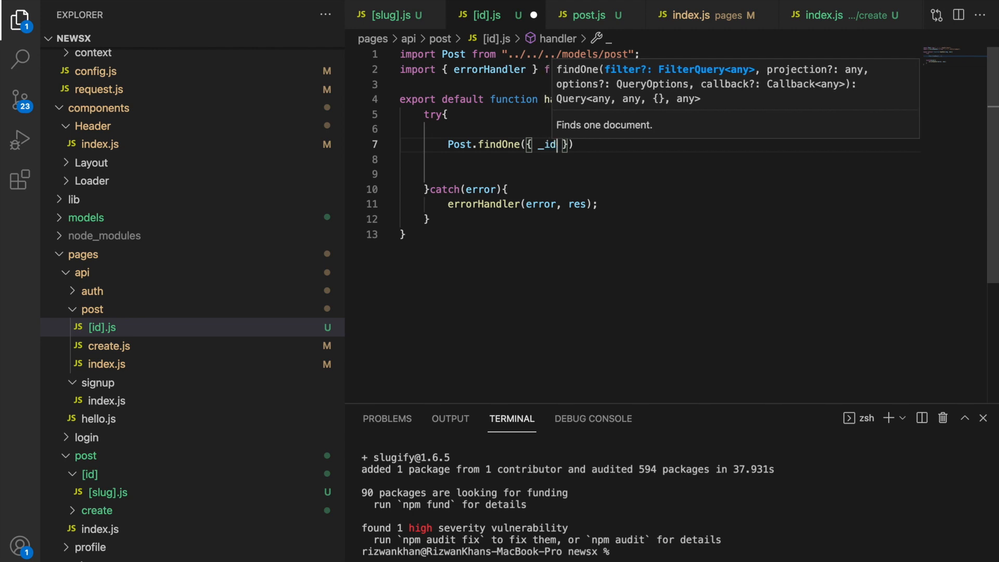
pyautogui.write(':')
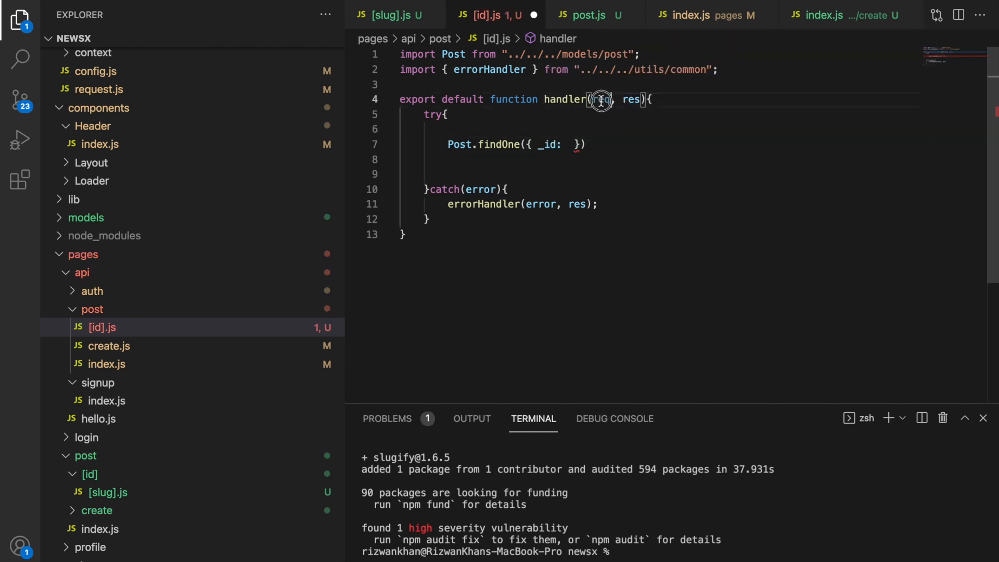
pyautogui.write('const')
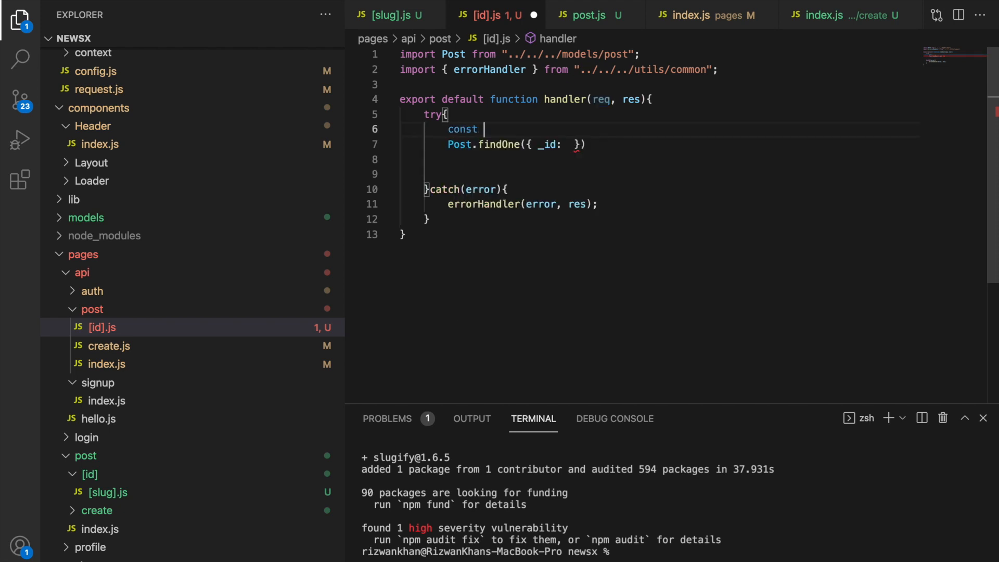
pyautogui.write('{} =')
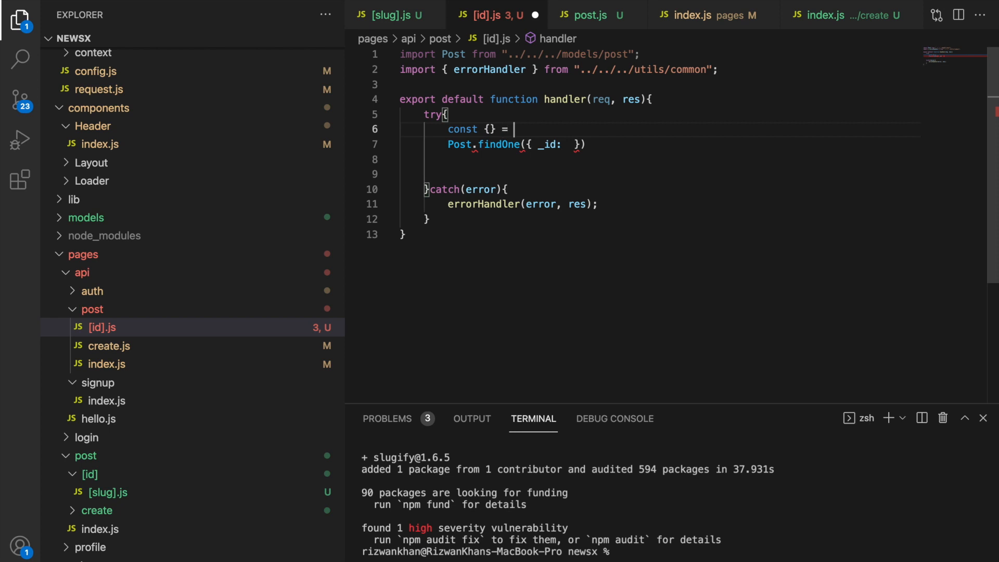
pyautogui.write('req')
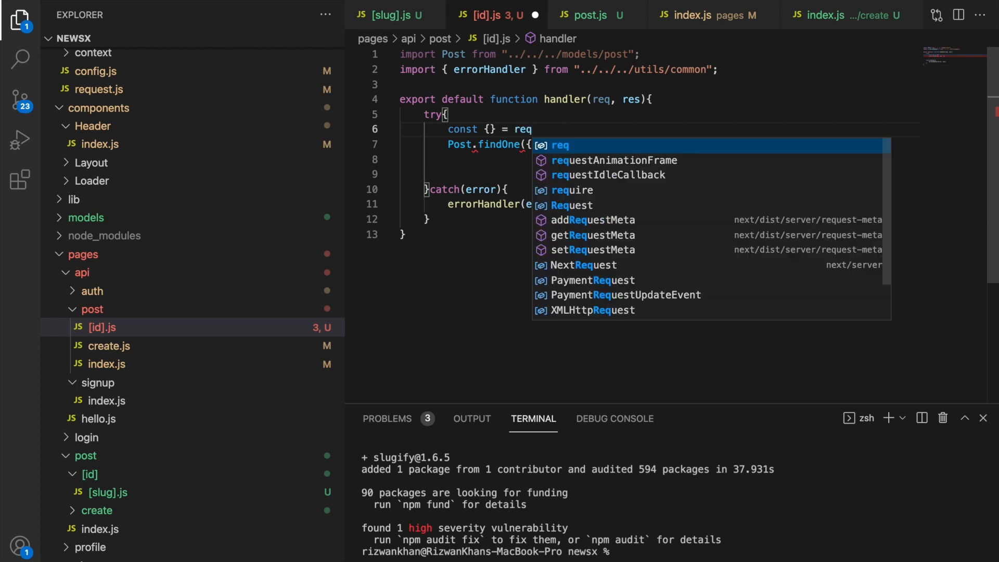
pyautogui.write('.query;')
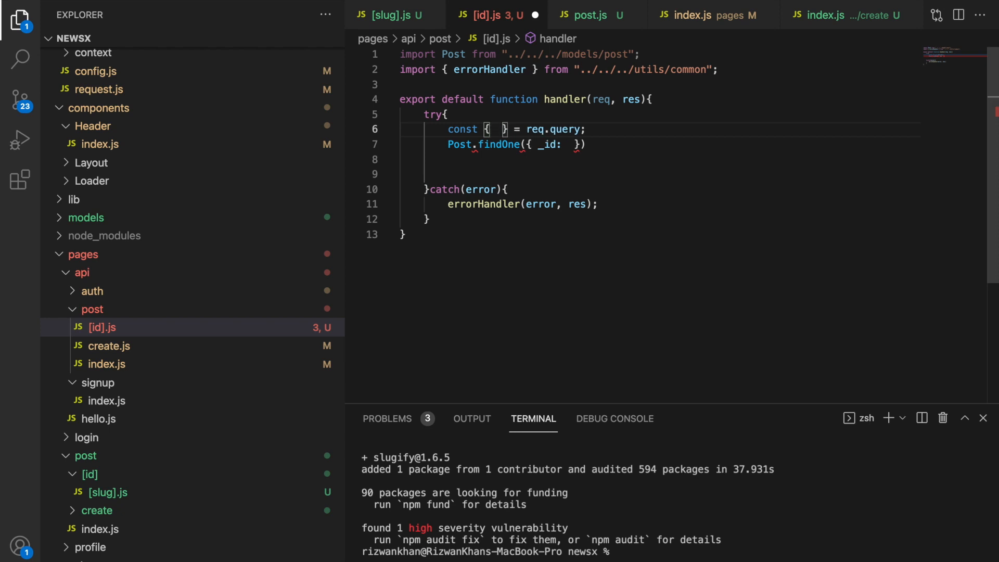
pyautogui.write('id')
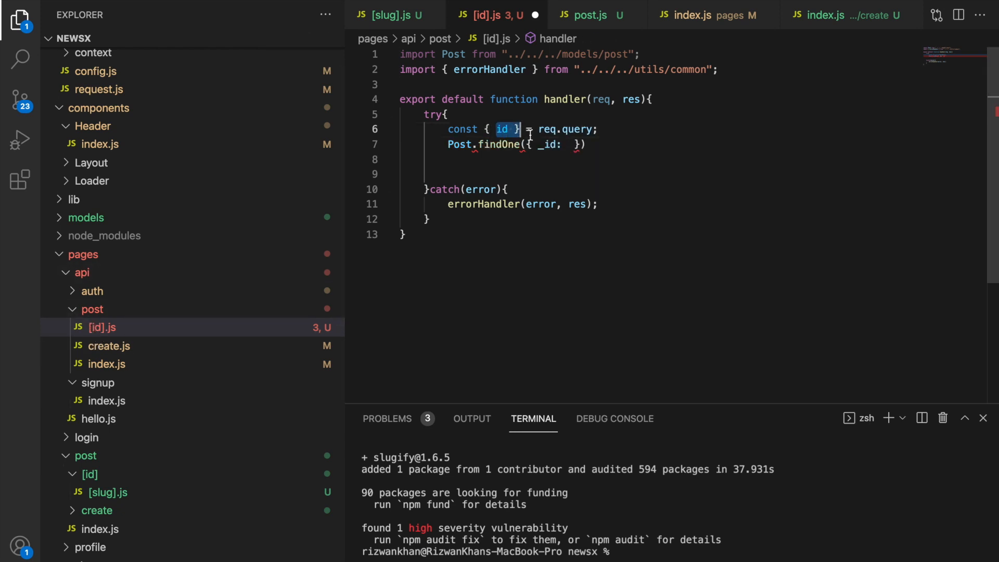
pyautogui.write('id')
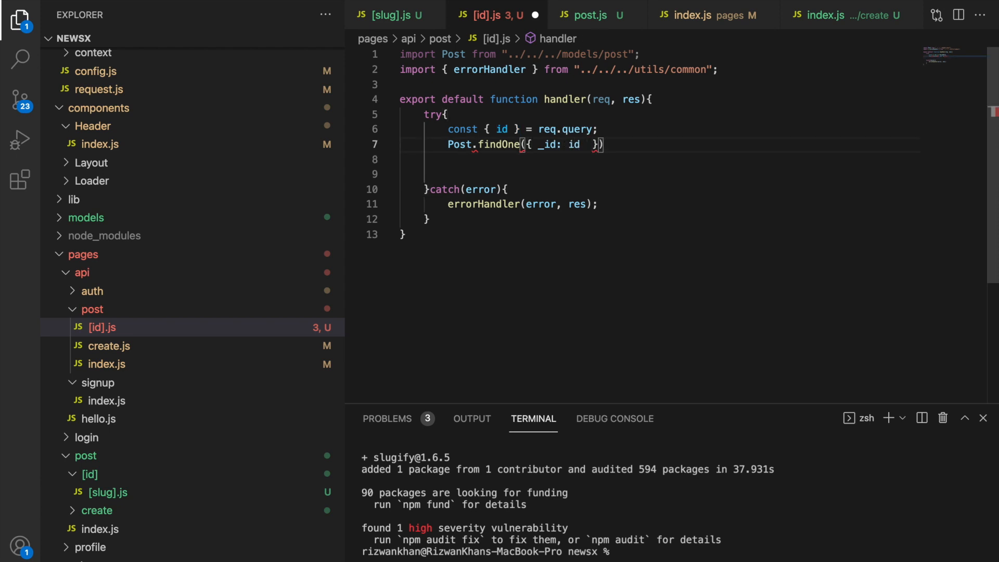
# - Chain .select('_id title slug image desc user') onto the findOne query
pyautogui.write('.')
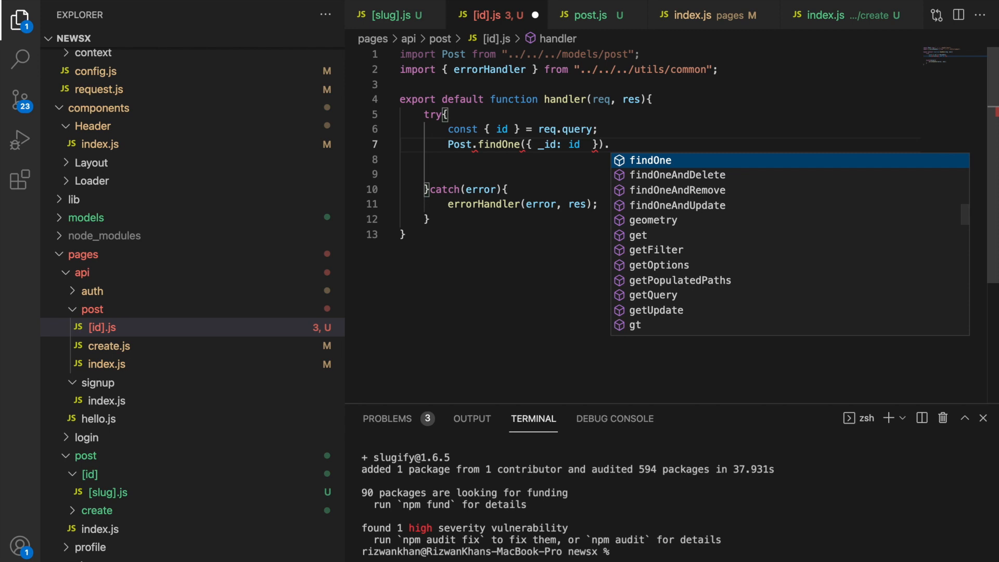
pyautogui.write('.select')
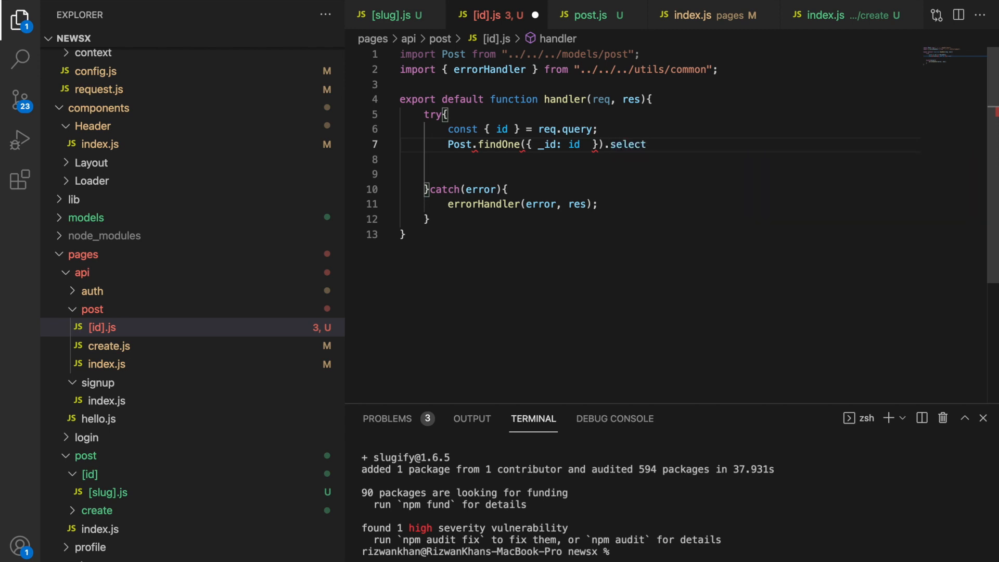
pyautogui.write("('')")
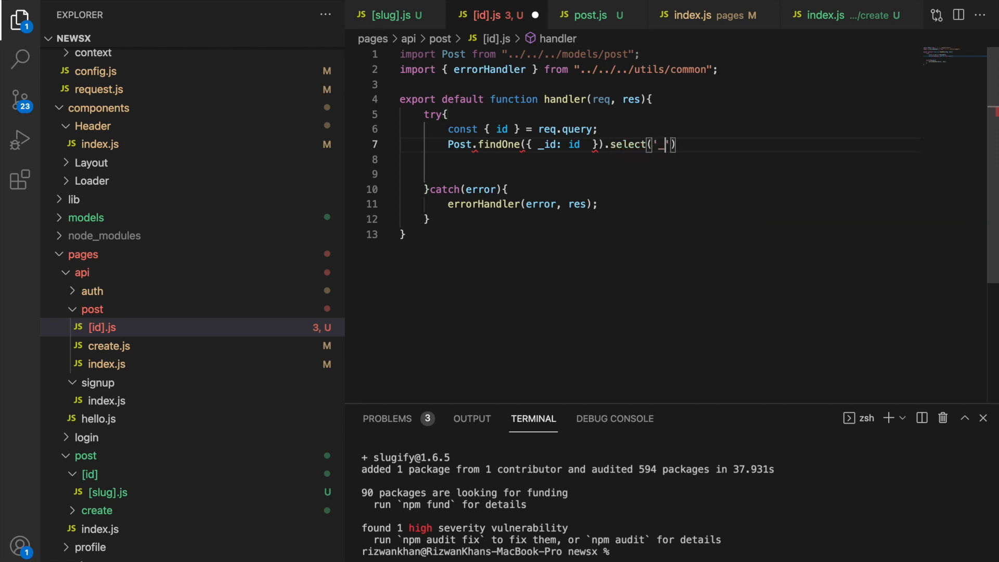
pyautogui.write('id, t')
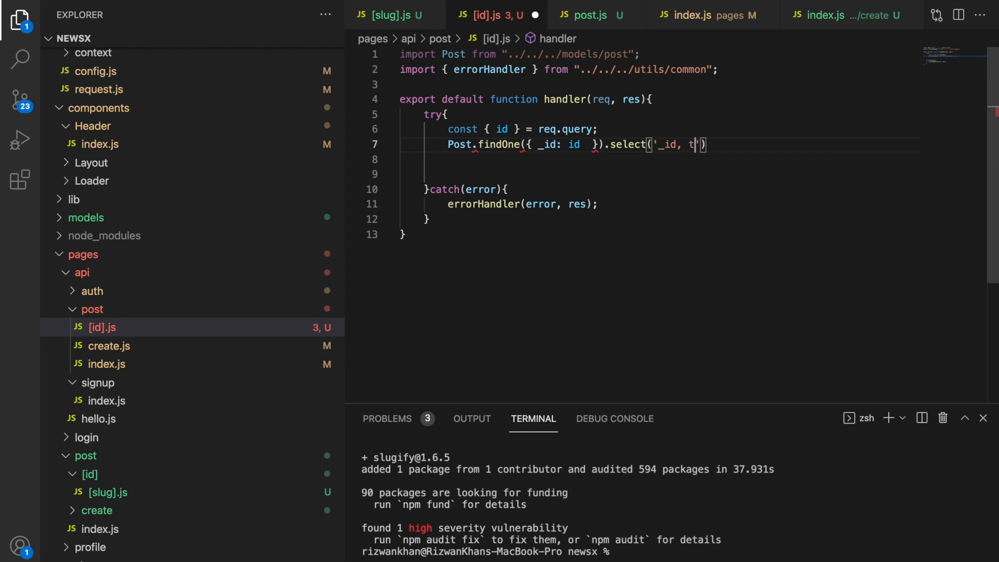
pyautogui.press('Backspace')
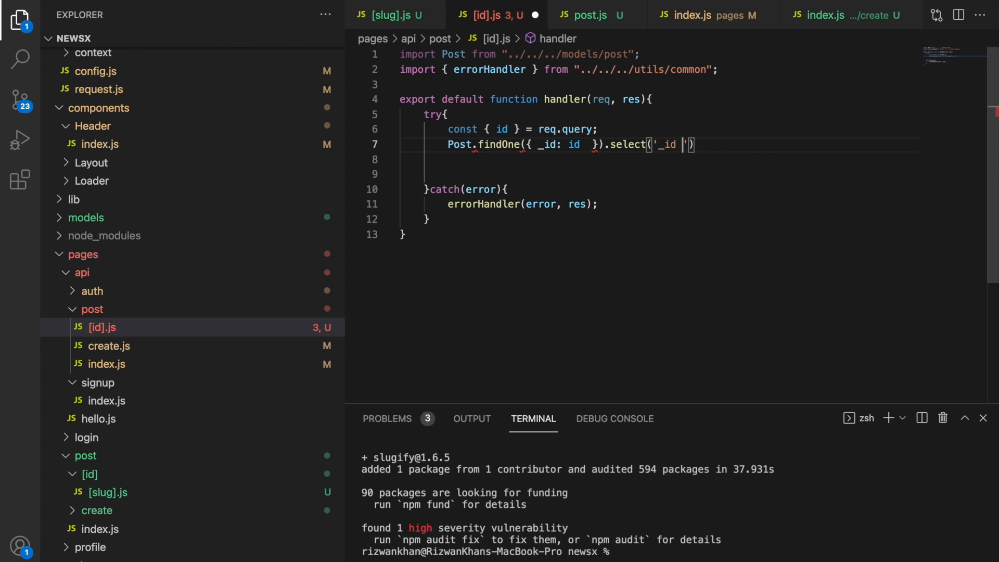
pyautogui.write('title')
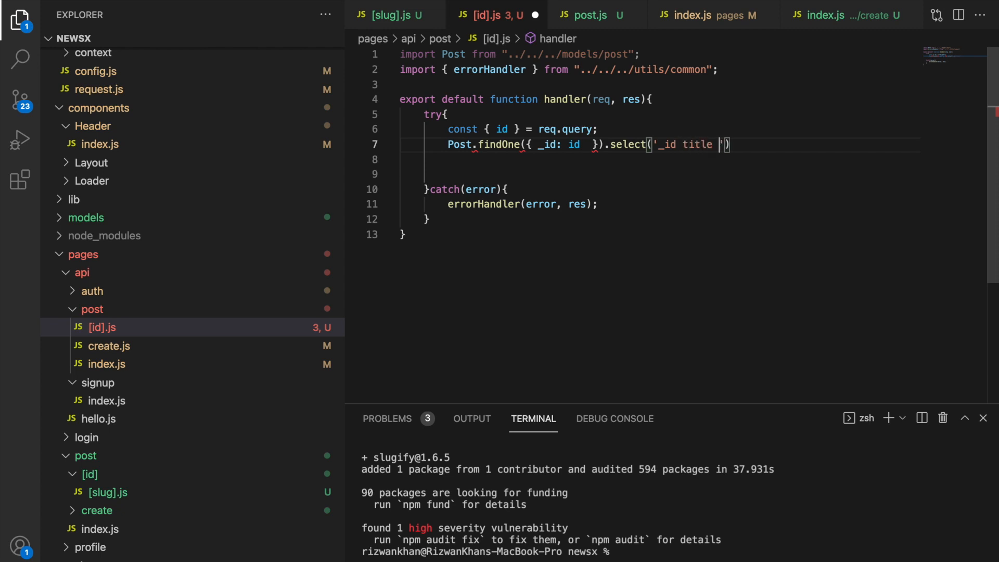
pyautogui.write('slug,')
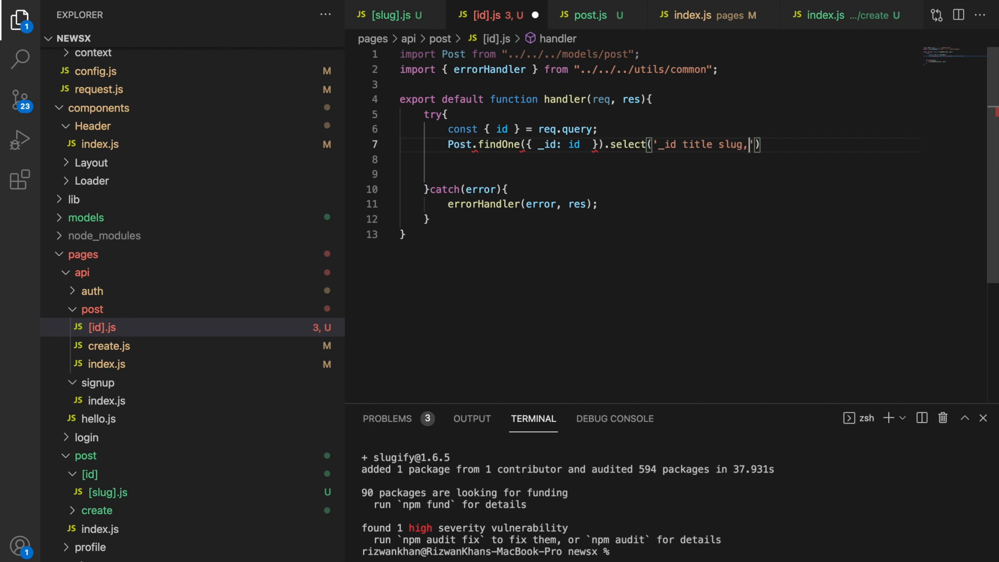
pyautogui.write('image')
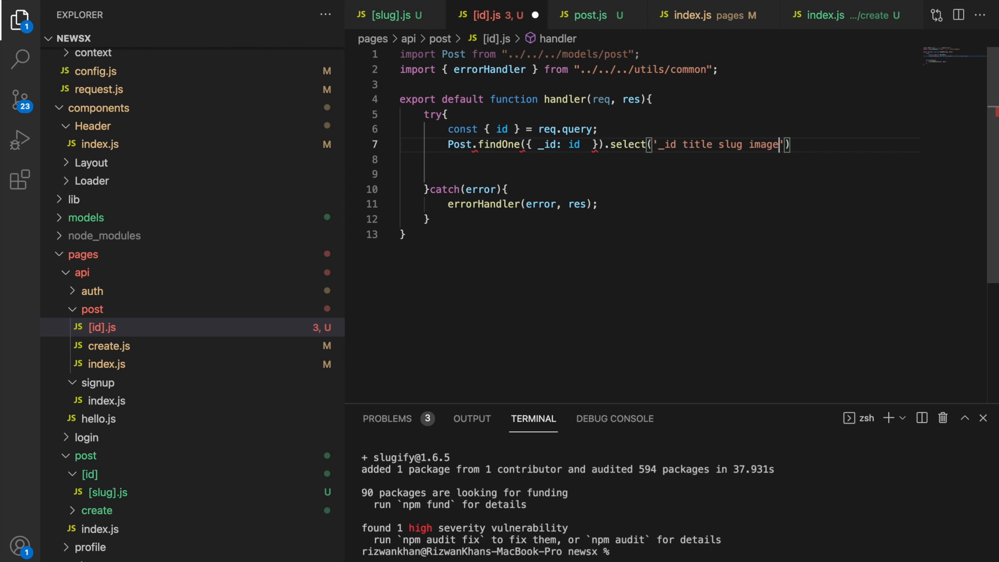
pyautogui.write('desc')
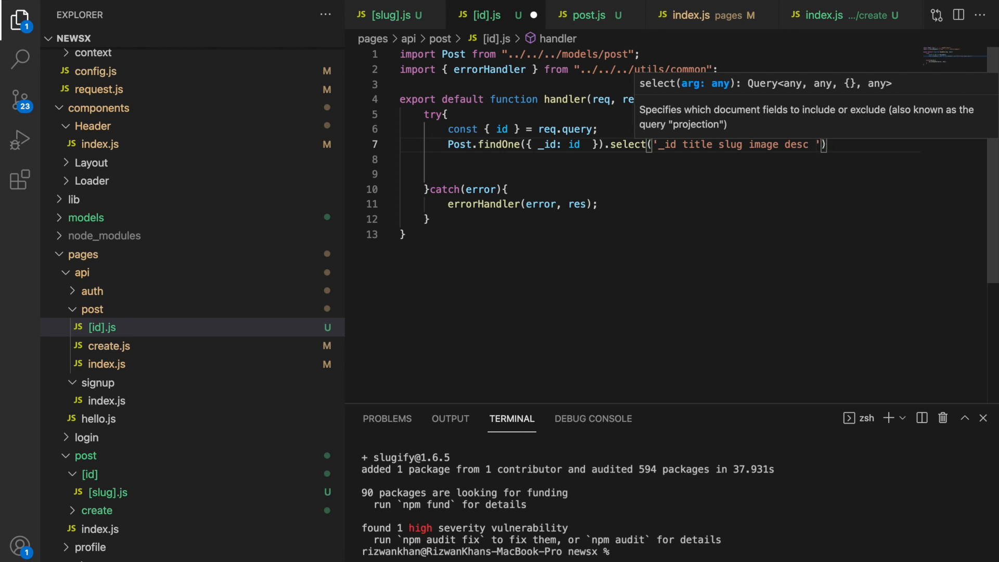
pyautogui.write('user')
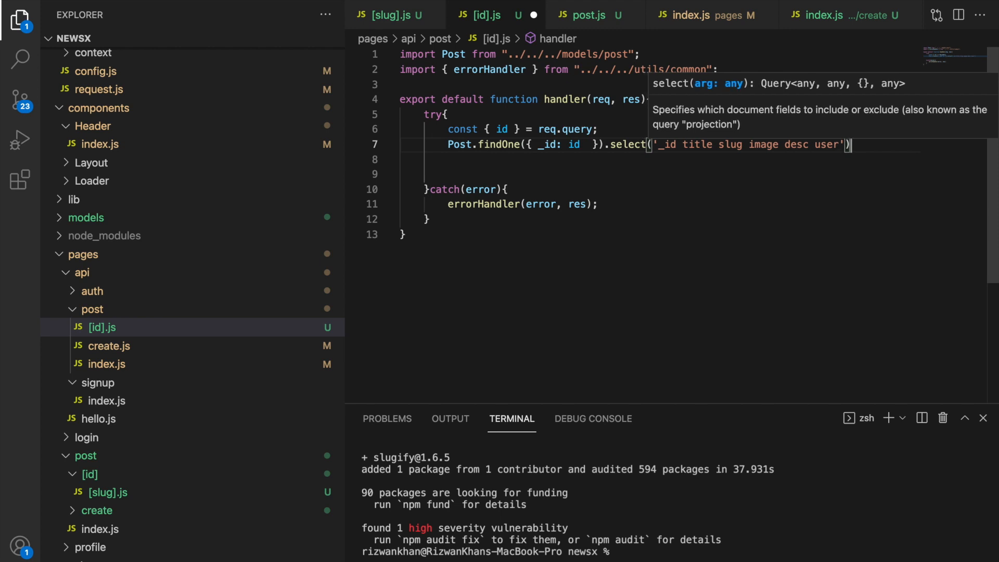
# - Start chaining .populate('user', after the select call
pyautogui.doubleClick(827, 144)
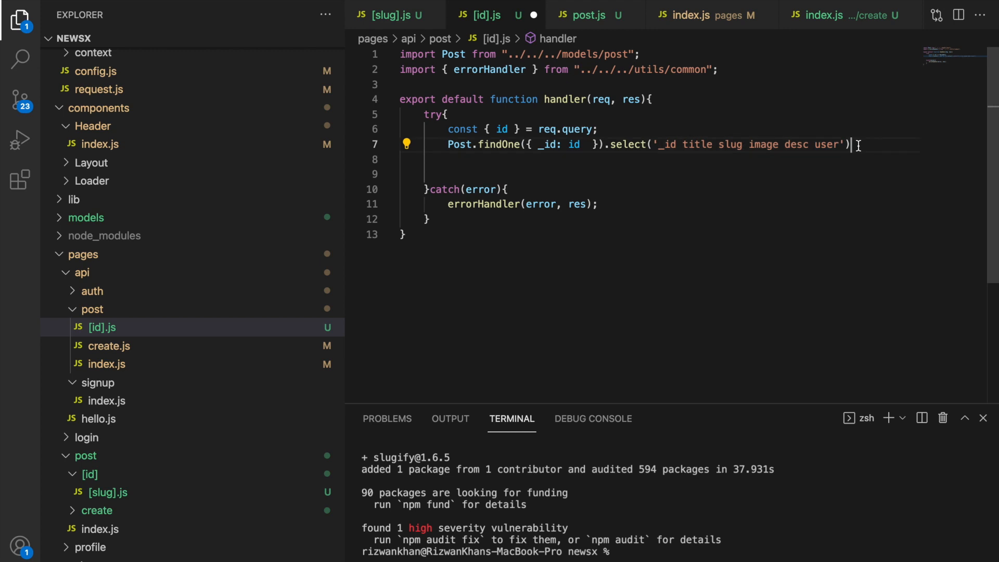
pyautogui.write('.')
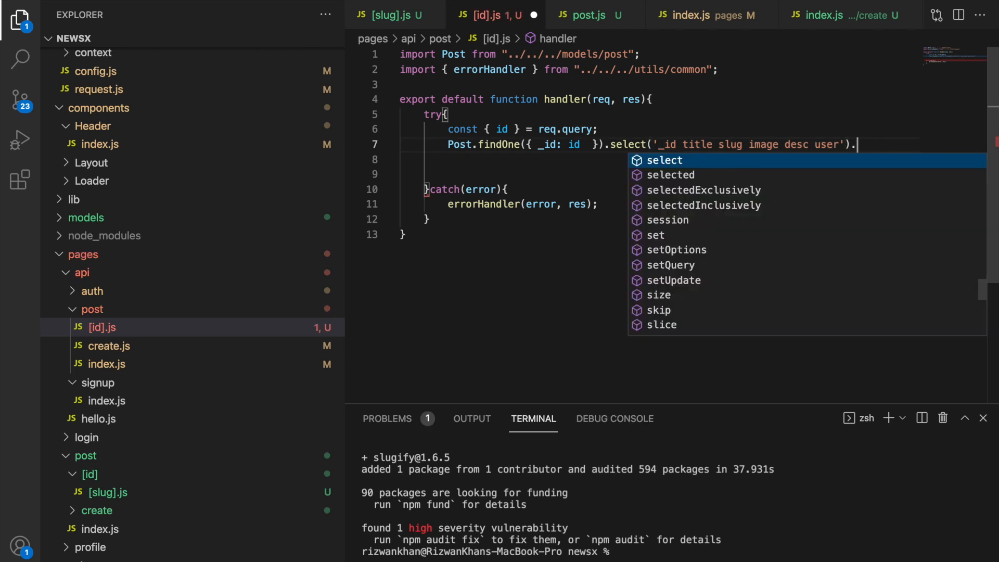
pyautogui.write('populate')
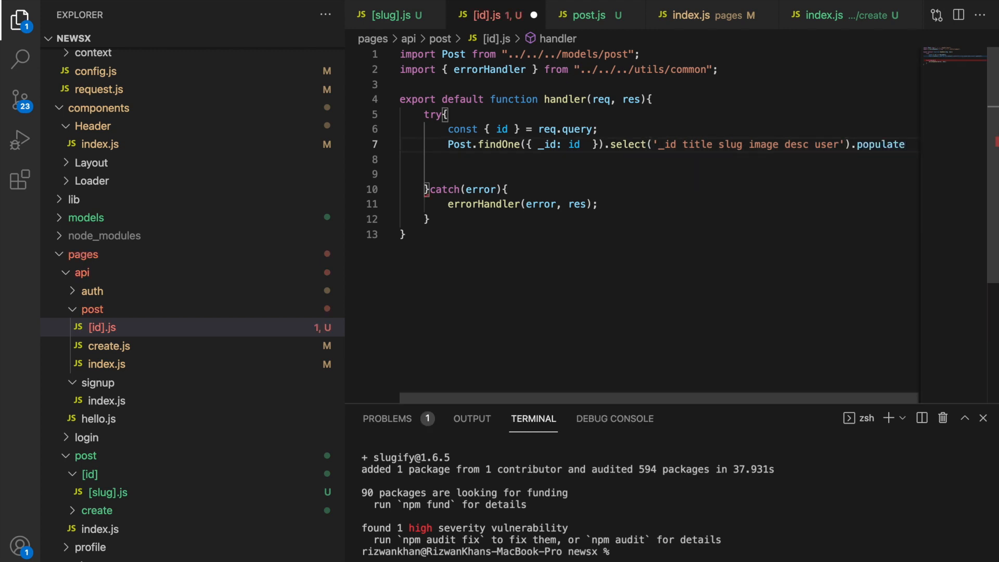
pyautogui.write("('user')")
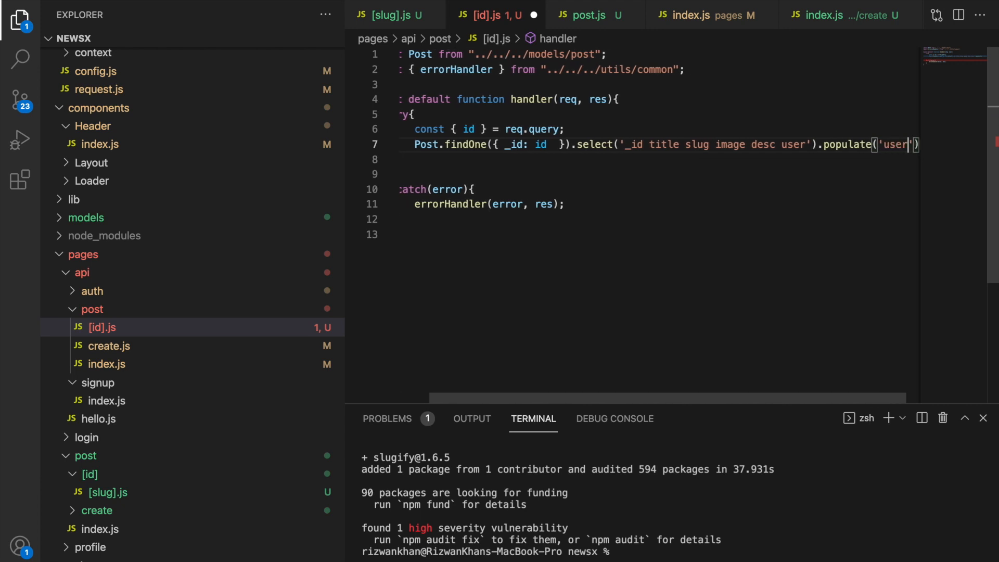
pyautogui.write(',')
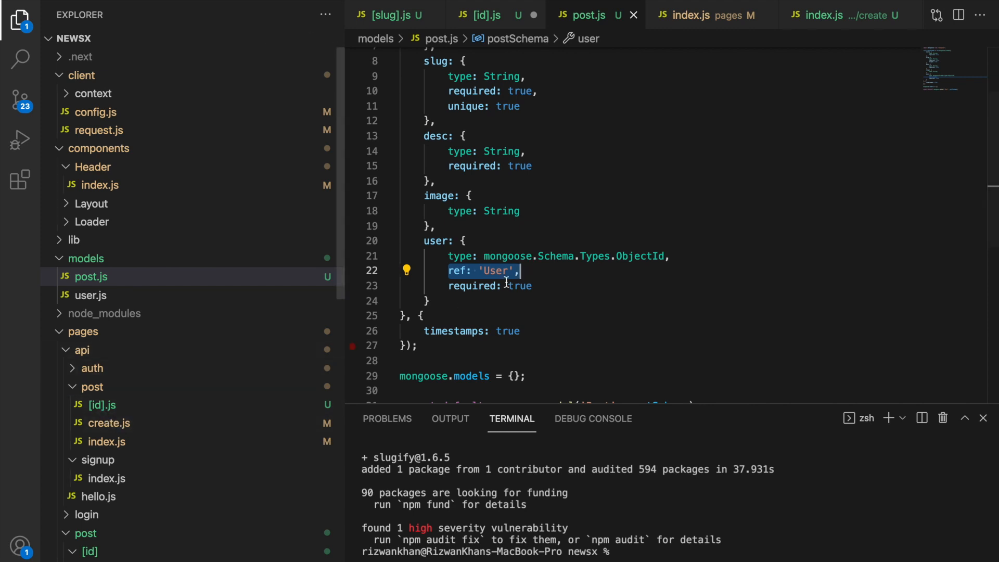
# - Limit the populated user to '_id name' and append .exec() to the query
pyautogui.click(481, 14)
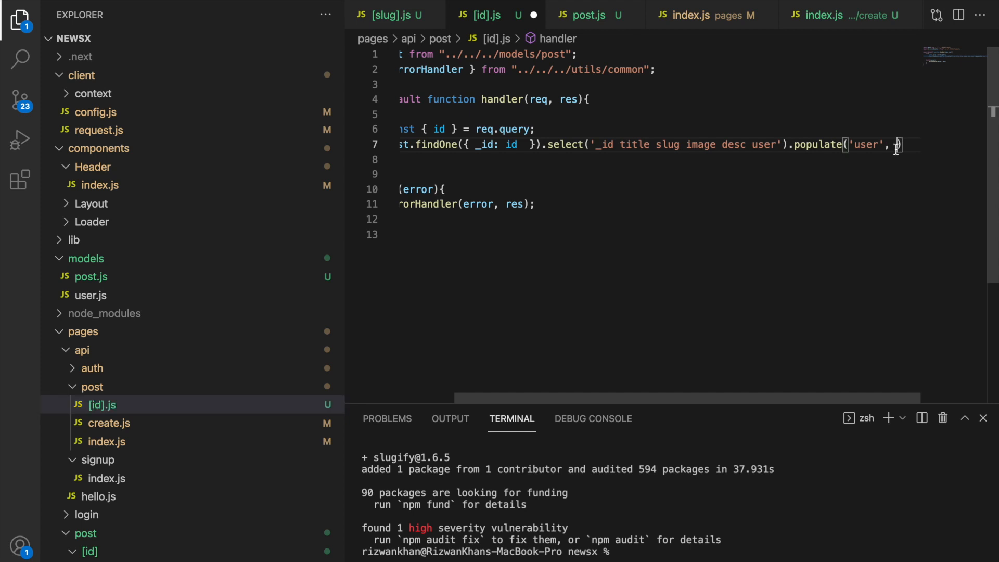
pyautogui.write("'_id name")
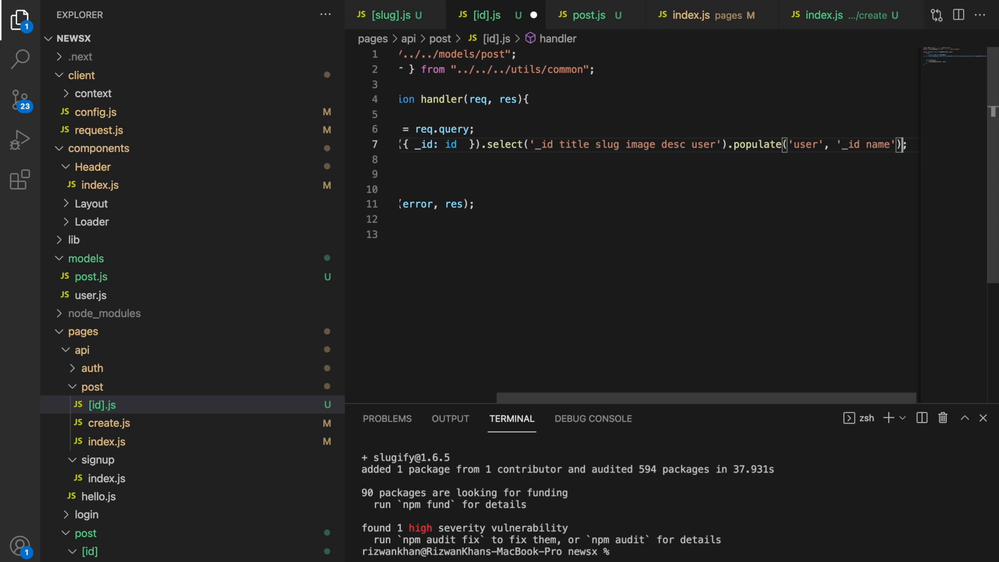
pyautogui.write('.ex')
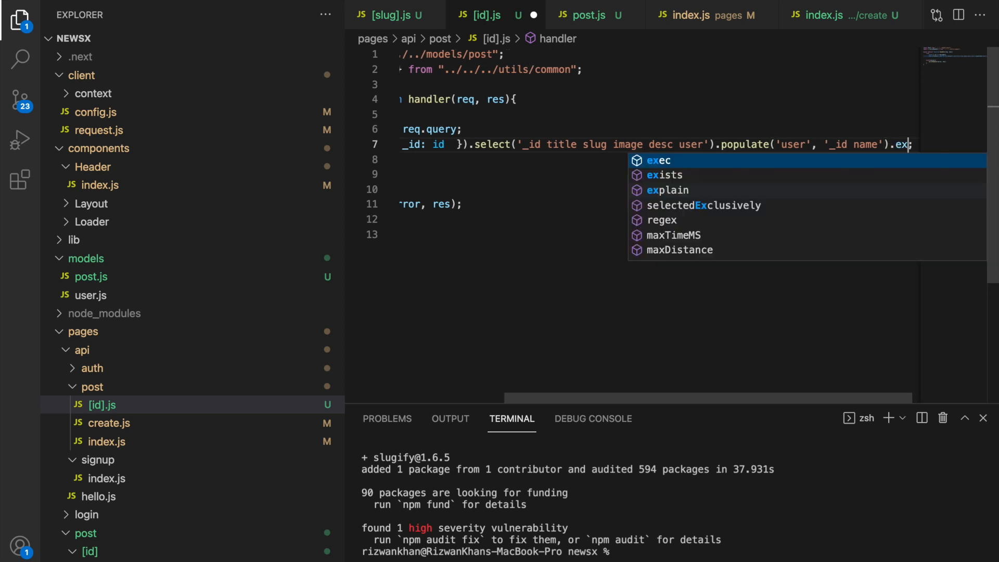
pyautogui.press('Tab')
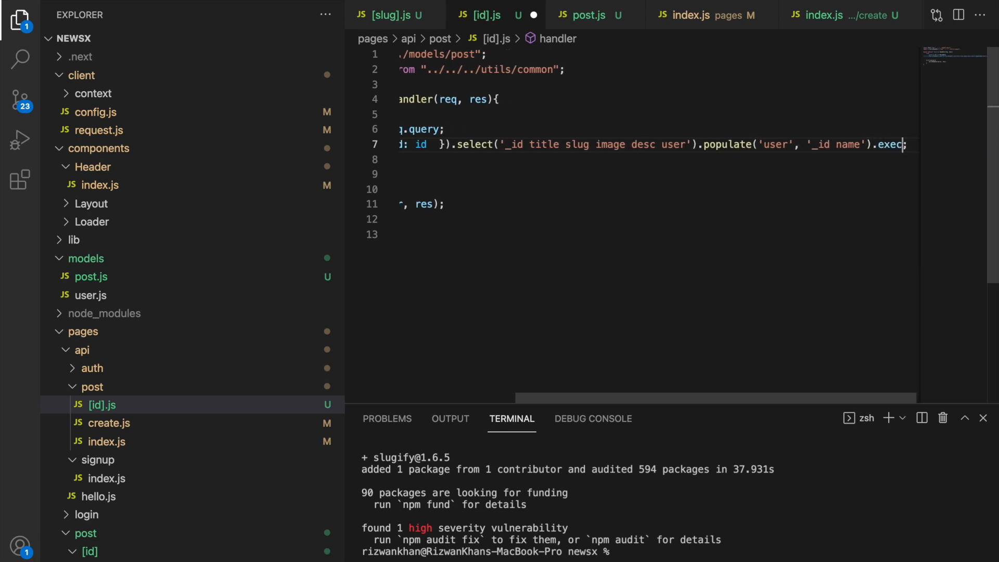
pyautogui.moveTo(891, 145)
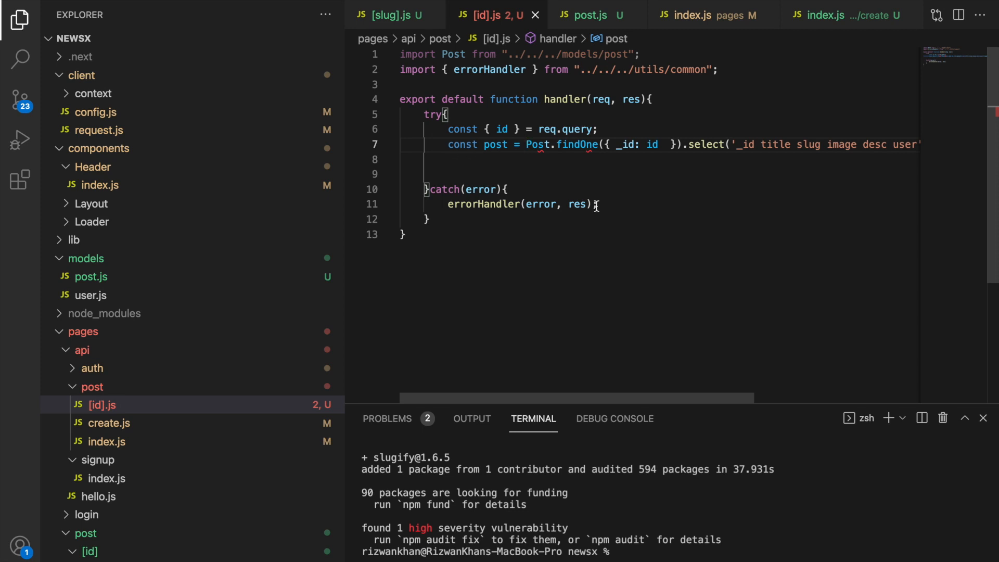
# - Auto-format [id].js with Format Document With… so the awaited query chains over separate lines
pyautogui.rightClick(596, 204)
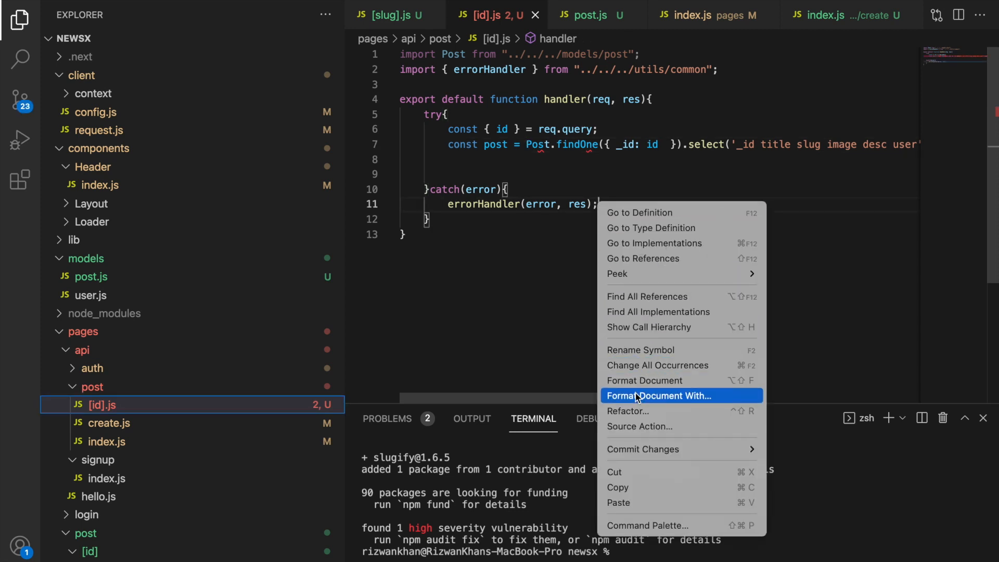
pyautogui.click(645, 380)
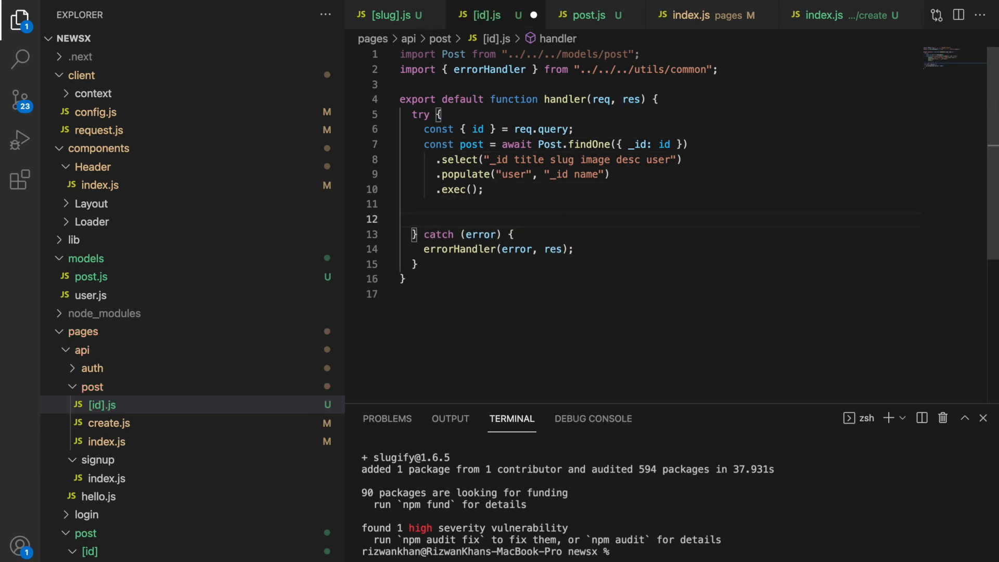
# - Send the found post with responseHandler(post, res) inside an if (post) check
pyautogui.write('if(pos)')
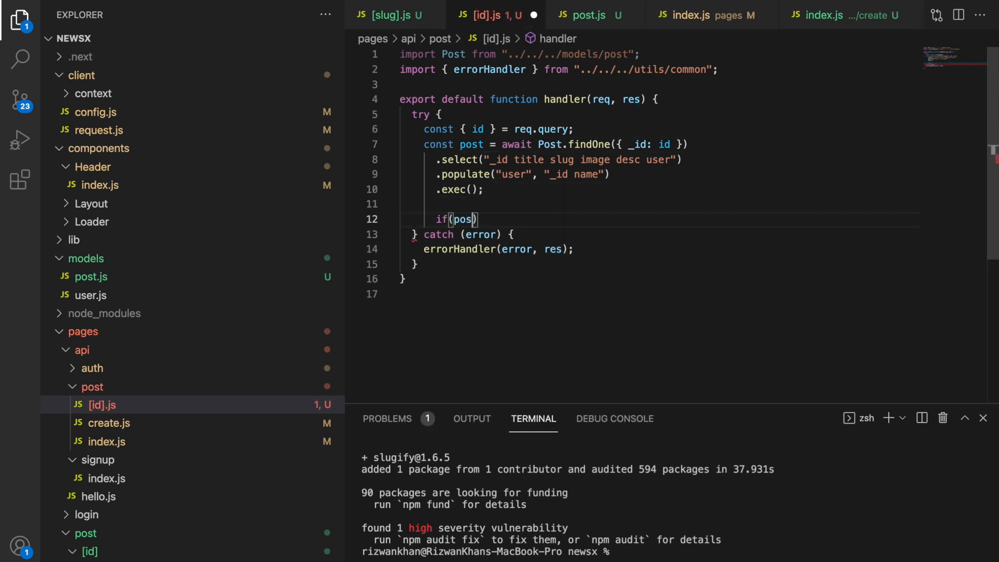
pyautogui.write('t')
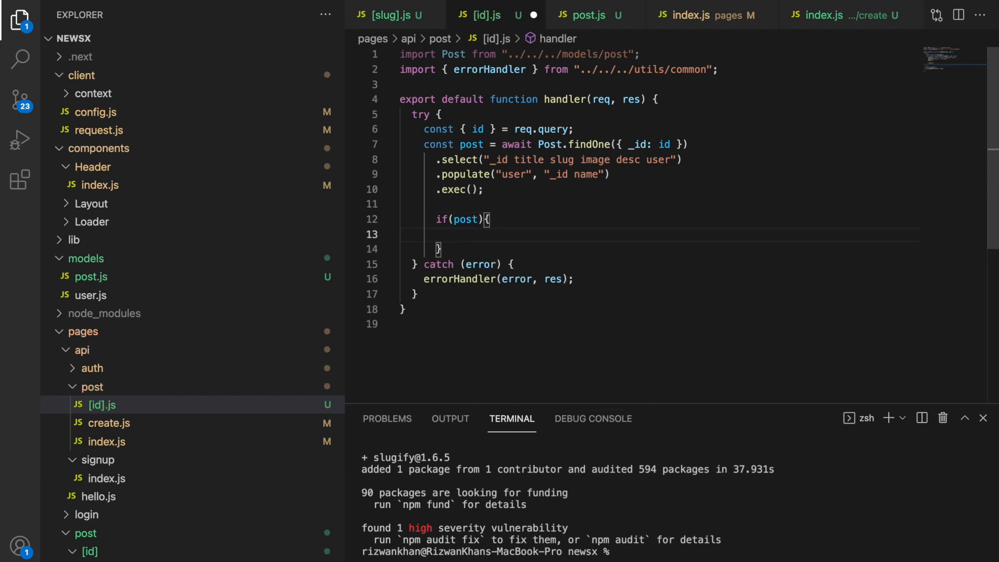
pyautogui.write('responseHandler')
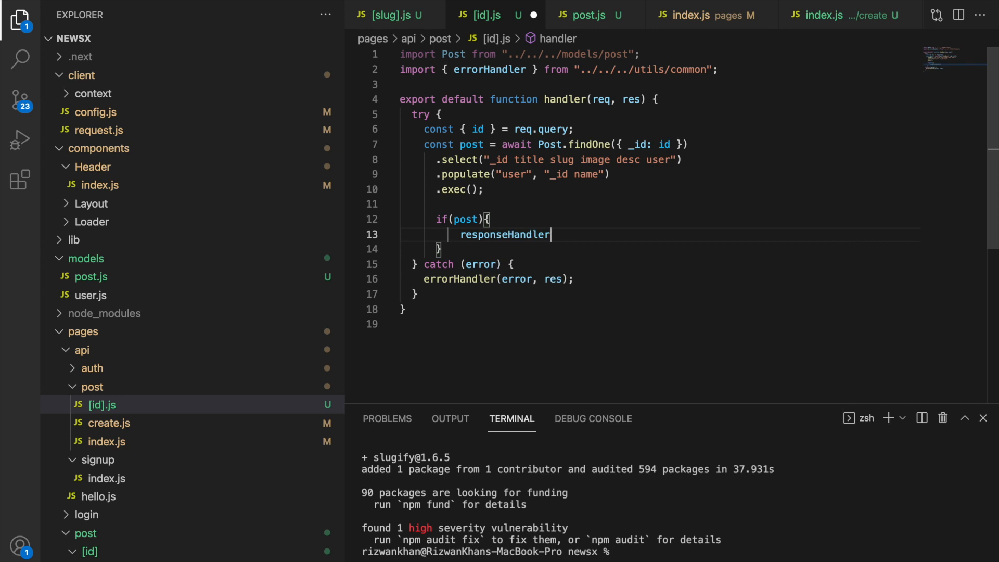
pyautogui.write('()')
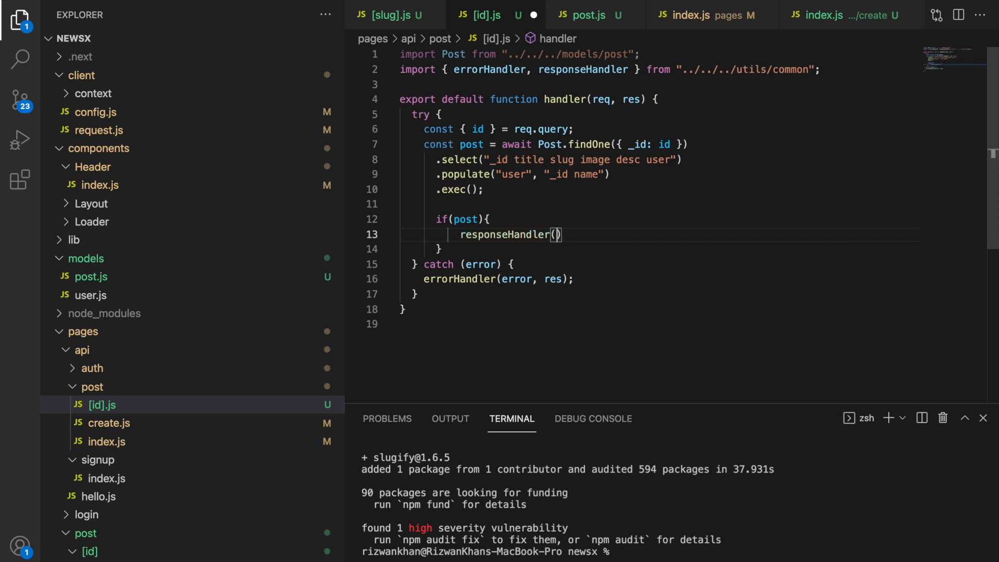
pyautogui.write('post,')
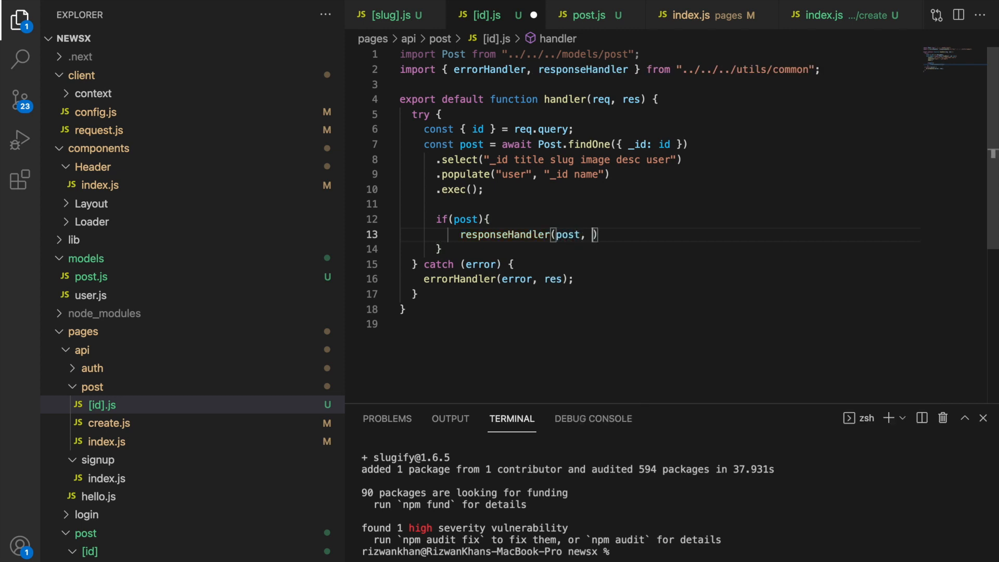
pyautogui.write('res')
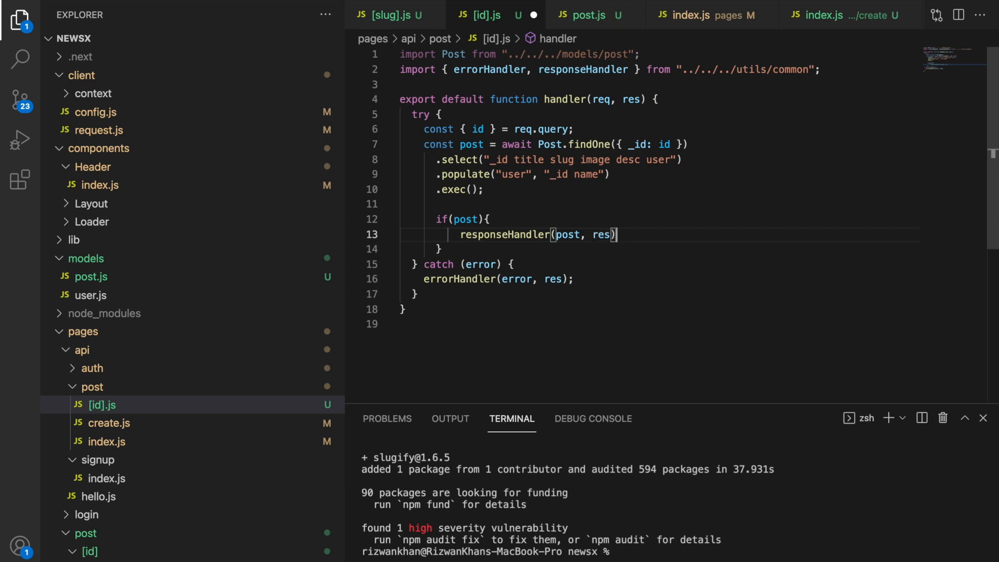
# - Add an else branch calling errorHandler("Something went wrong", res, 404)
pyautogui.write('e')
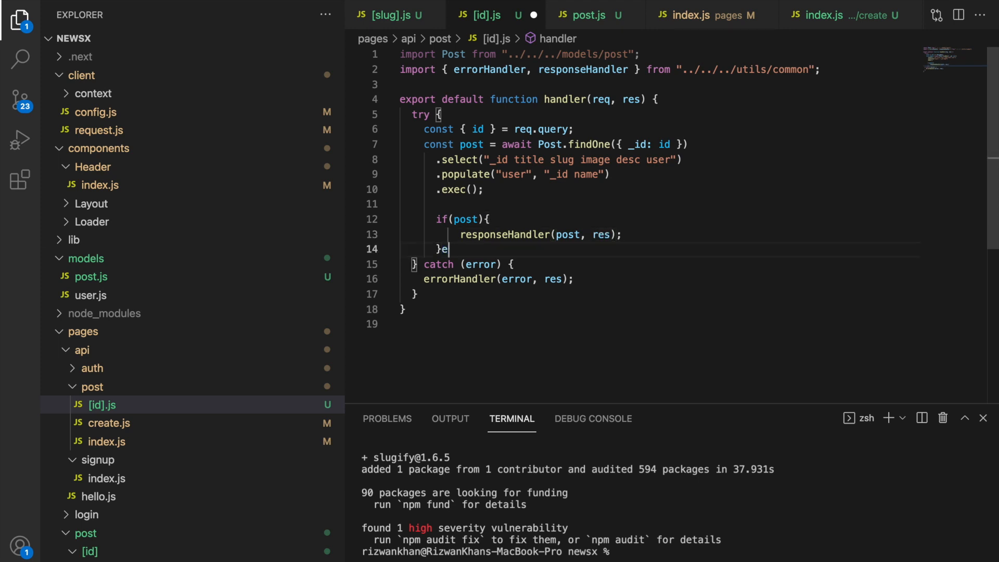
pyautogui.write('lse{')
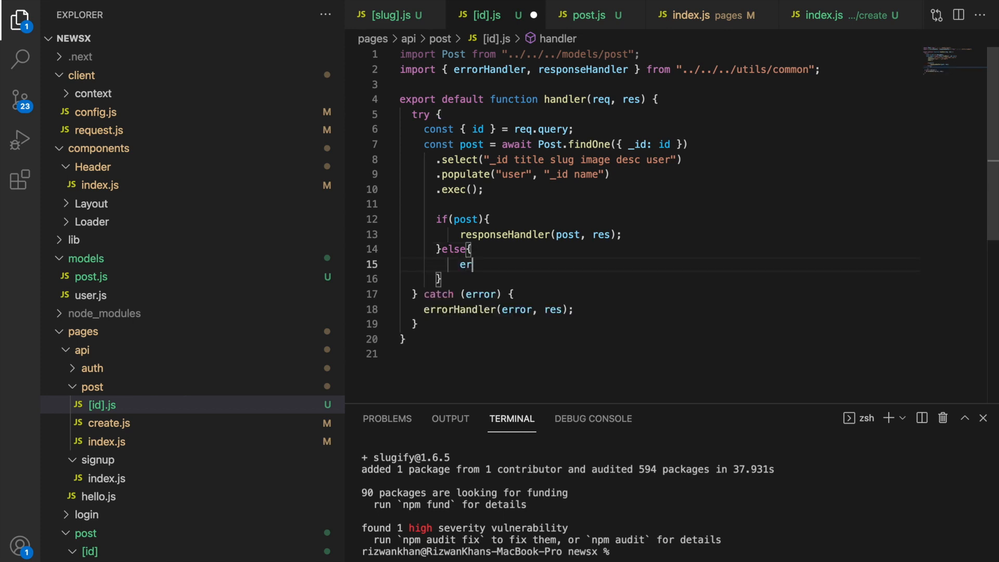
pyautogui.write('rorHandler')
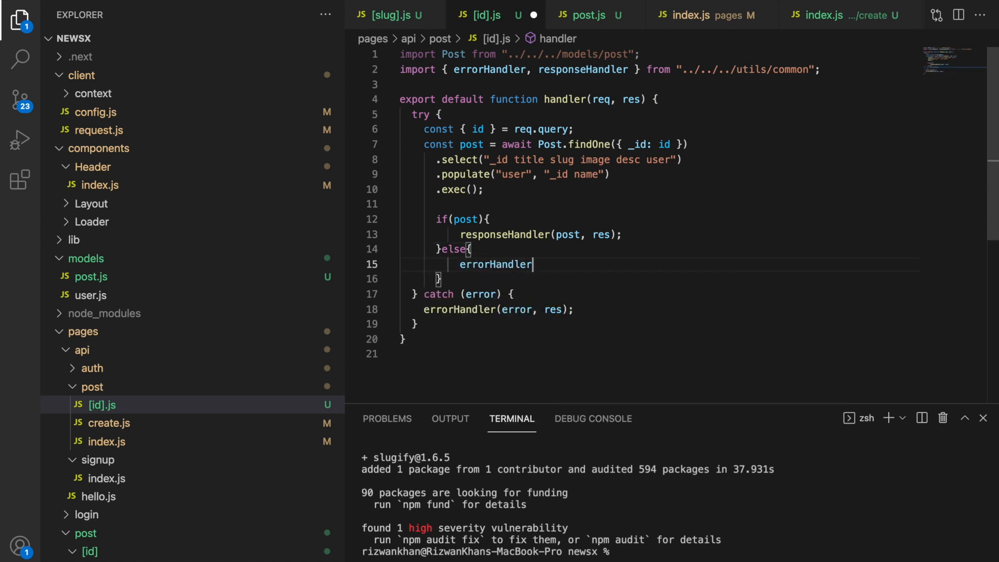
pyautogui.write('()')
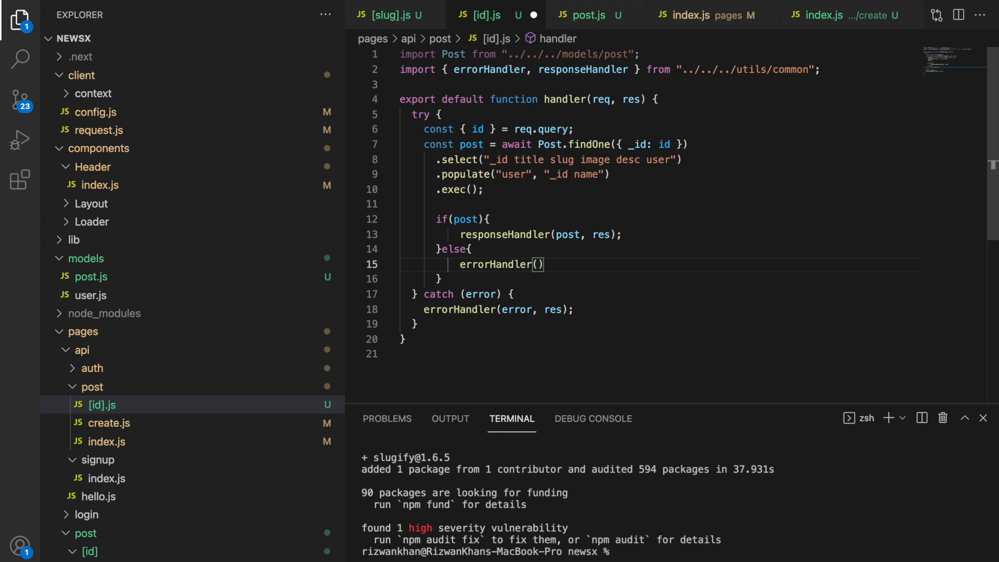
pyautogui.write('"Soe')
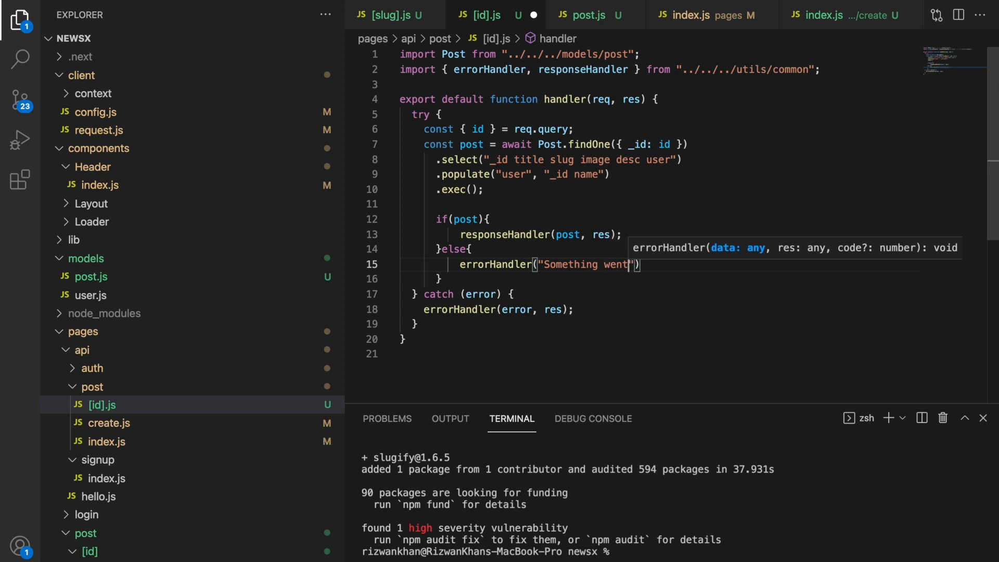
pyautogui.write('wrong')
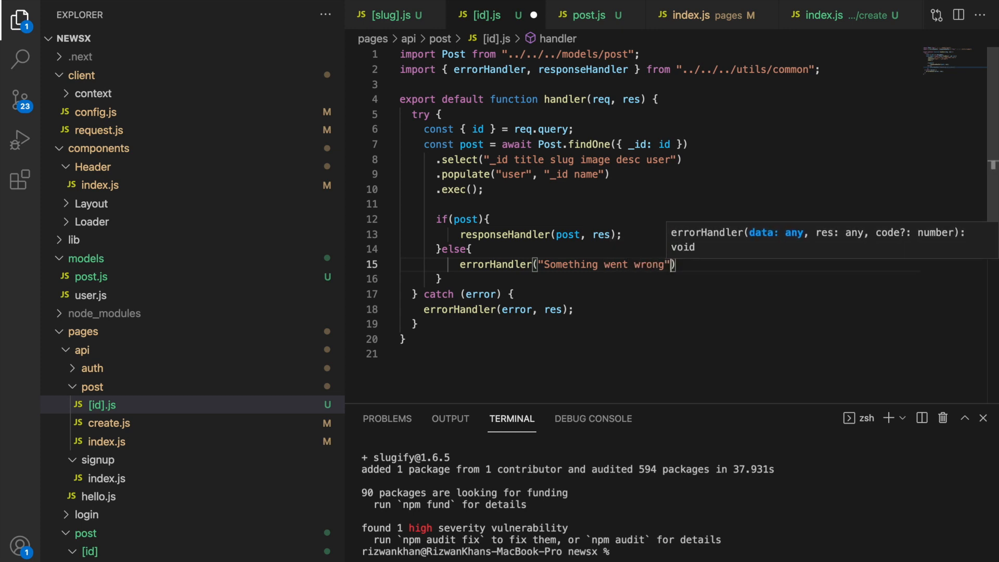
pyautogui.write(', res')
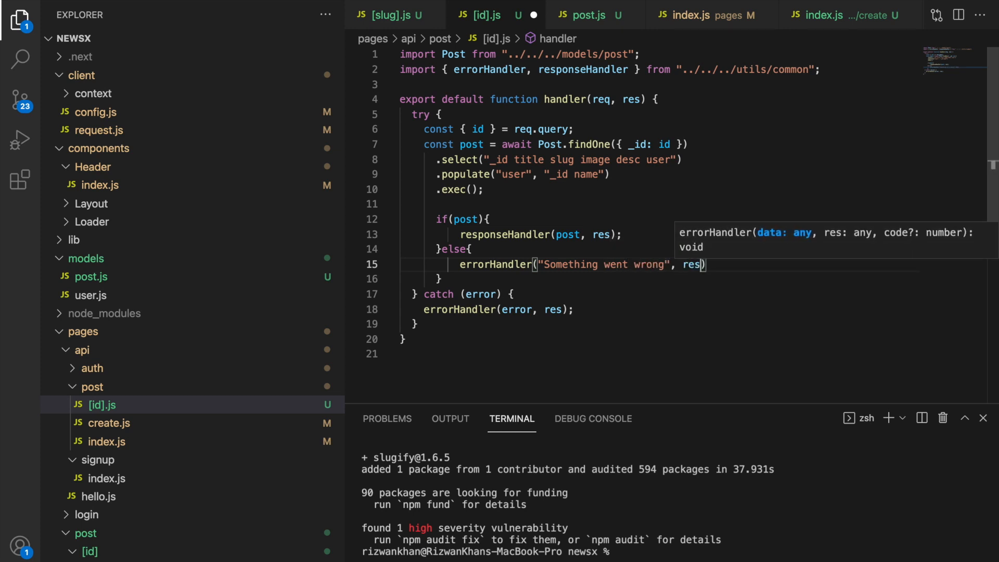
pyautogui.write(', 404')
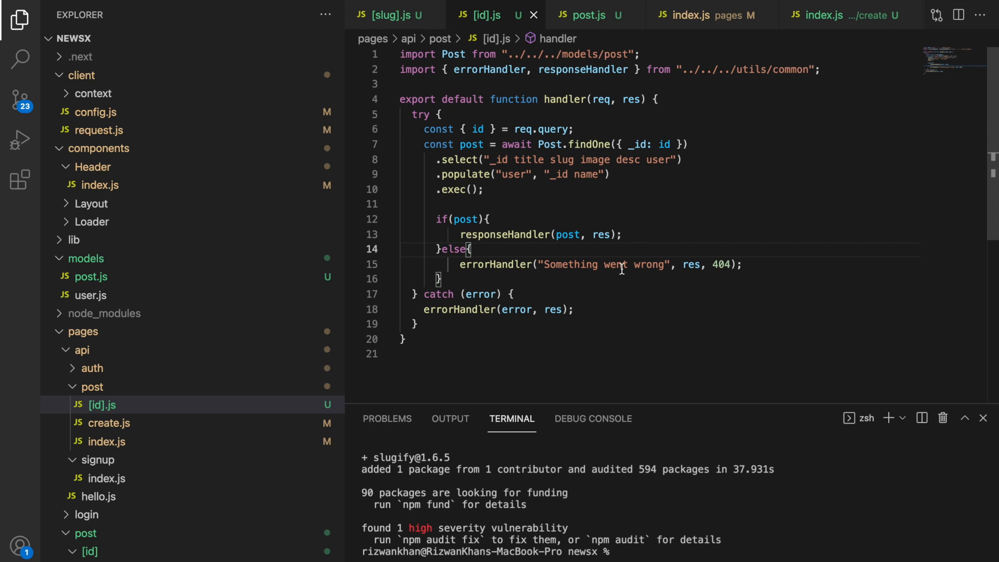
pyautogui.moveTo(662, 72)
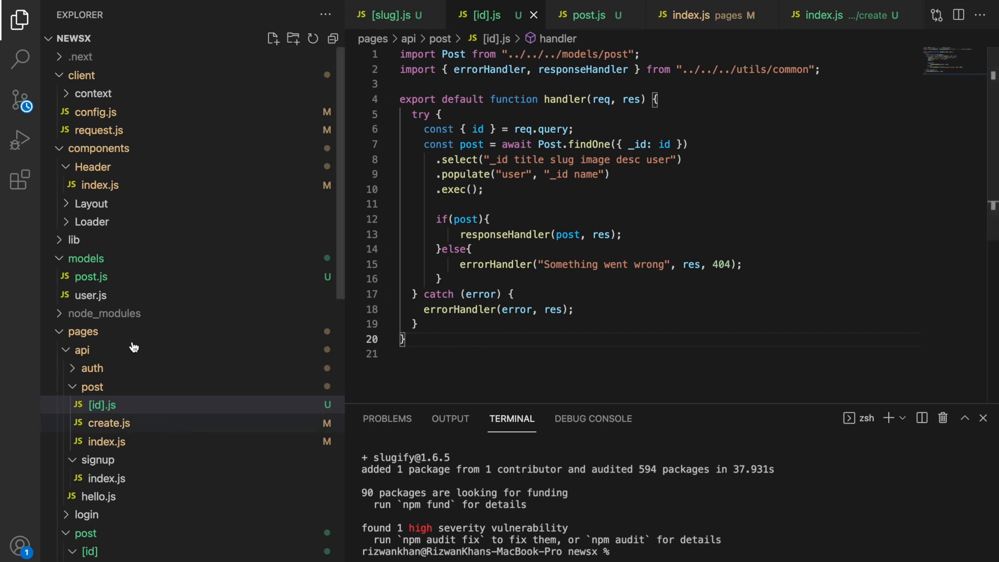
# - Give PostDetailsPage a post prop and print {JSON.stringify(post)} under the h1
pyautogui.click(99, 130)
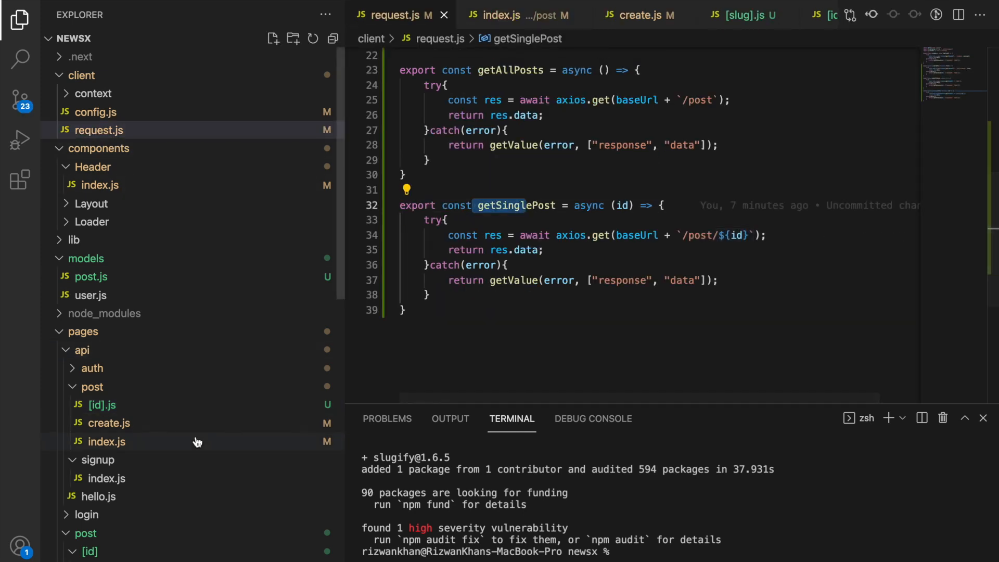
pyautogui.click(101, 404)
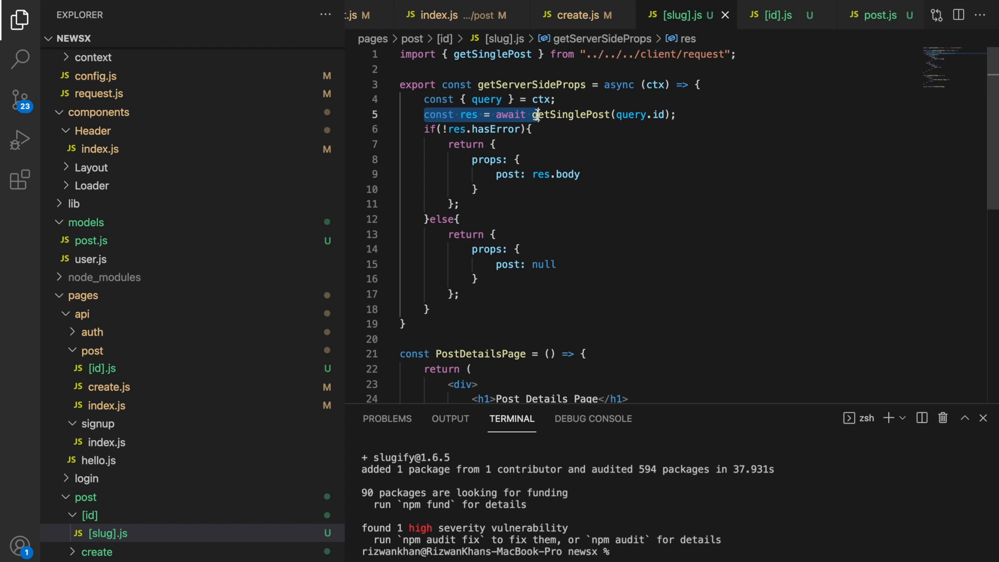
pyautogui.scroll(-3)
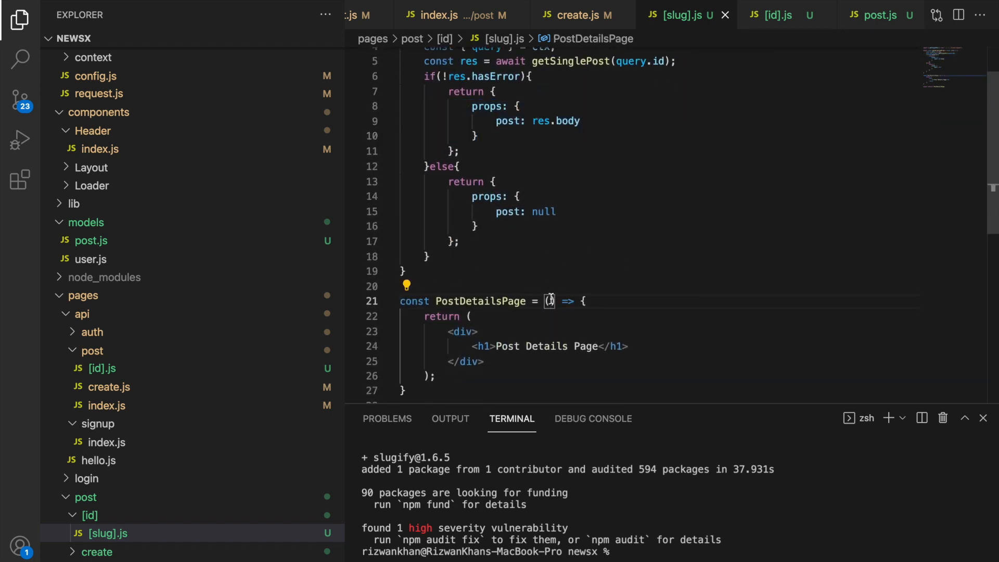
pyautogui.write('post')
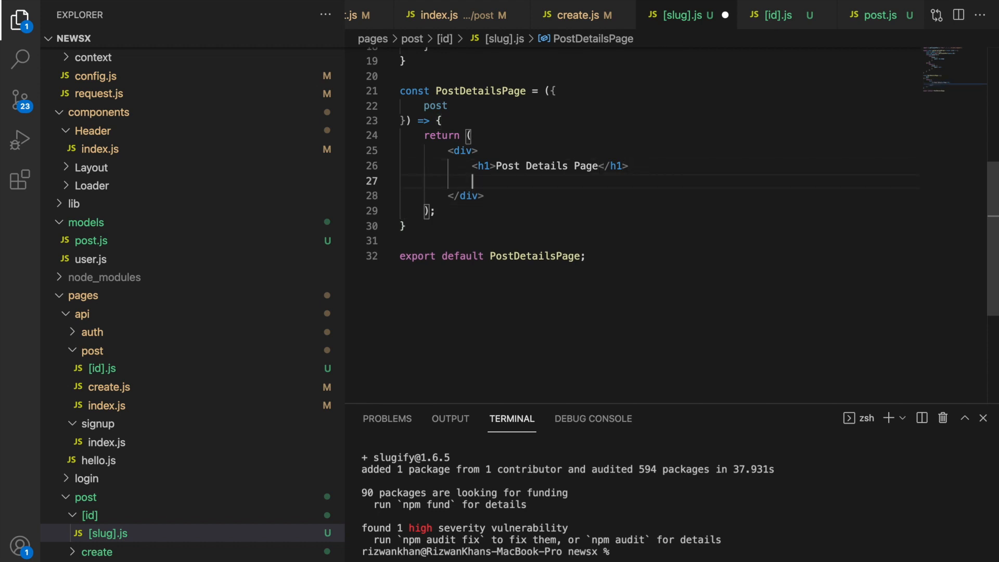
pyautogui.write('{JSON.stringify(')
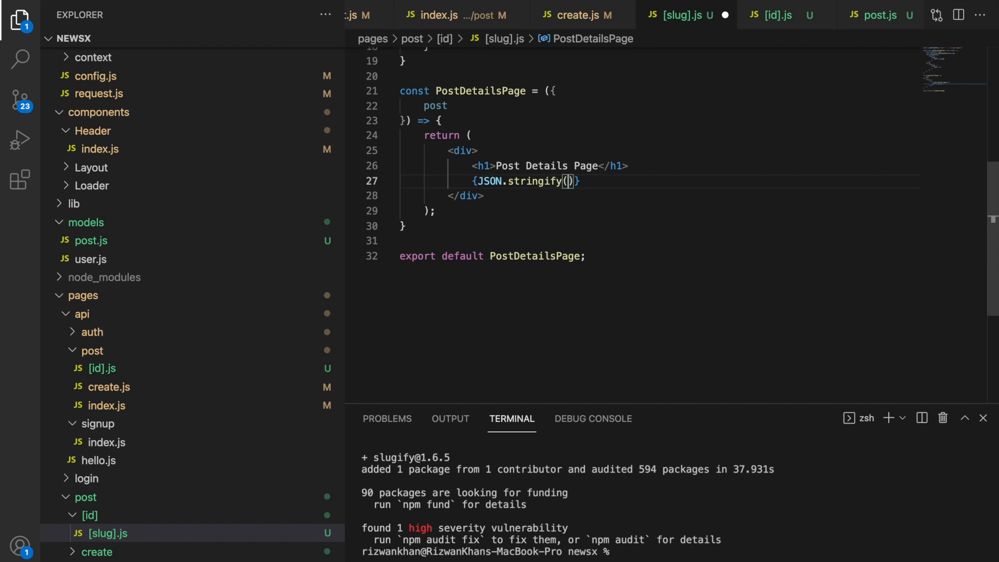
pyautogui.write('post')
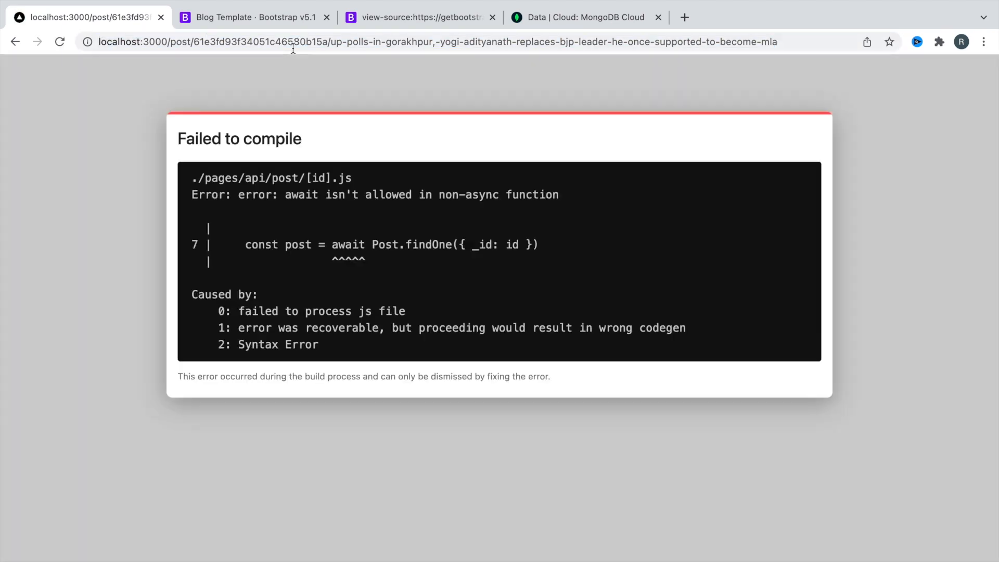
pyautogui.moveTo(356, 260)
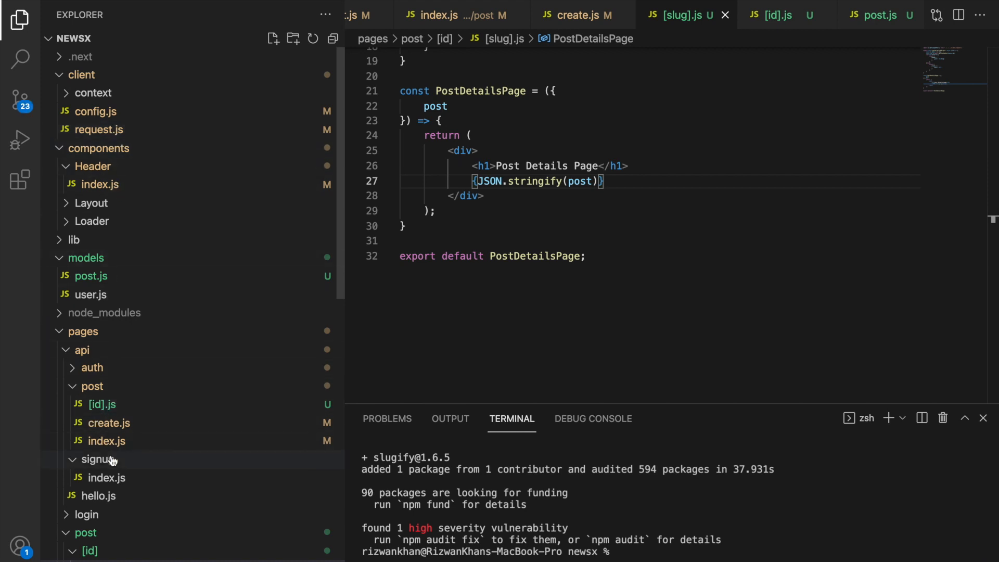
# - Add the async keyword to the handler in pages/api/post/[id].js
pyautogui.click(102, 404)
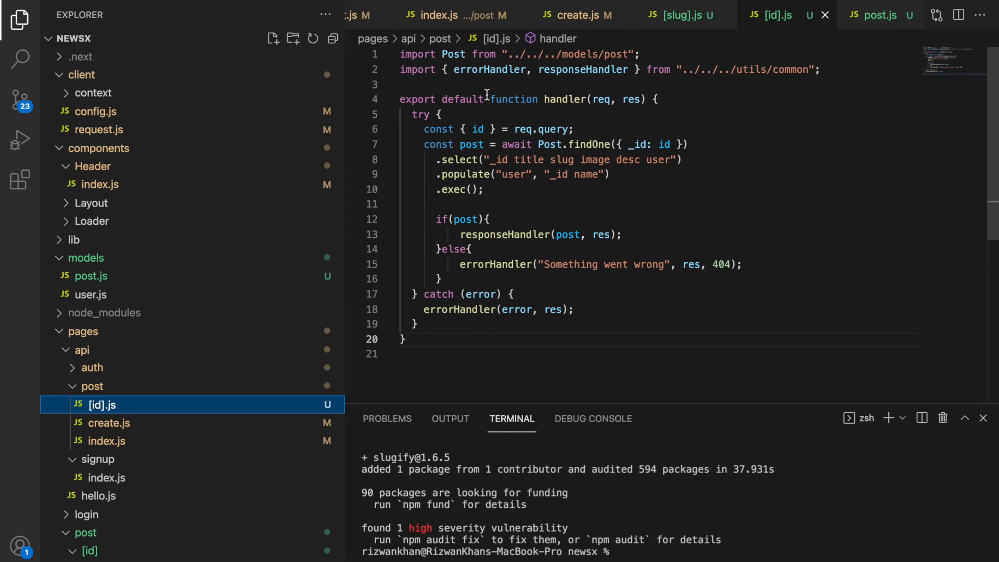
pyautogui.write('as')
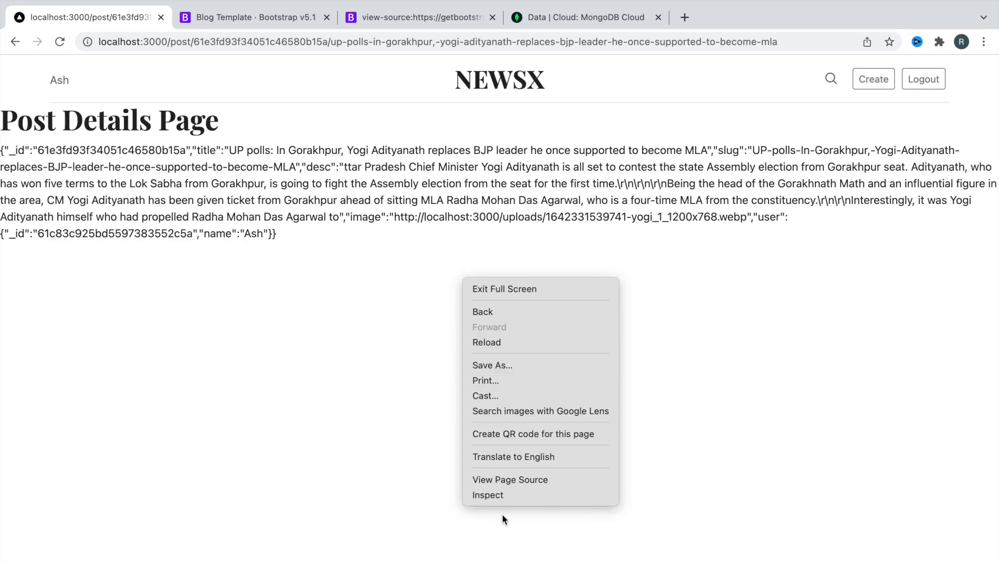
# - Preview the post page request's server-rendered response in the DevTools Network panel
pyautogui.click(488, 495)
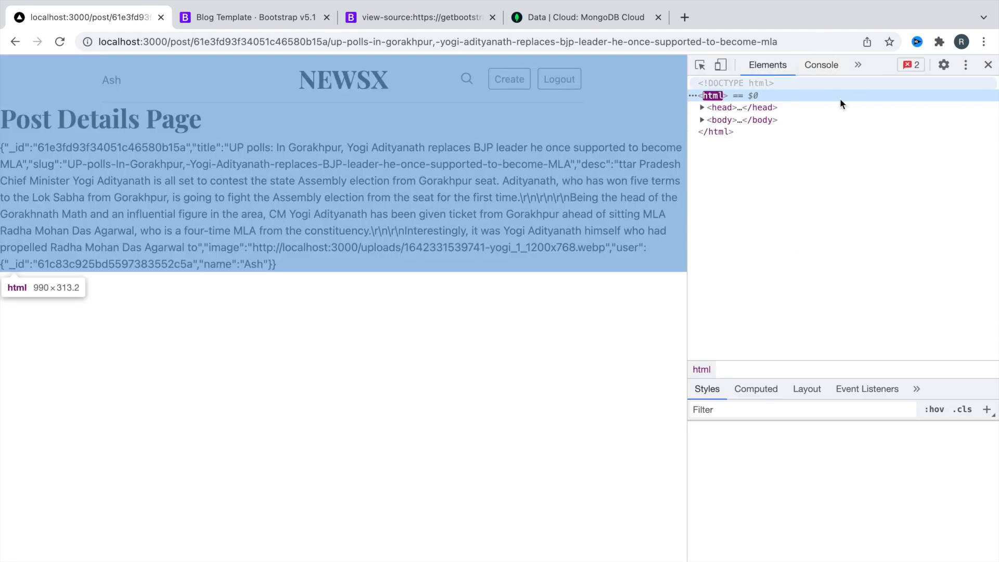
pyautogui.click(858, 65)
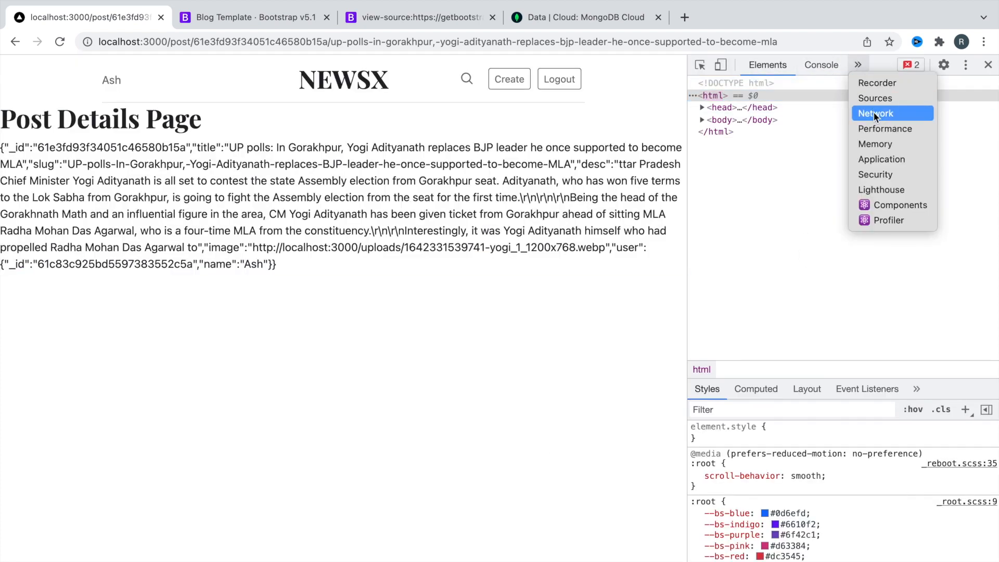
pyautogui.click(877, 113)
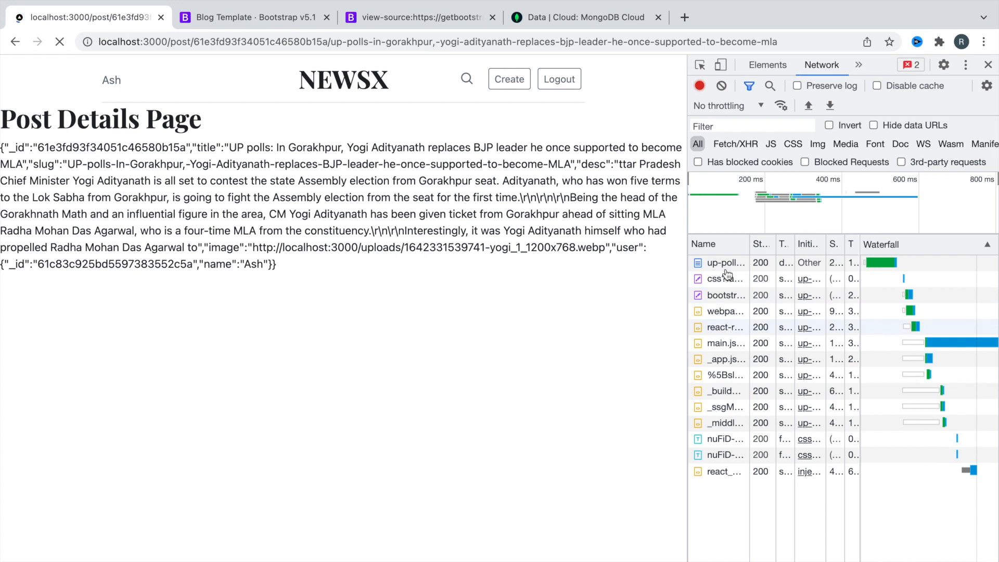
pyautogui.click(726, 262)
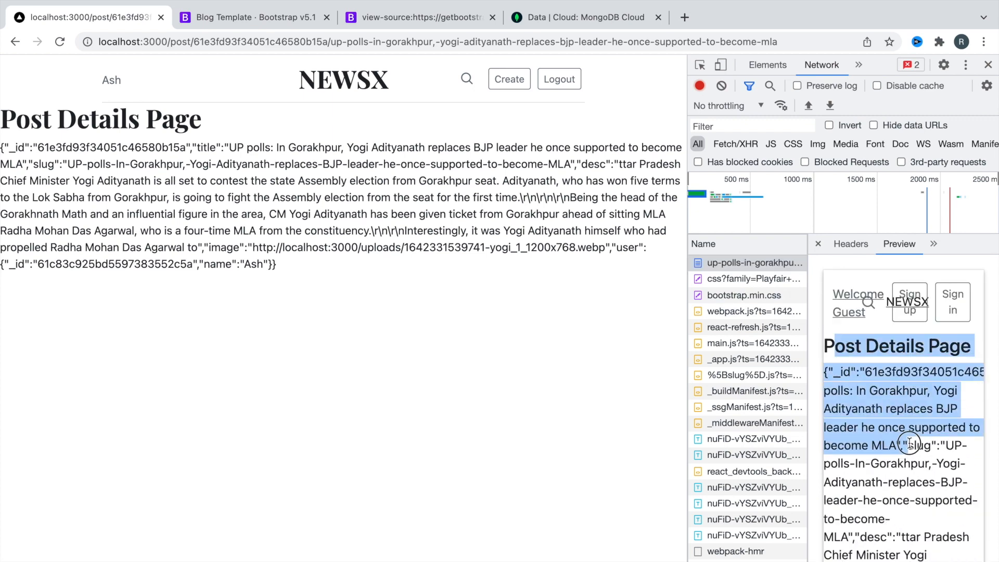
# - Scroll down and highlight the printed post JSON on the page
pyautogui.scroll(-3)
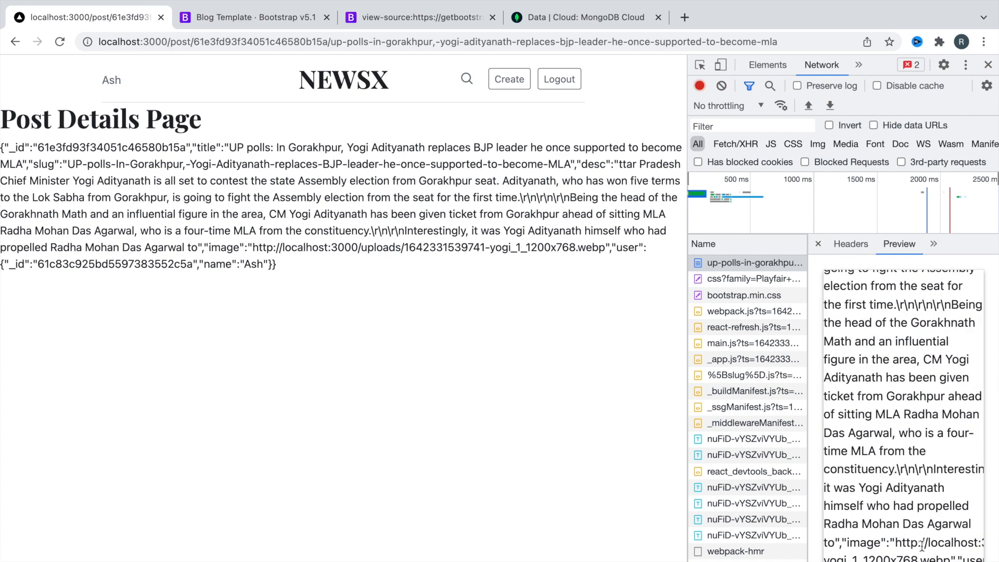
pyautogui.moveTo(736, 439)
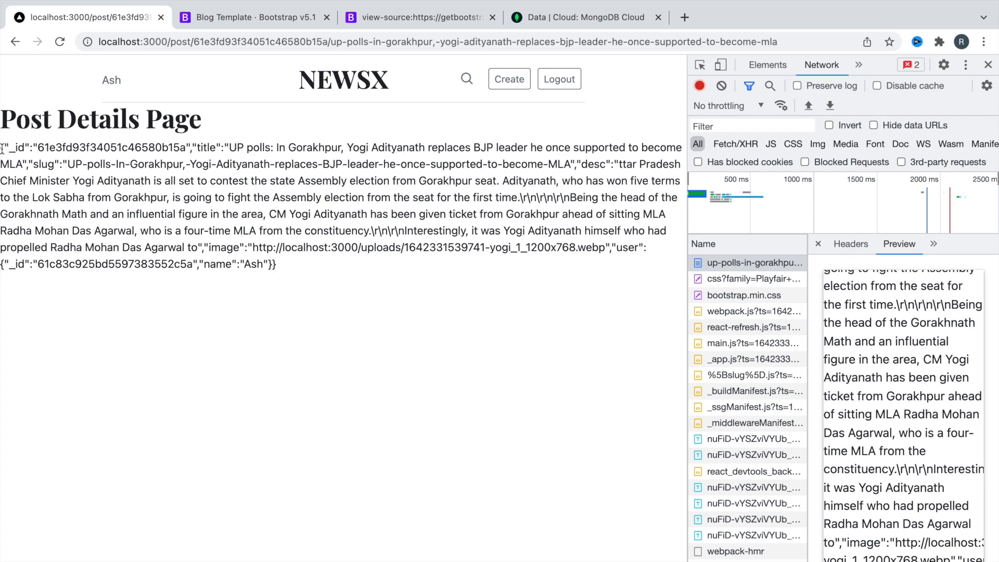
pyautogui.moveTo(0, 147); pyautogui.dragTo(279, 265)
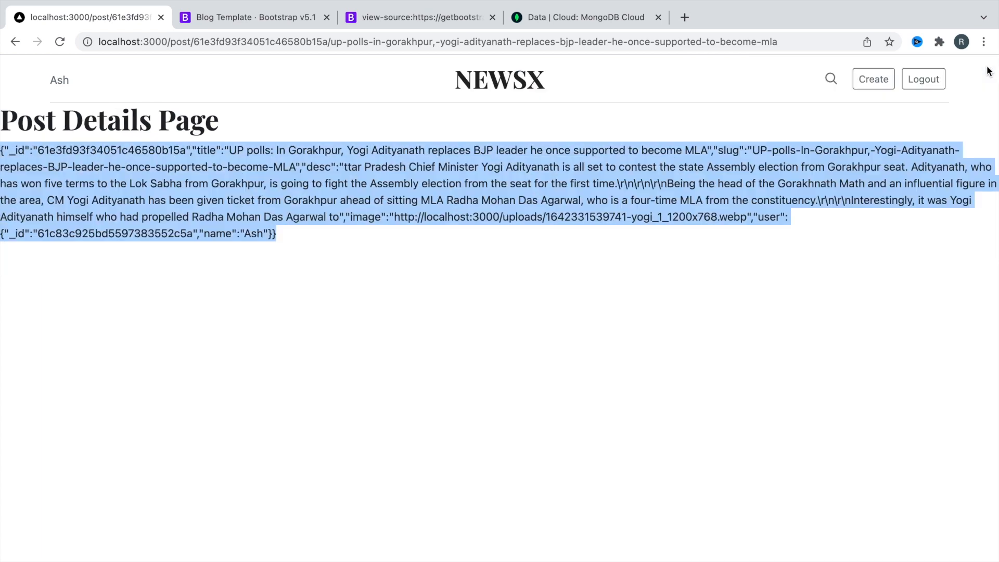
pyautogui.click(337, 286)
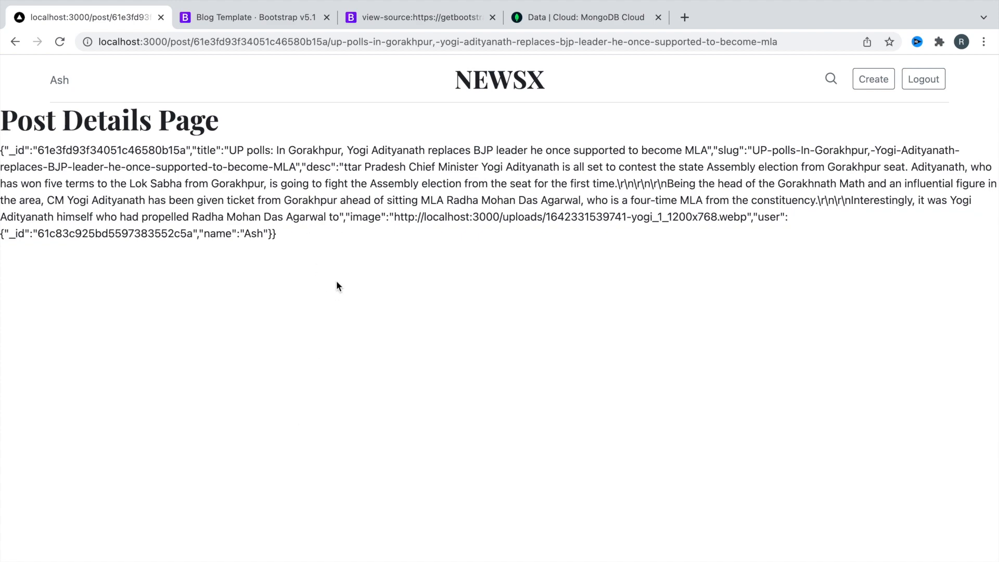
pyautogui.moveTo(22, 183); pyautogui.dragTo(277, 233)
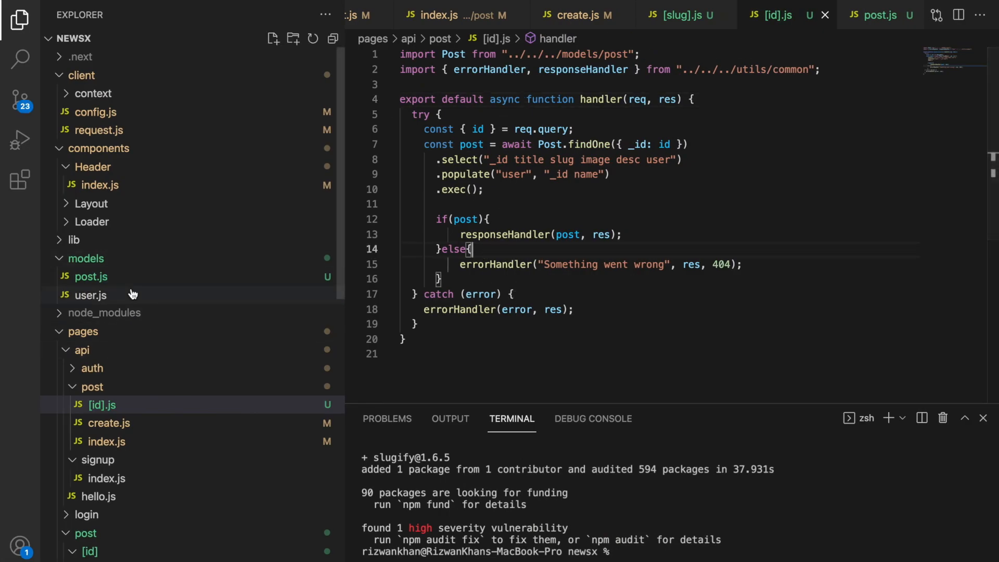
# - Paste the index.js article block into [slug].js with post fields, dropping View More
pyautogui.click(99, 130)
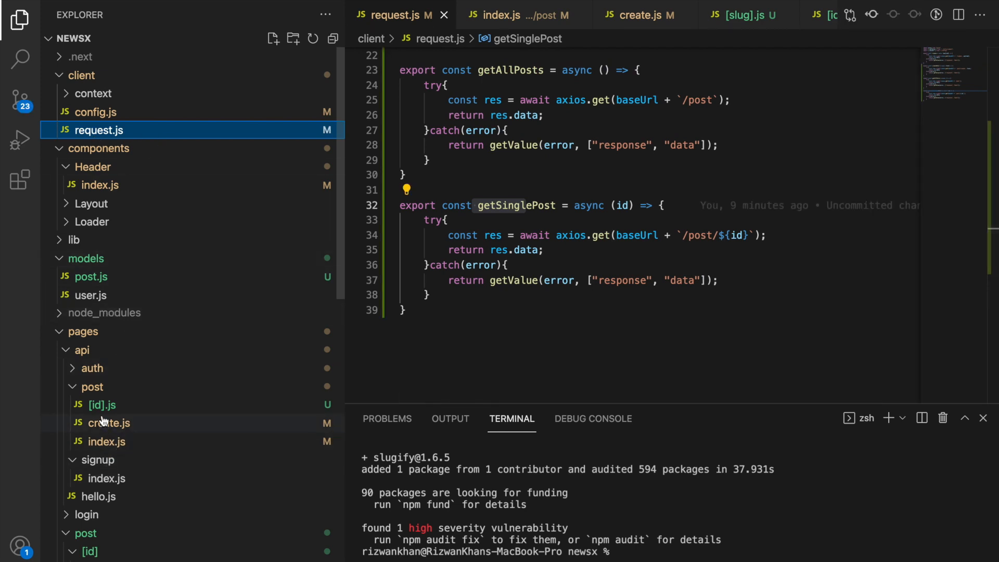
pyautogui.click(101, 405)
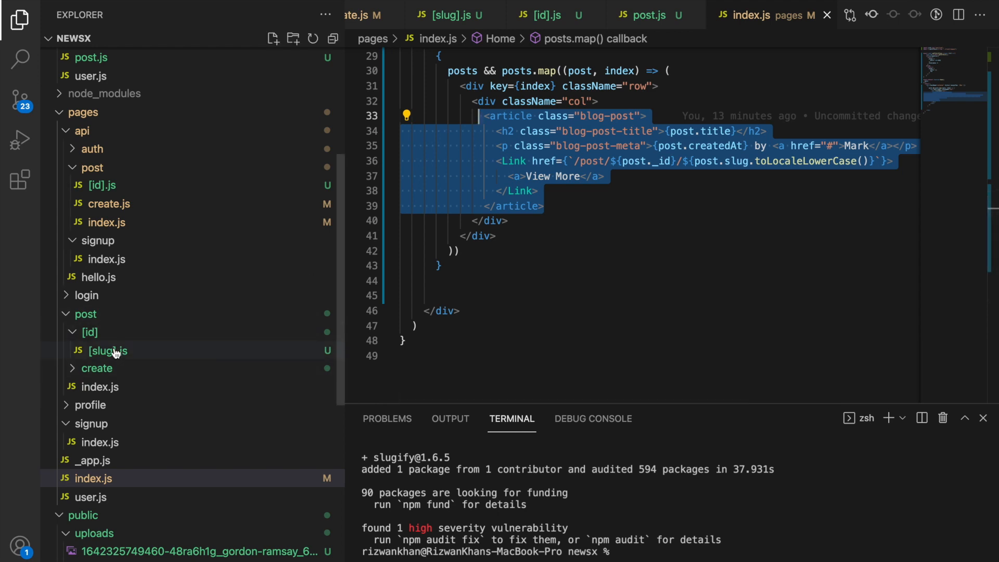
pyautogui.click(108, 350)
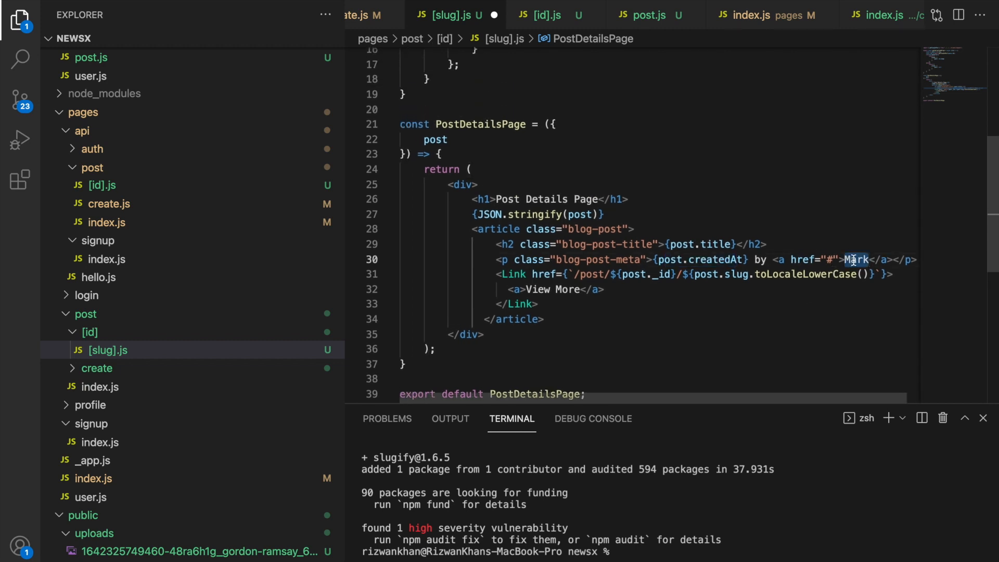
pyautogui.write('post')
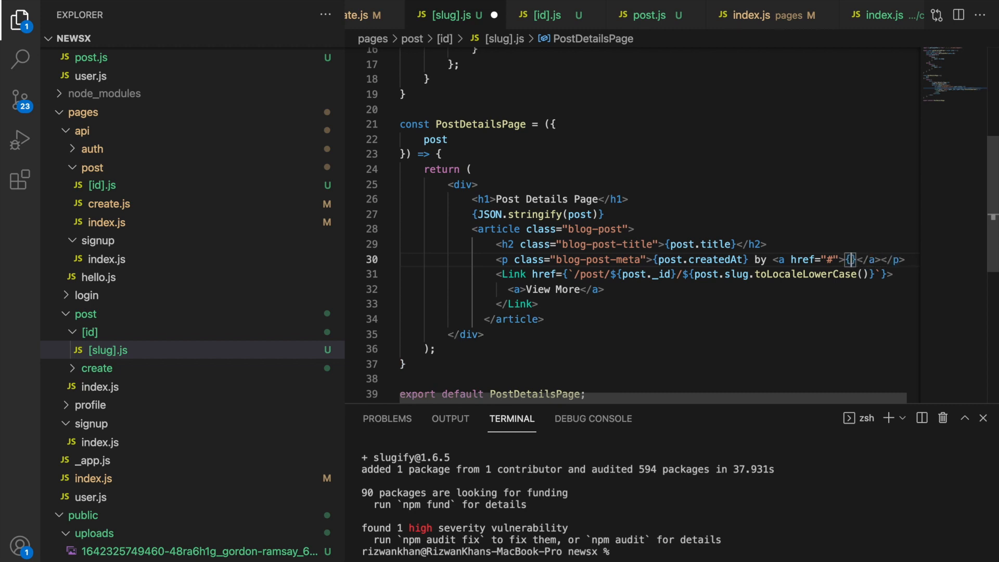
pyautogui.write('post.user.n')
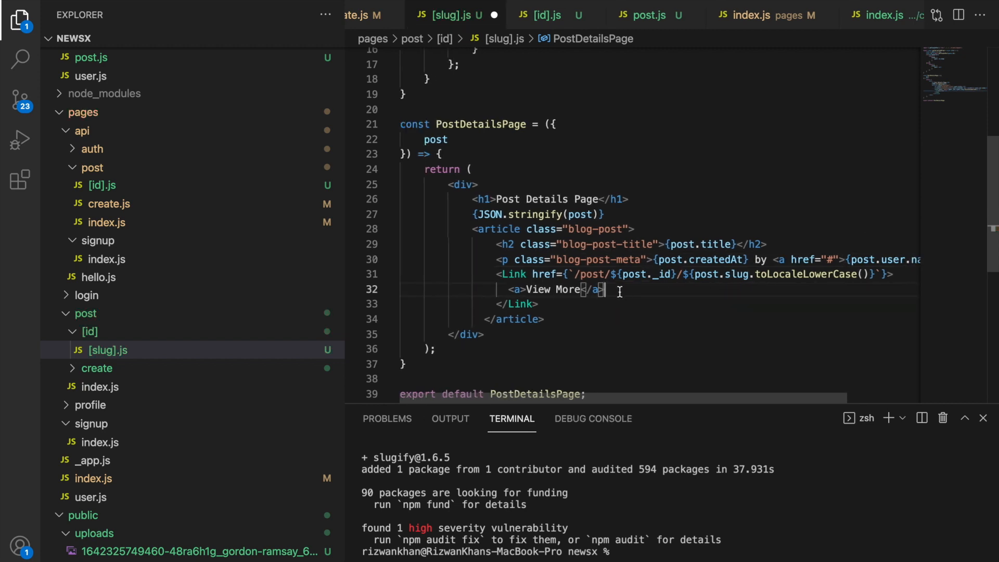
pyautogui.moveTo(606, 289); pyautogui.dragTo(537, 304)
pyautogui.write('<')
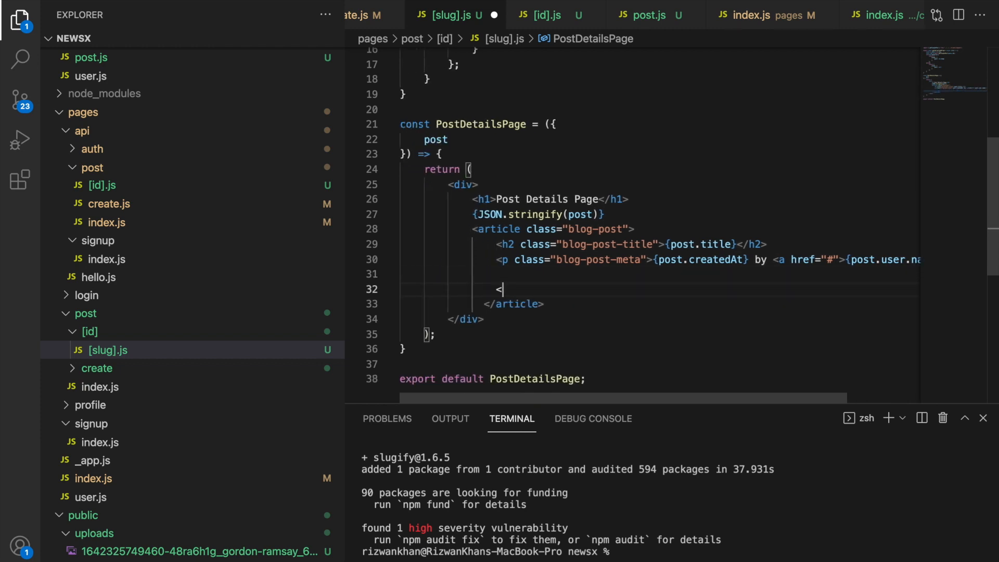
# - Insert <img src={post.image} style={{ width: '400px' }} /> above the description paragraph
pyautogui.write('p></p>')
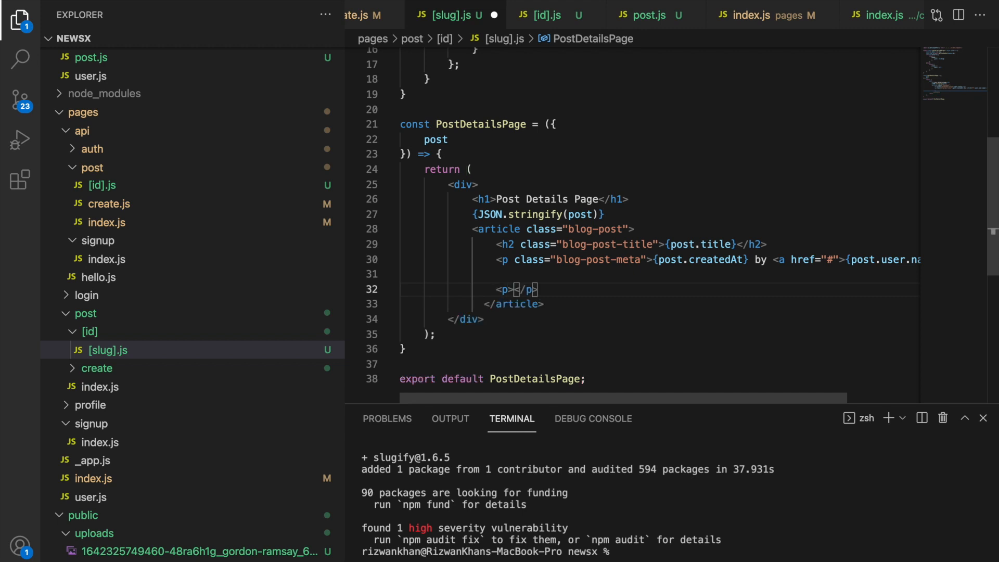
pyautogui.write('{post.desc')
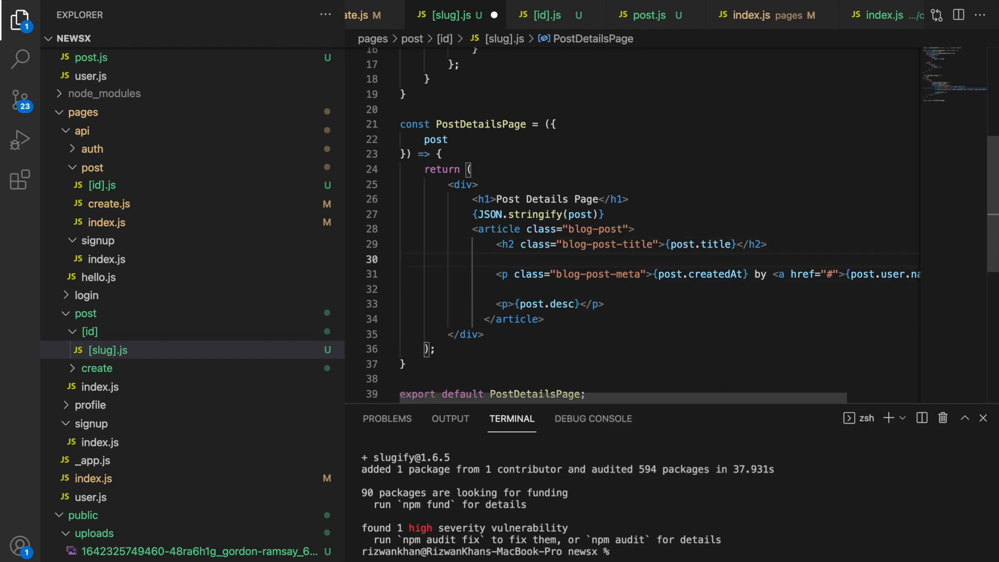
pyautogui.press('Backspace')
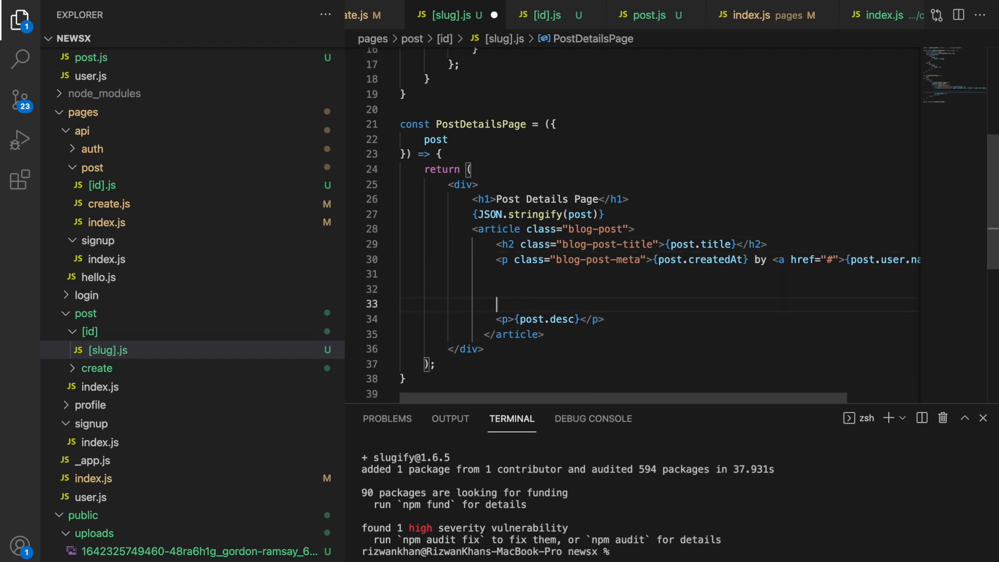
pyautogui.write('<')
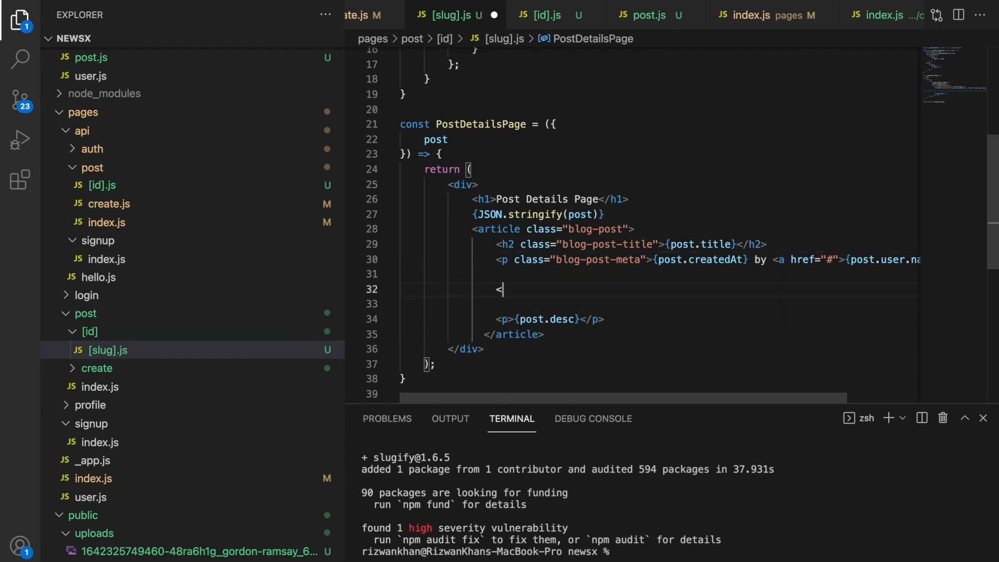
pyautogui.write('img /')
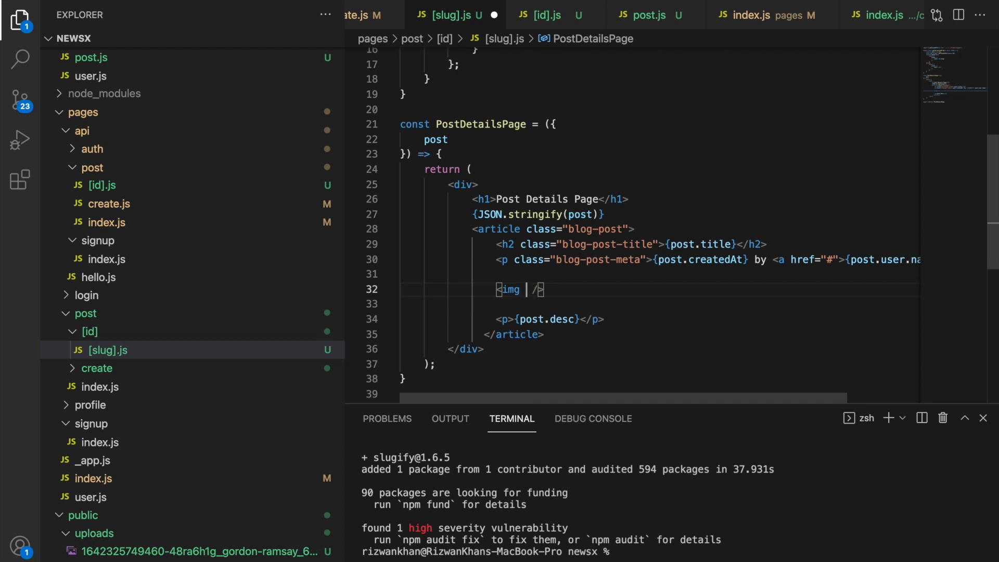
pyautogui.write('src=""')
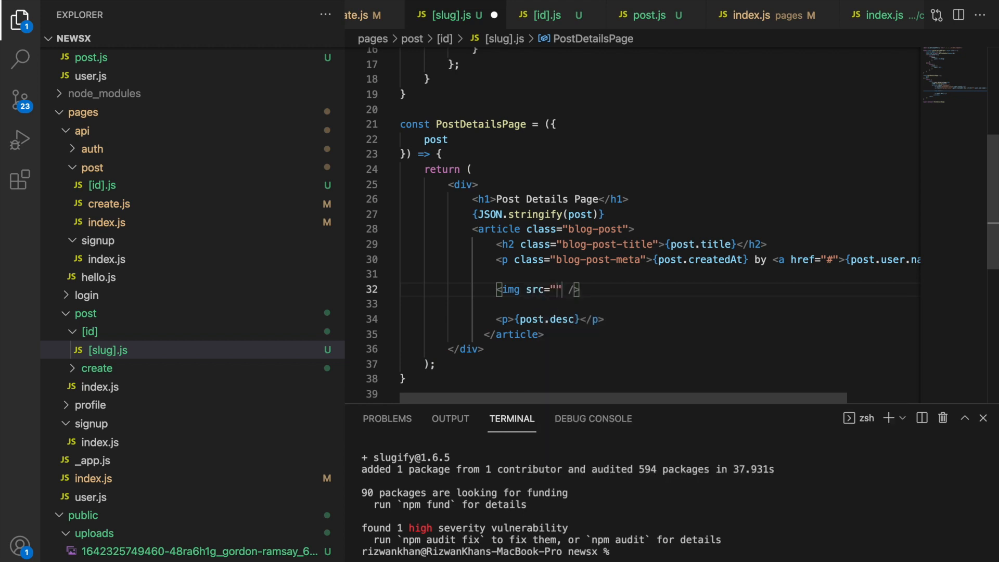
pyautogui.press('Backspace')
pyautogui.write('{')
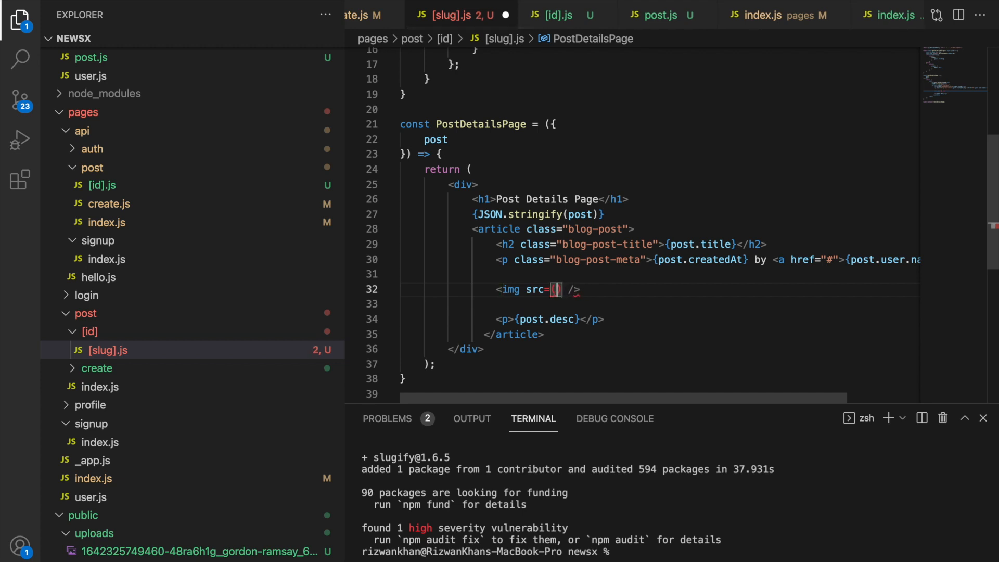
pyautogui.write('{p')
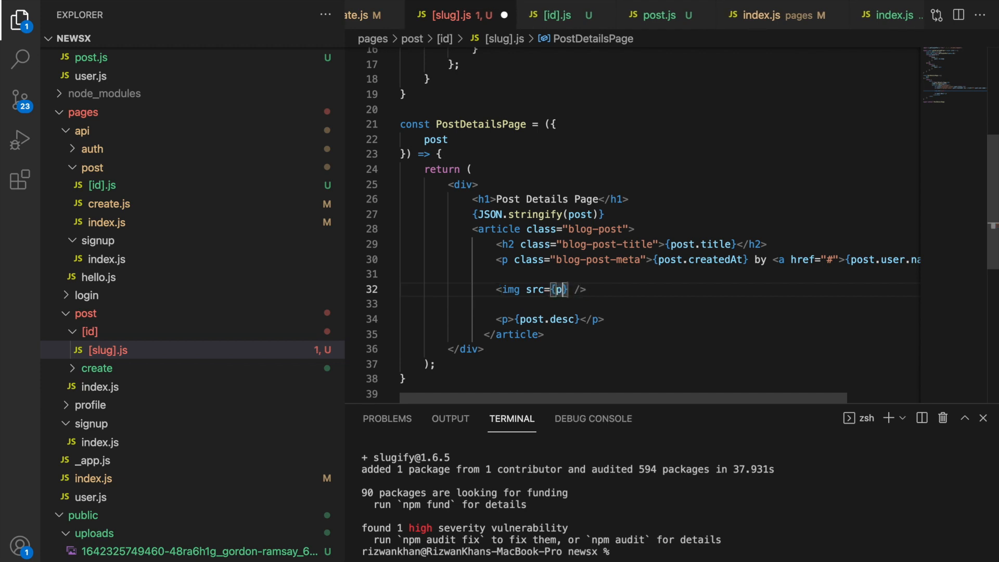
pyautogui.write('ost.')
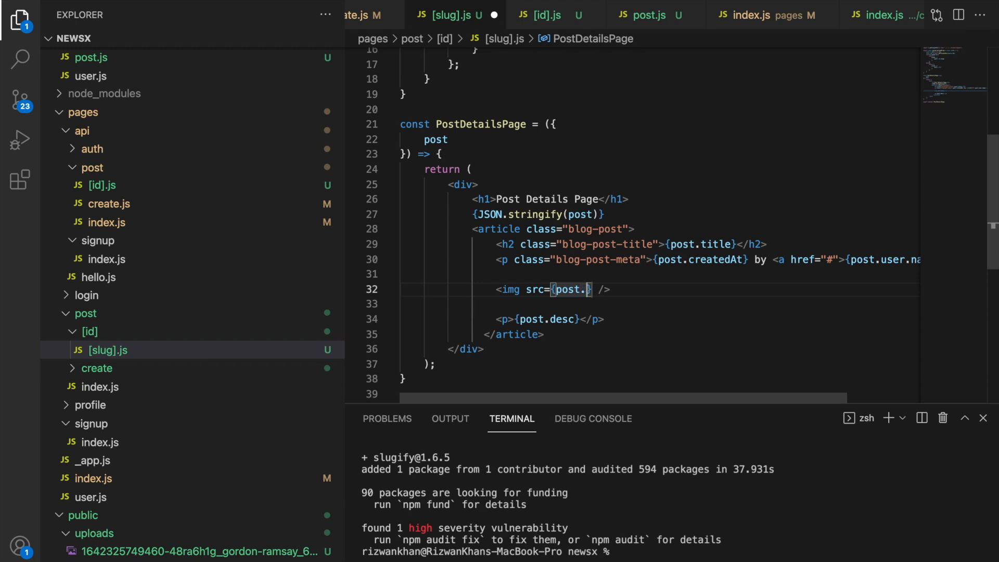
pyautogui.write('image} s')
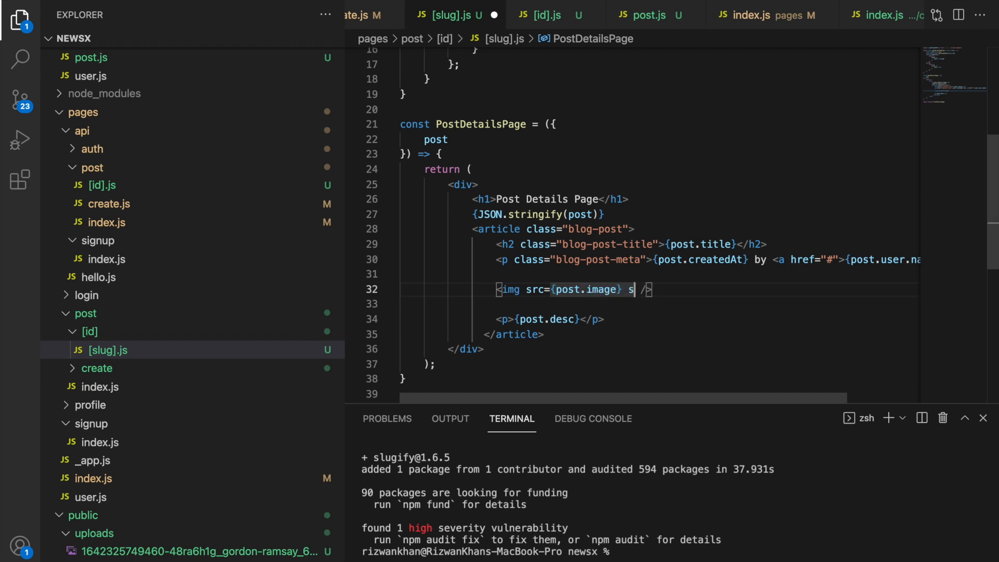
pyautogui.write('tyle={')
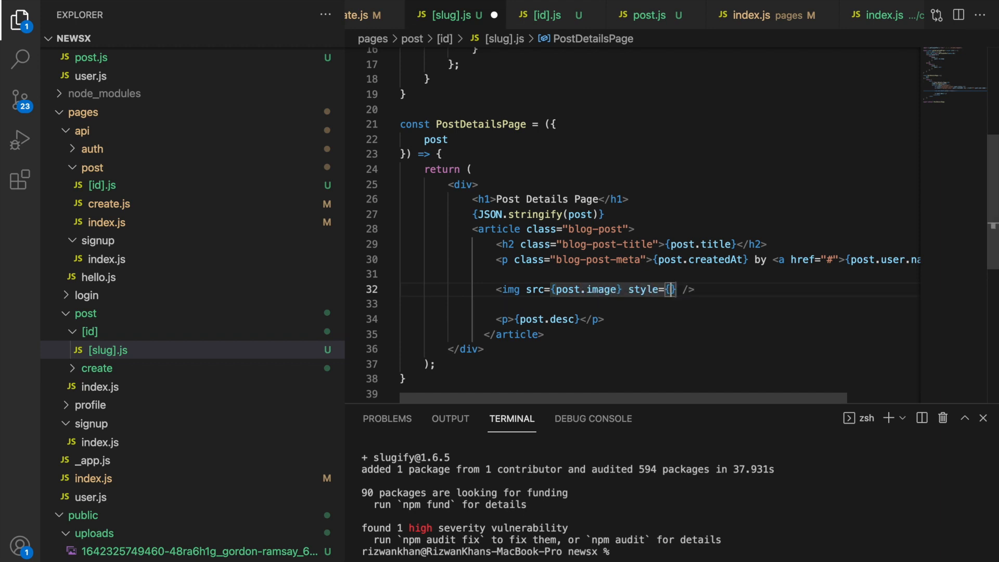
pyautogui.write('{ wid')
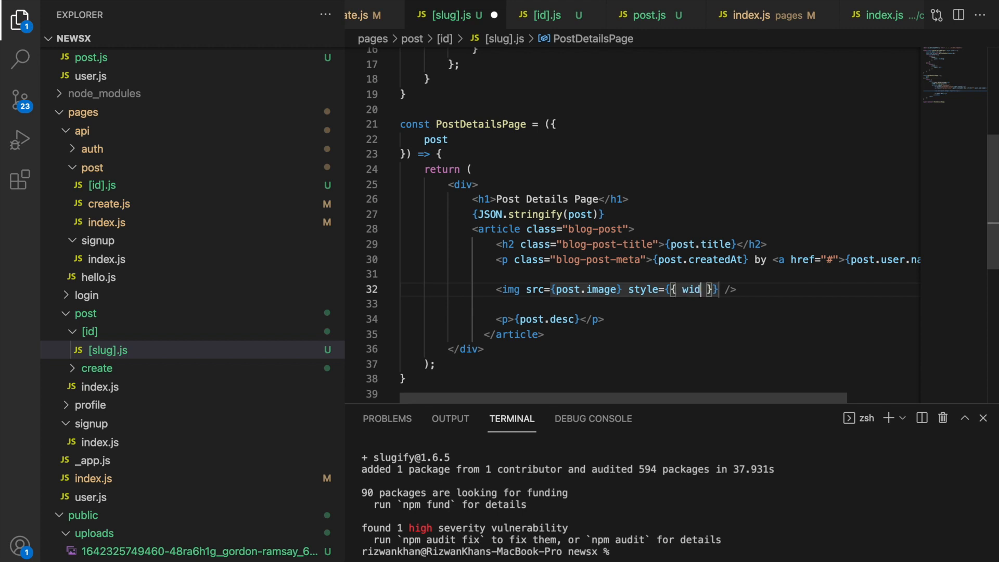
pyautogui.write("width: '4'")
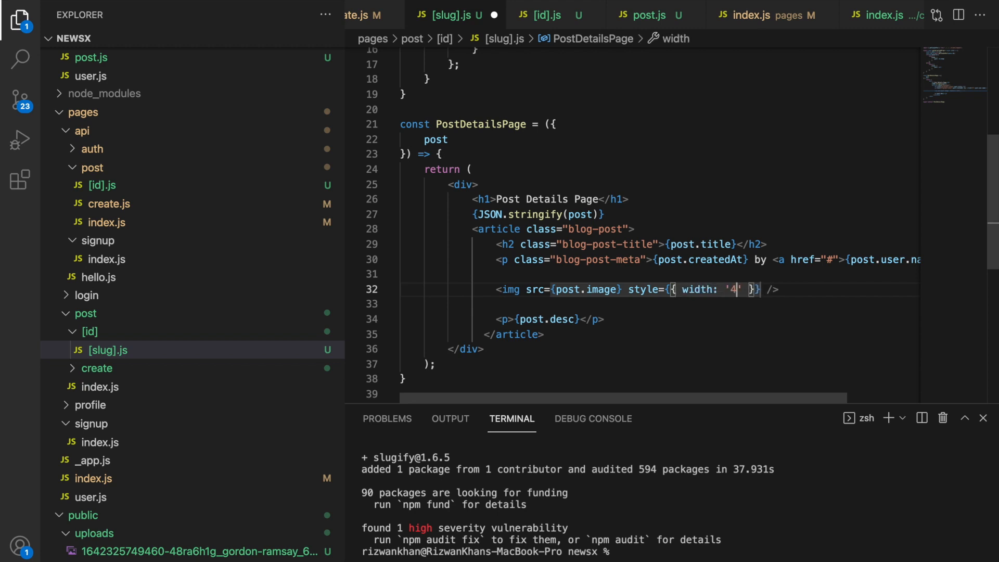
pyautogui.write('00px')
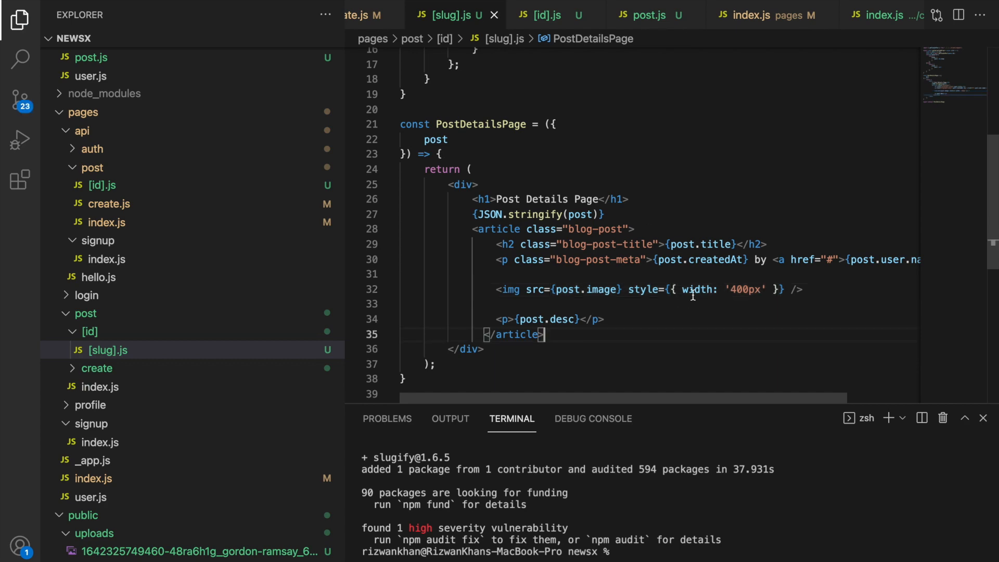
pyautogui.moveTo(703, 309)
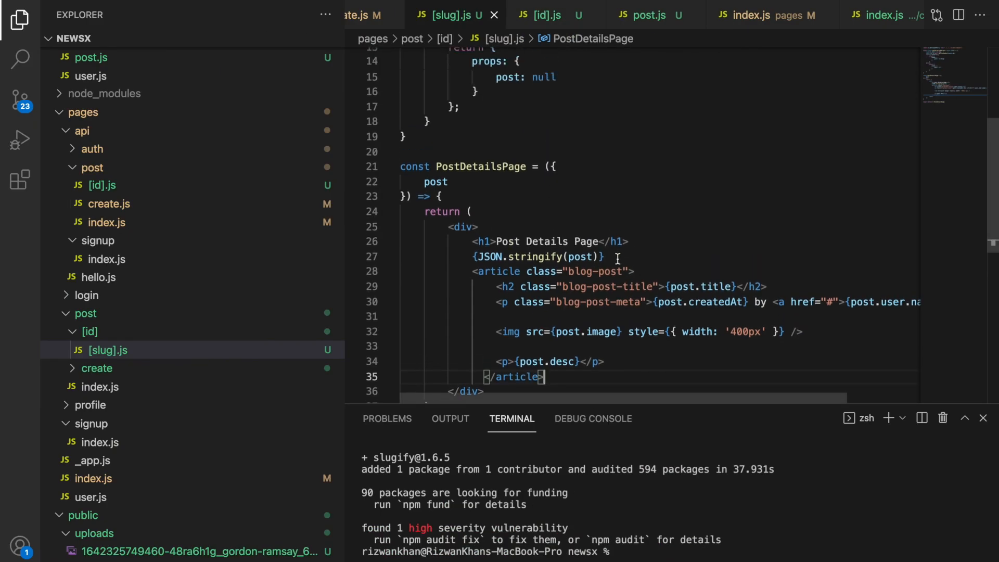
# - Remove the debug heading and JSON dump, and add createdAt to the API's select
pyautogui.press('Backspace')
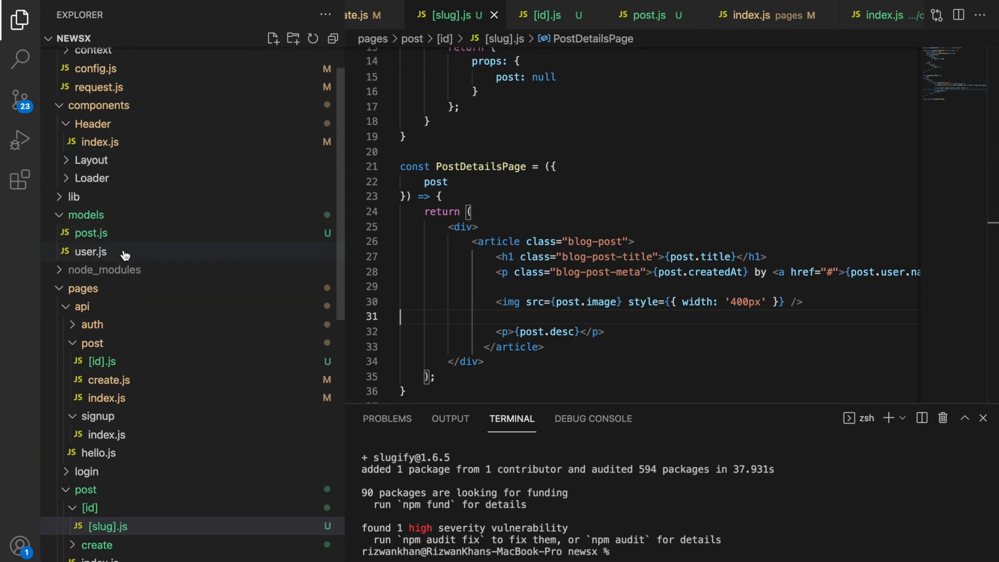
pyautogui.scroll(-3)
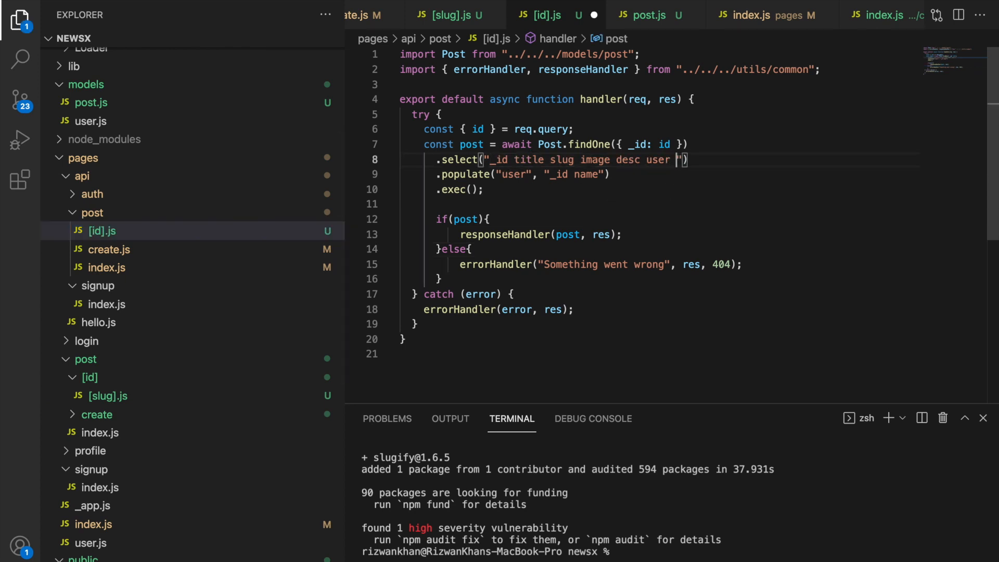
pyautogui.write('c')
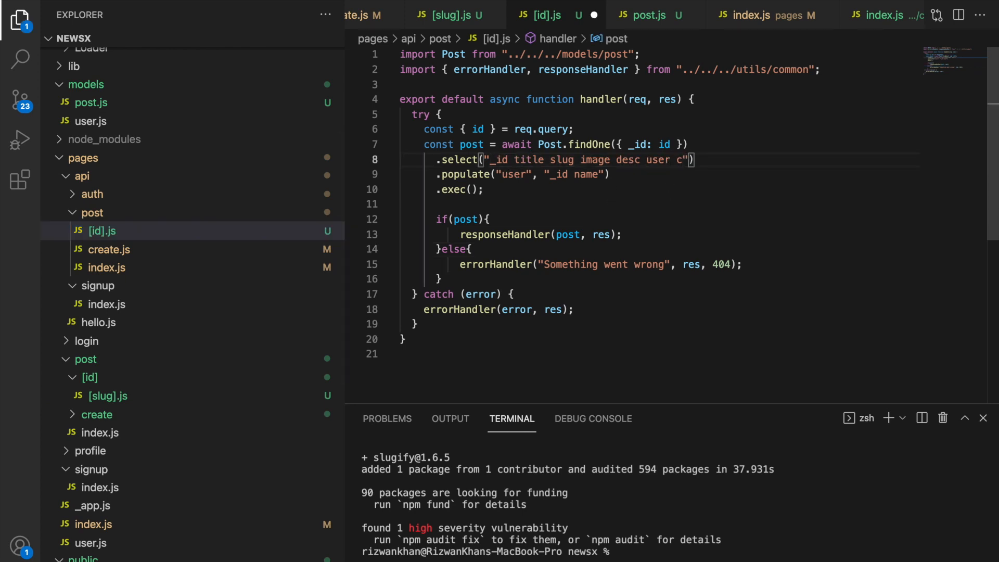
pyautogui.write('create')
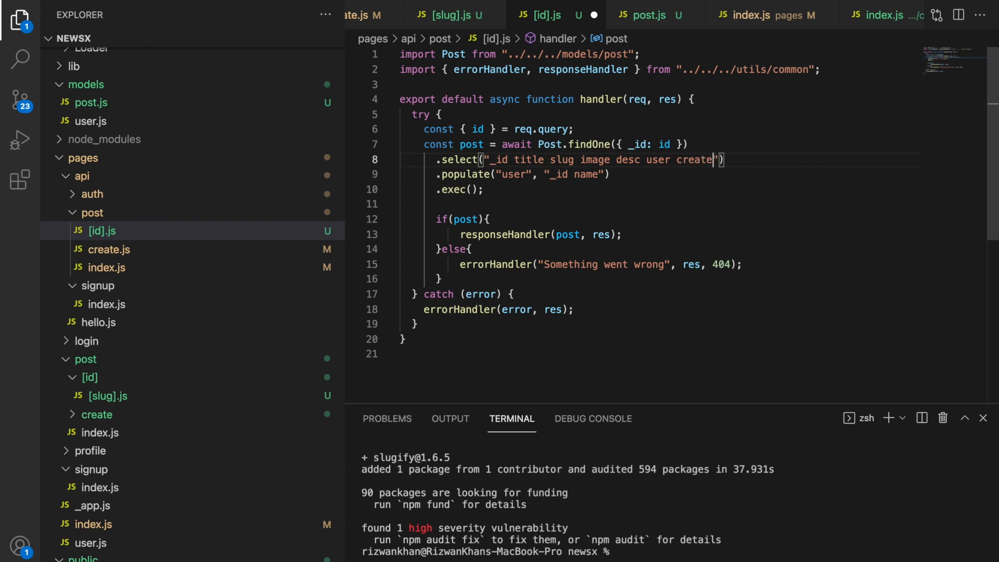
pyautogui.write('dA')
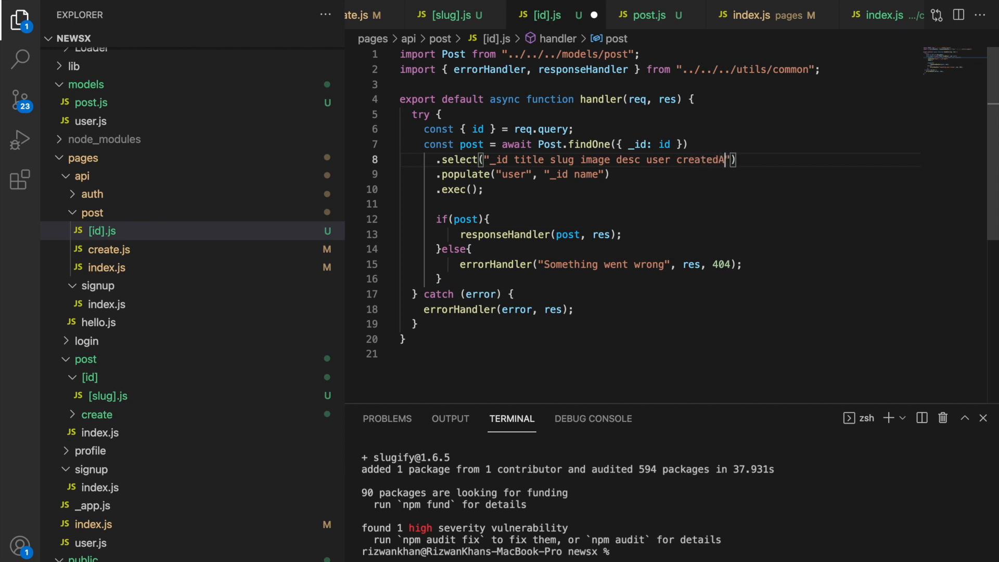
pyautogui.write('t')
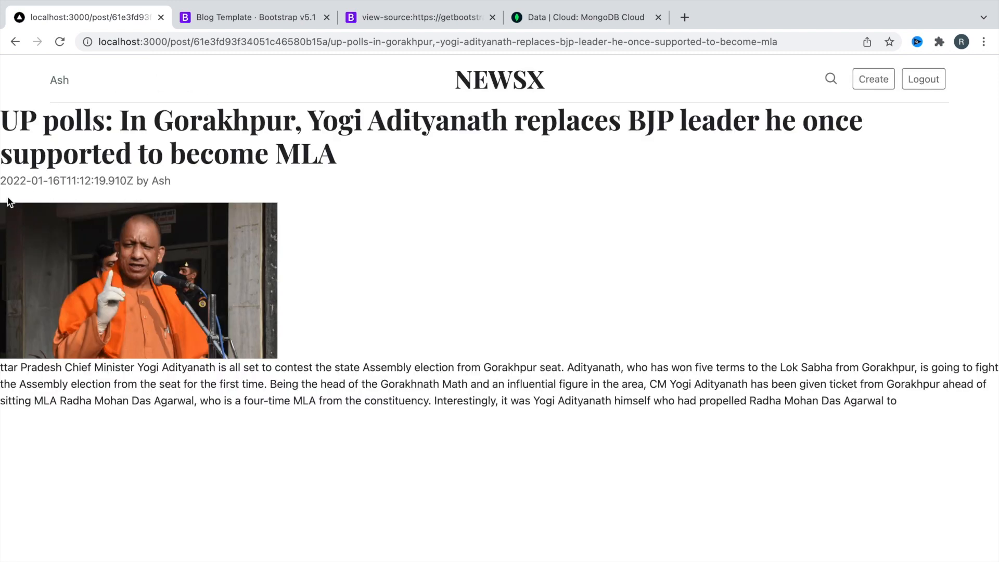
# - Check the post page in Chrome showing title, creation date, author, image and description
pyautogui.doubleClick(161, 182)
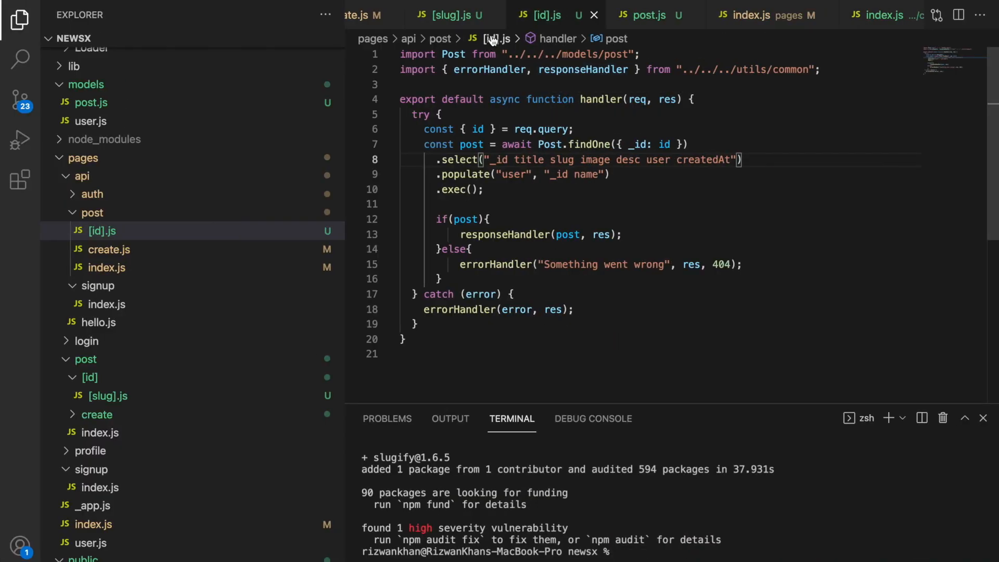
# - In [slug].js, centre the post image with margin '50px 0' inside a container
pyautogui.click(442, 14)
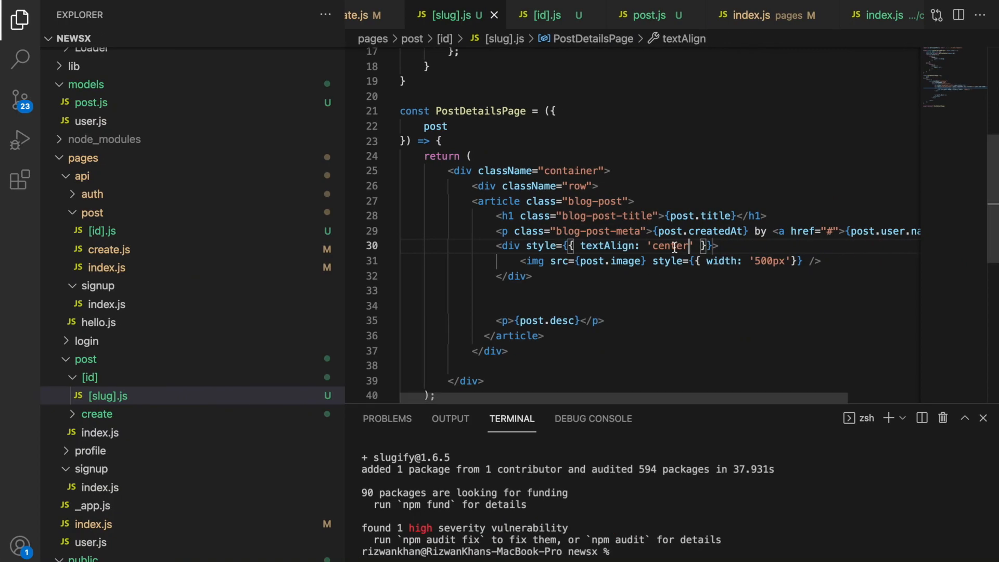
pyautogui.write(',')
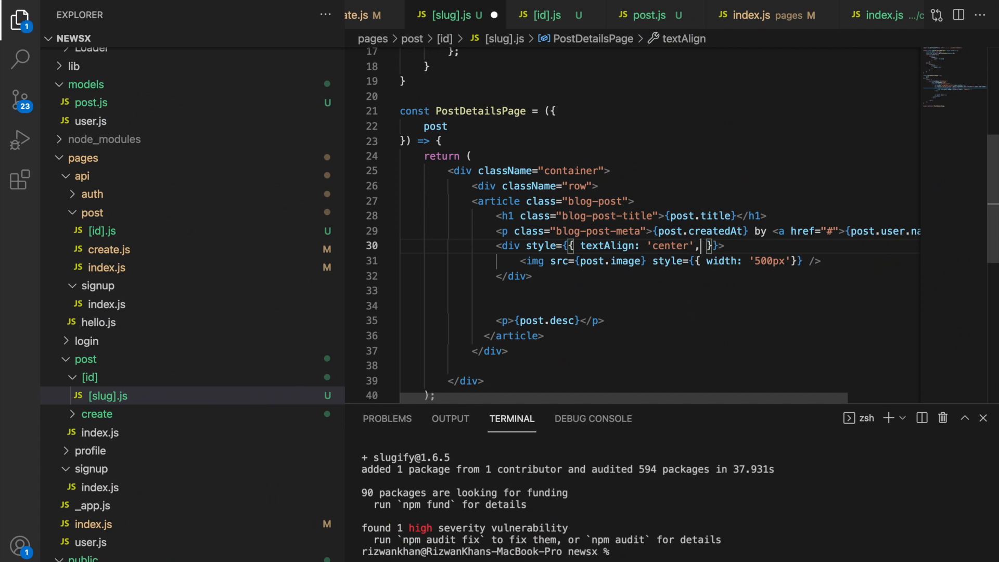
pyautogui.write("margin: '")
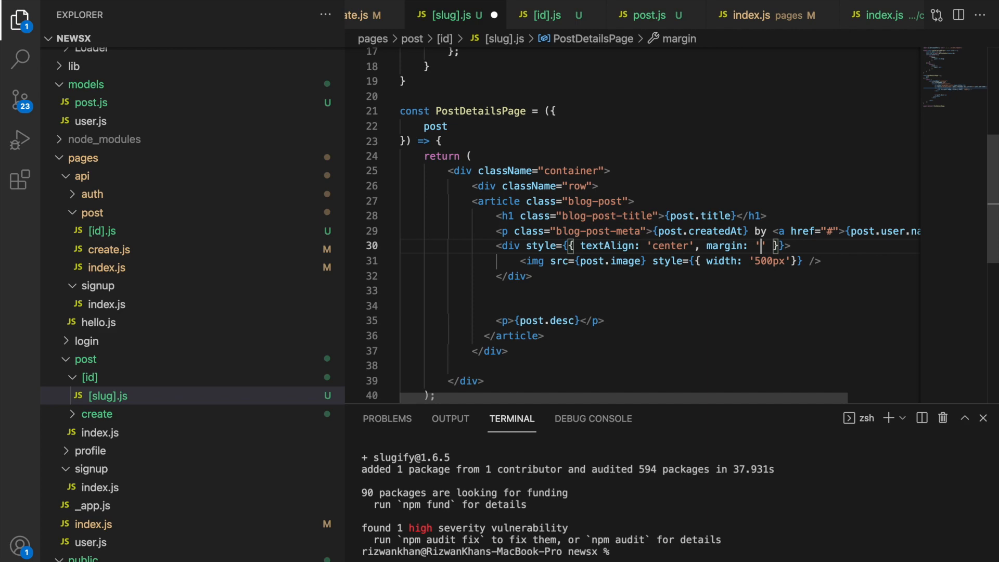
pyautogui.write('50px 0')
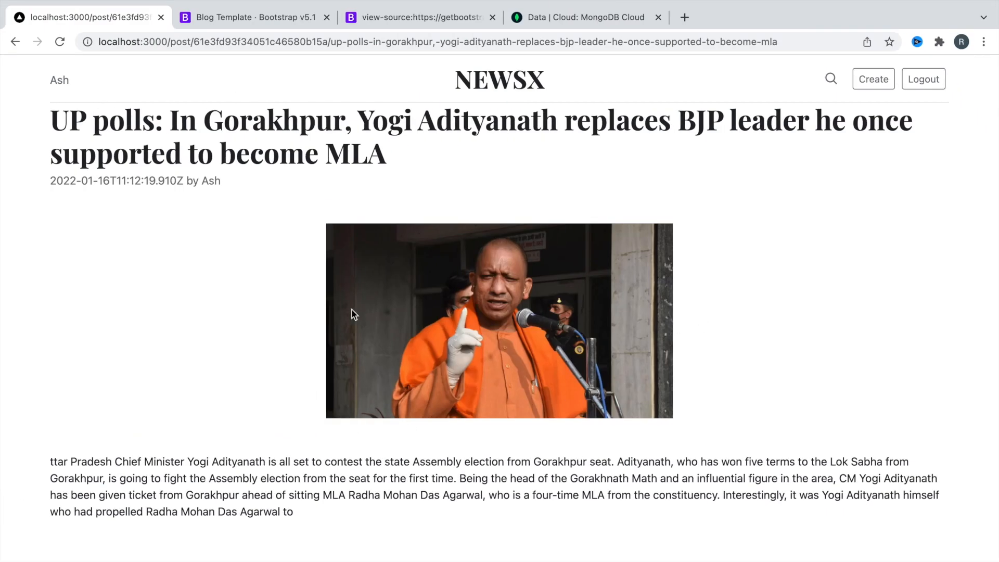
# - Go back to the NEWSX home page and reopen the UP polls post's detail page
pyautogui.click(500, 80)
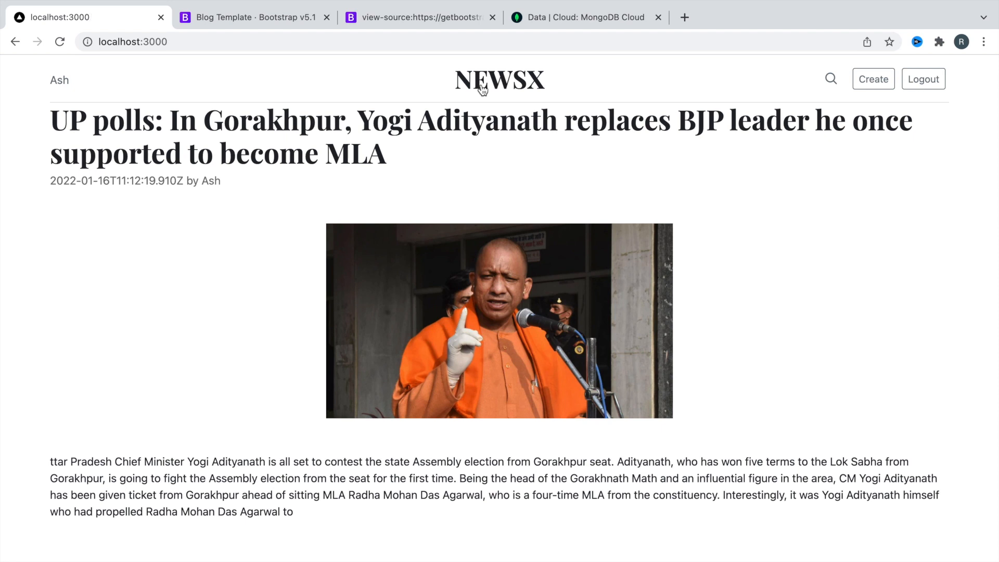
pyautogui.click(499, 79)
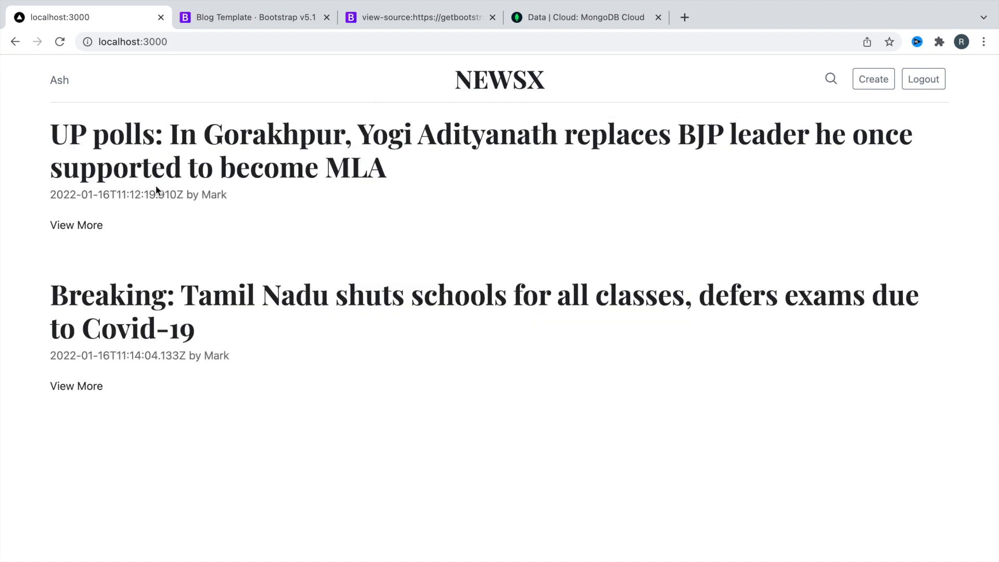
pyautogui.click(76, 224)
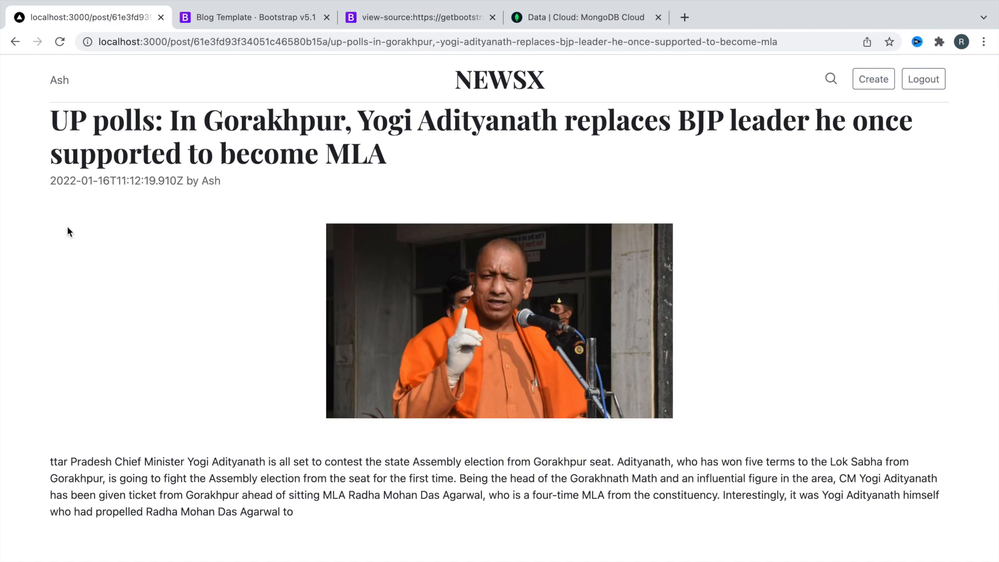
pyautogui.click(15, 42)
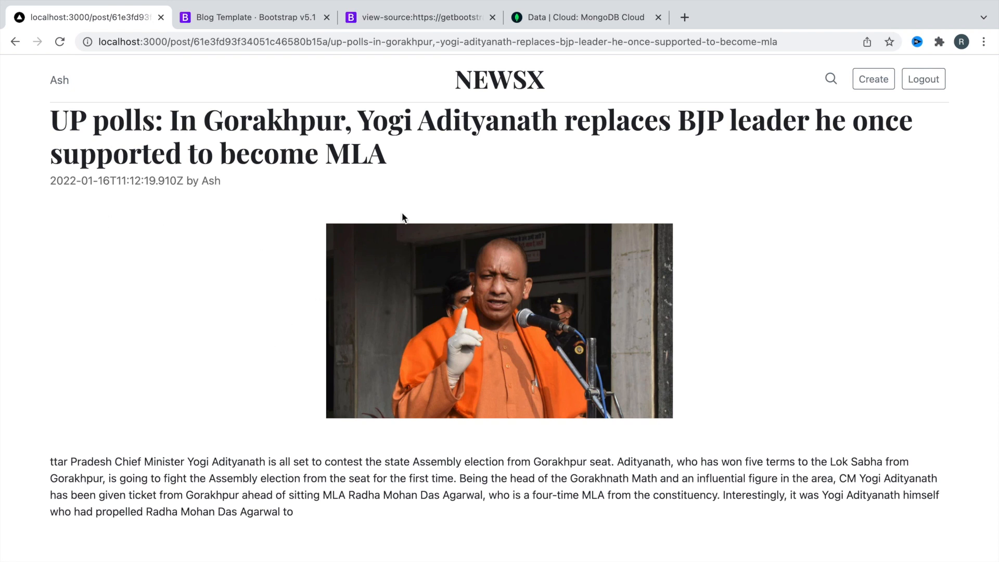
pyautogui.moveTo(539, 374)
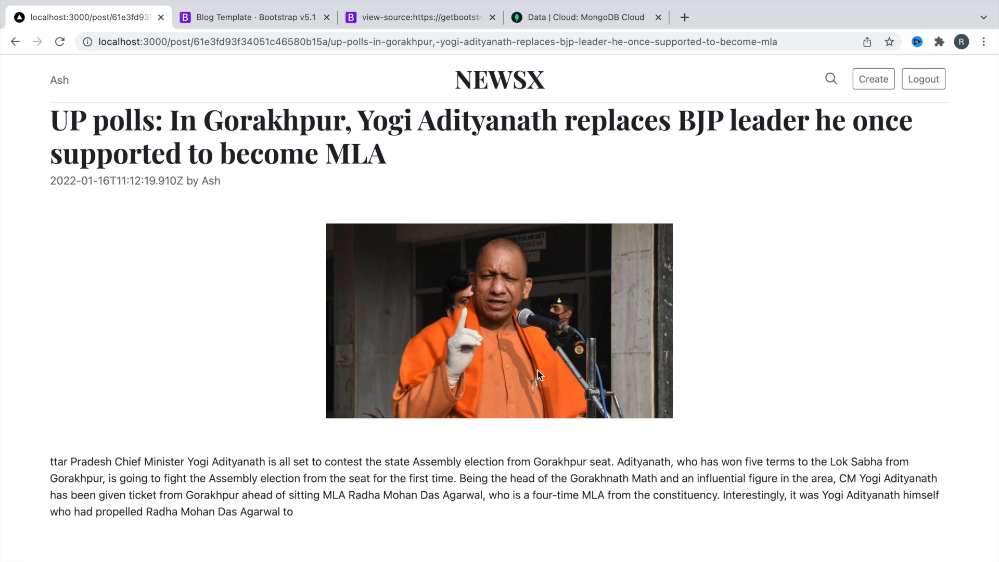
pyautogui.moveTo(892, 170)
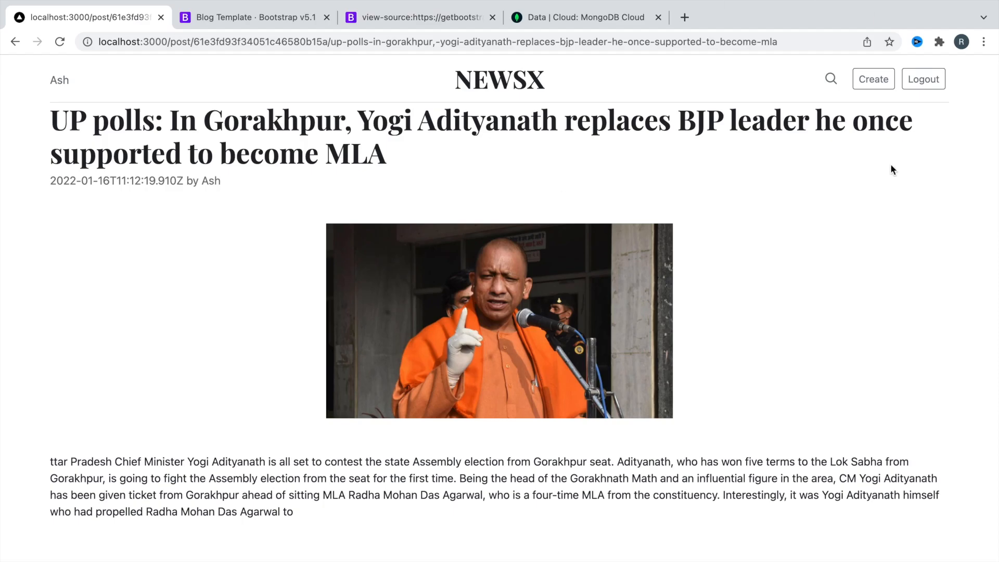